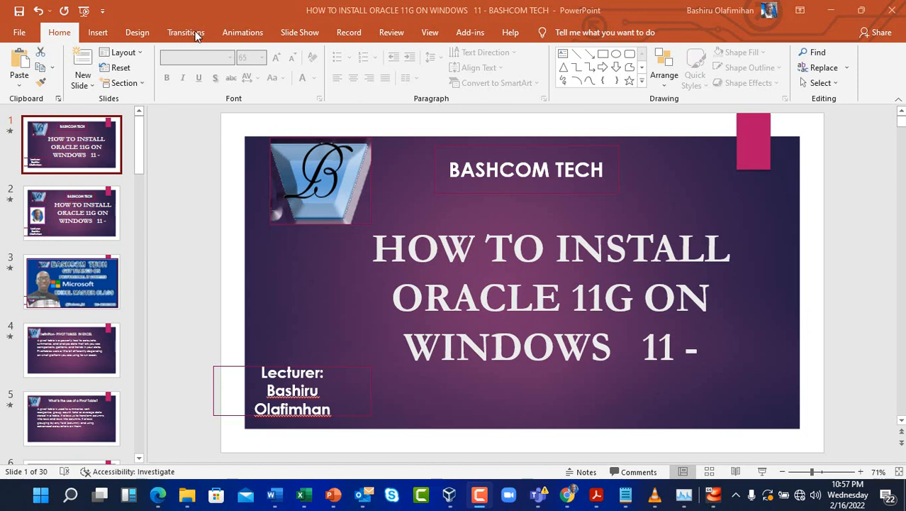
{"action": "mouse_move", "coordinate": [292, 41]}
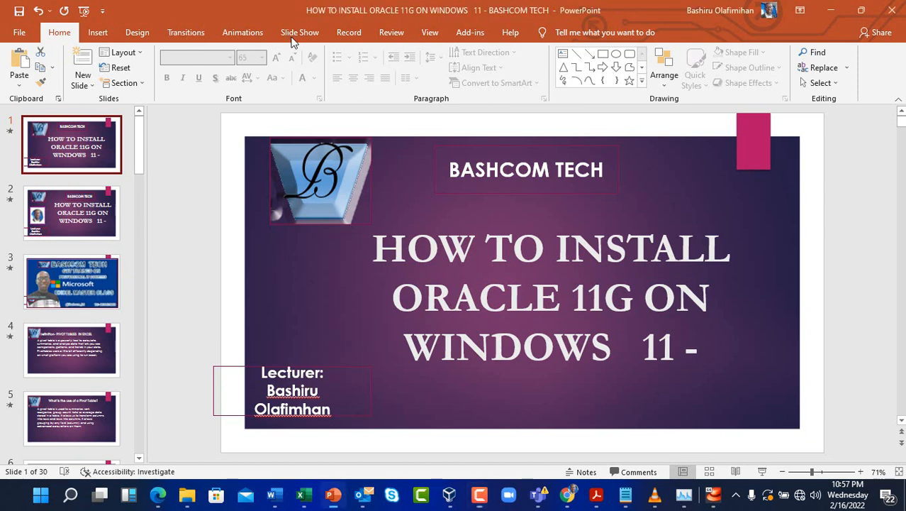
Browse File Explorer to the folder holding the Oracle 11gR software
{"action": "left_click", "coordinate": [300, 31]}
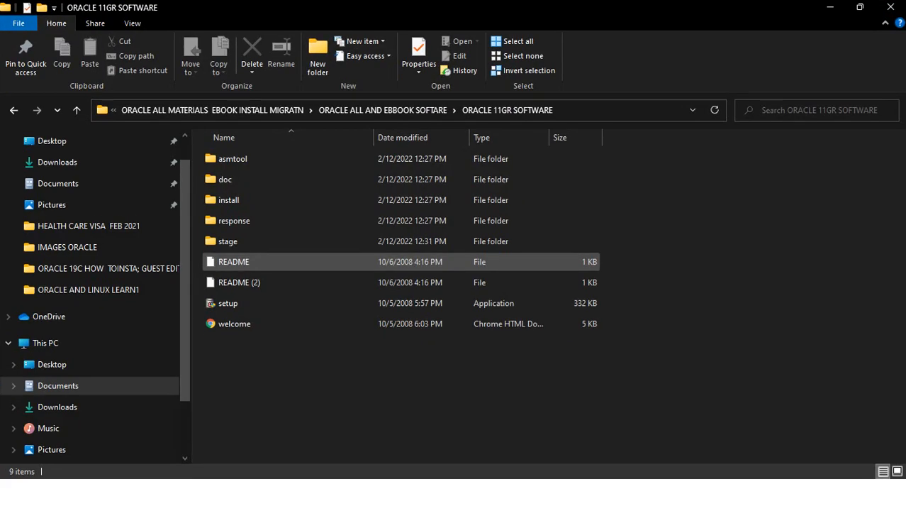
{"action": "left_click", "coordinate": [352, 403]}
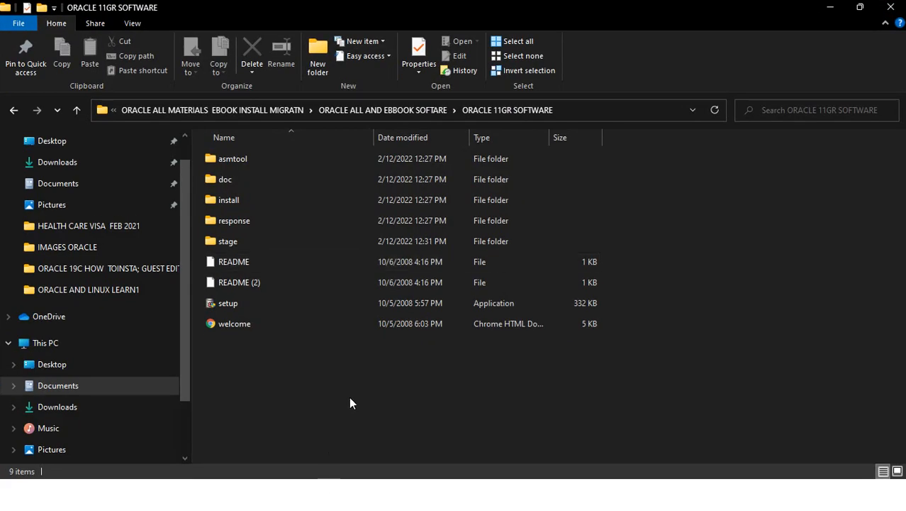
{"action": "left_click", "coordinate": [227, 304]}
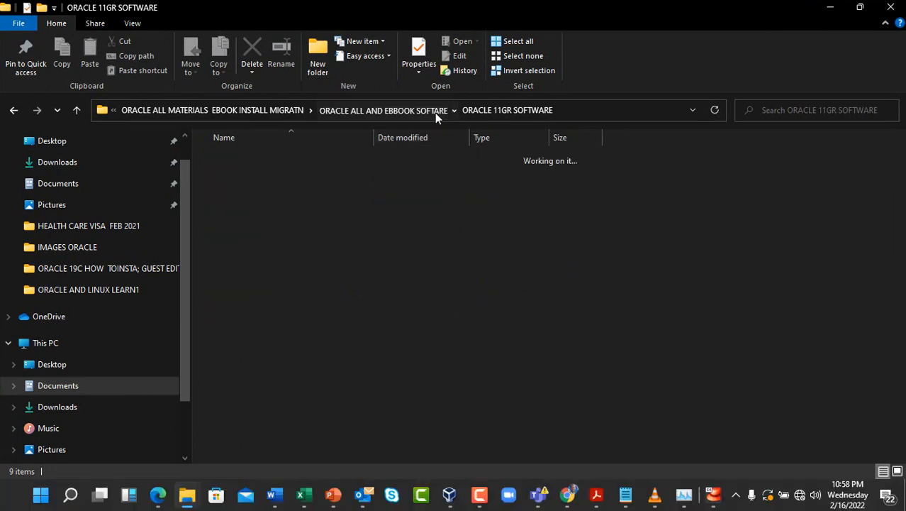
Check the ORACLE 11GR SOFTWARE folder's properties (1.81 GB) and dismiss them
{"action": "right_click", "coordinate": [264, 159]}
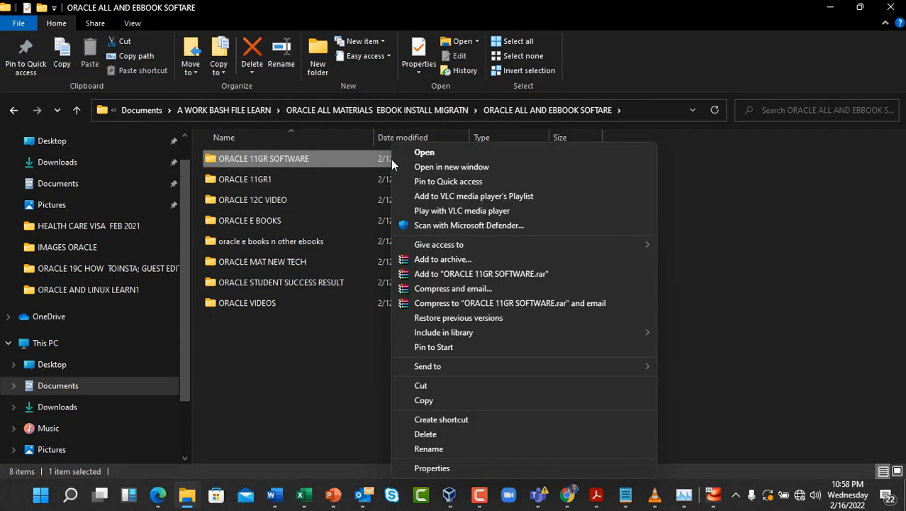
{"action": "mouse_move", "coordinate": [431, 468]}
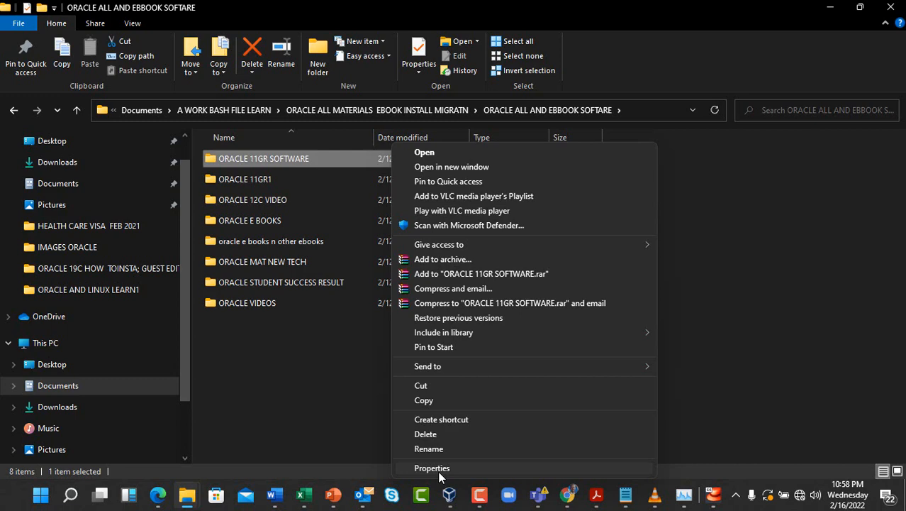
{"action": "left_click", "coordinate": [431, 468]}
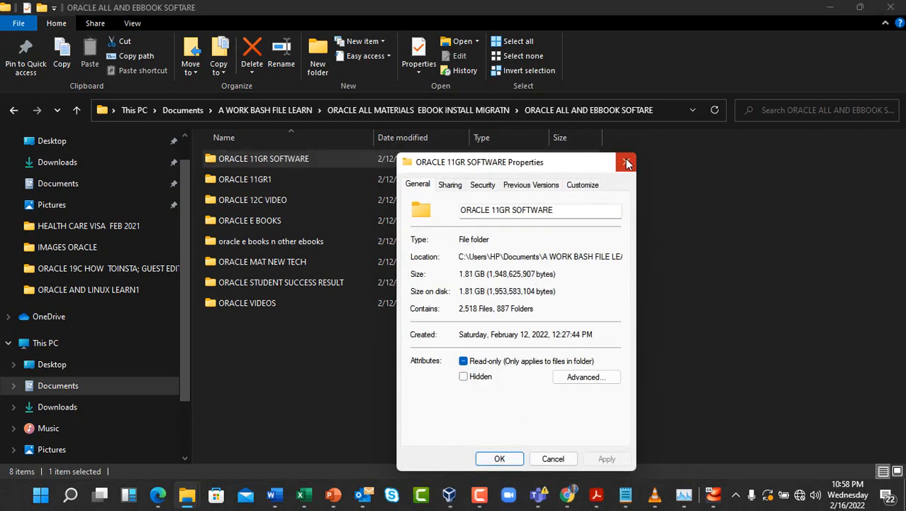
{"action": "left_click", "coordinate": [627, 161]}
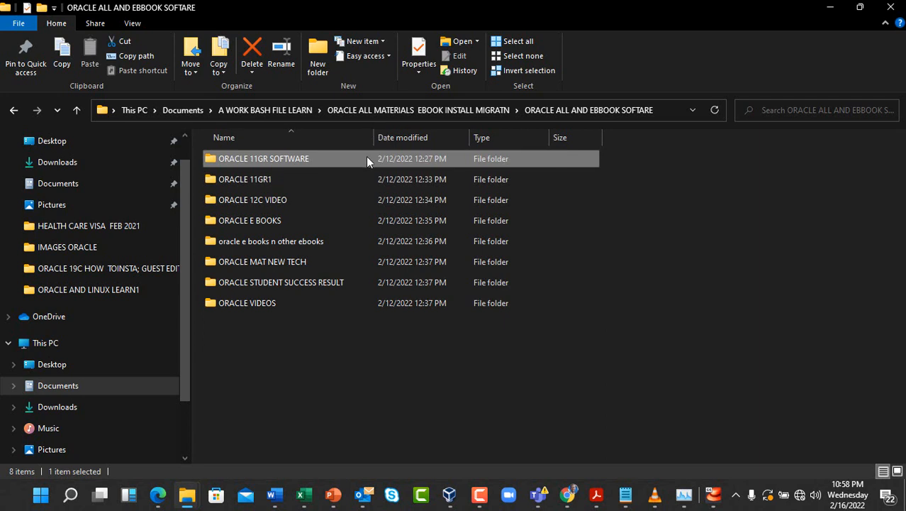
Enter the ORACLE 11GR SOFTWARE folder and launch its setup application
{"action": "double_click", "coordinate": [264, 159]}
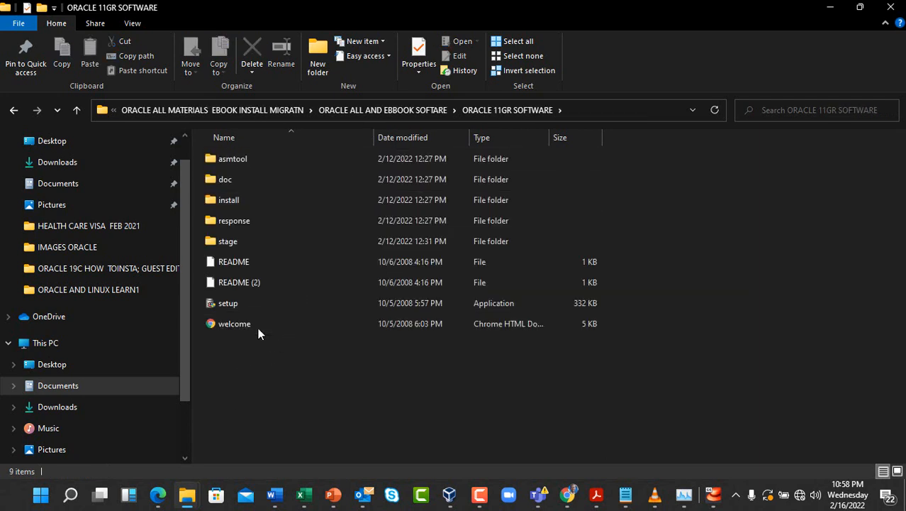
{"action": "mouse_move", "coordinate": [282, 308]}
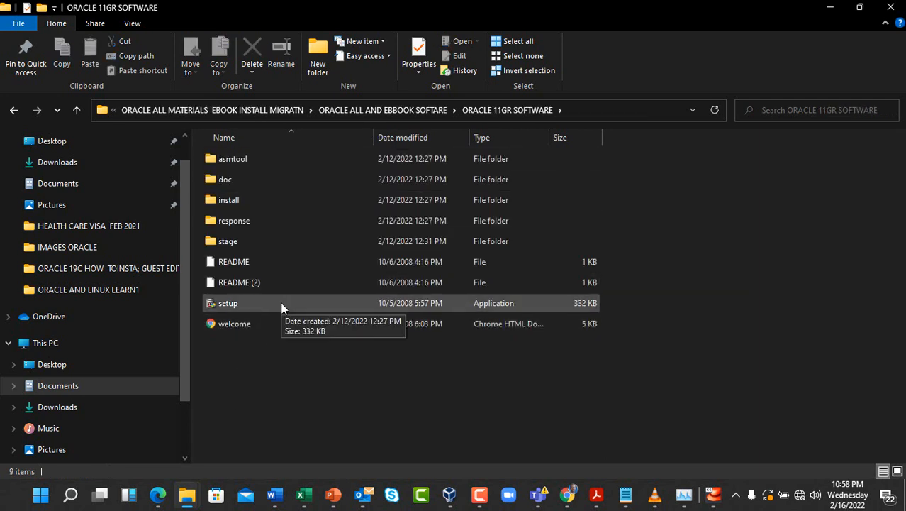
{"action": "left_click", "coordinate": [227, 303]}
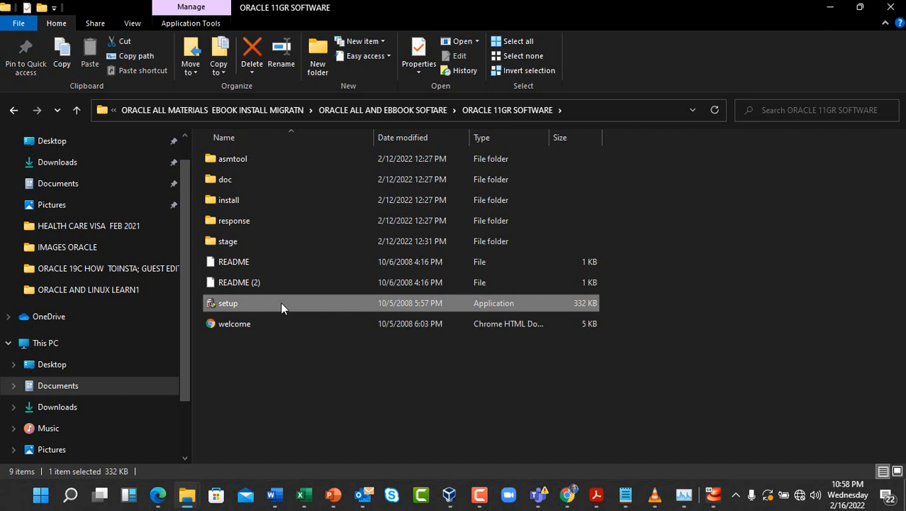
{"action": "double_click", "coordinate": [227, 304]}
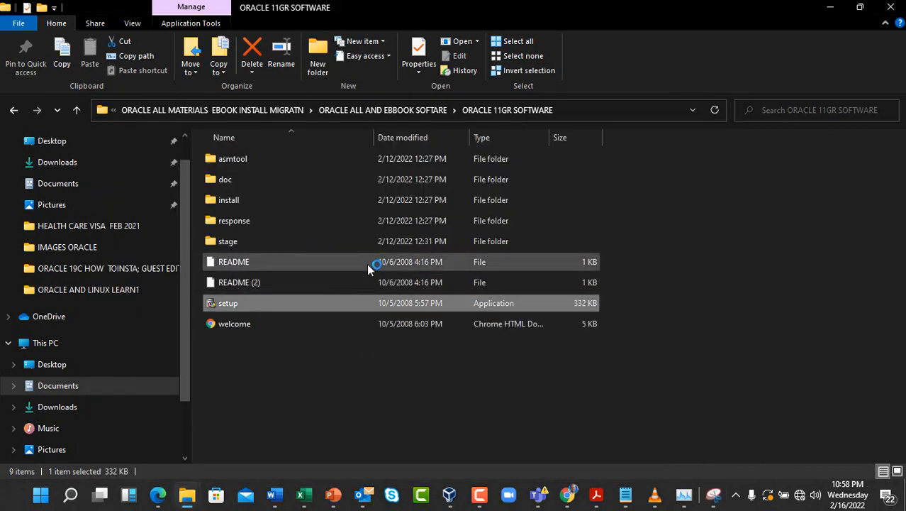
In Basic Installation, replace the global database name orcl with bash
{"action": "double_click", "coordinate": [227, 304]}
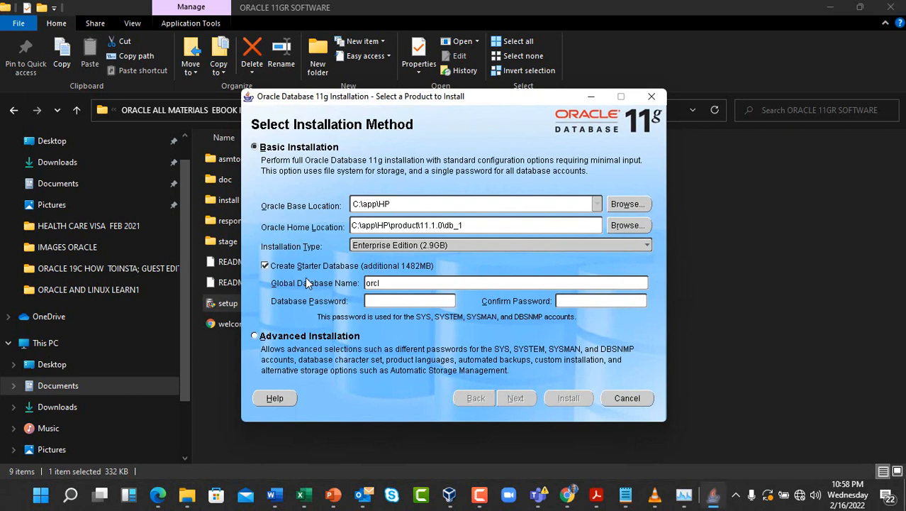
{"action": "left_click", "coordinate": [410, 300]}
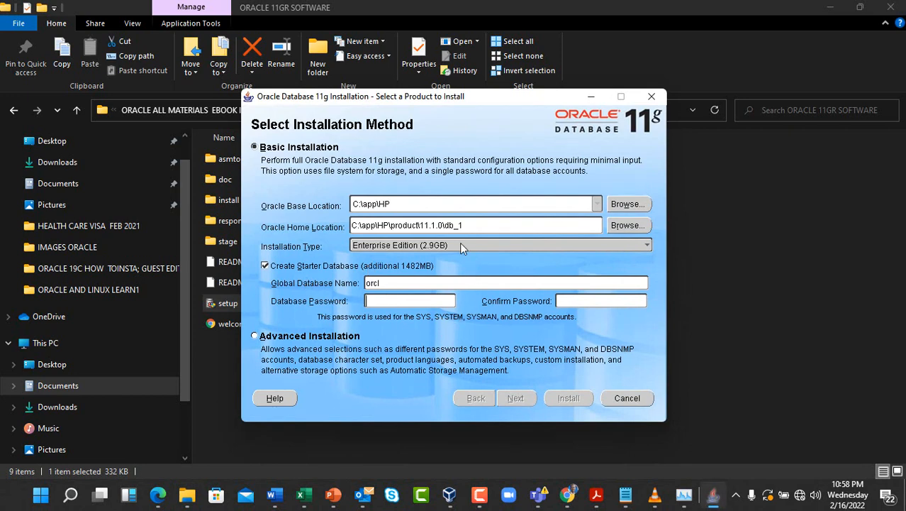
{"action": "double_click", "coordinate": [372, 284]}
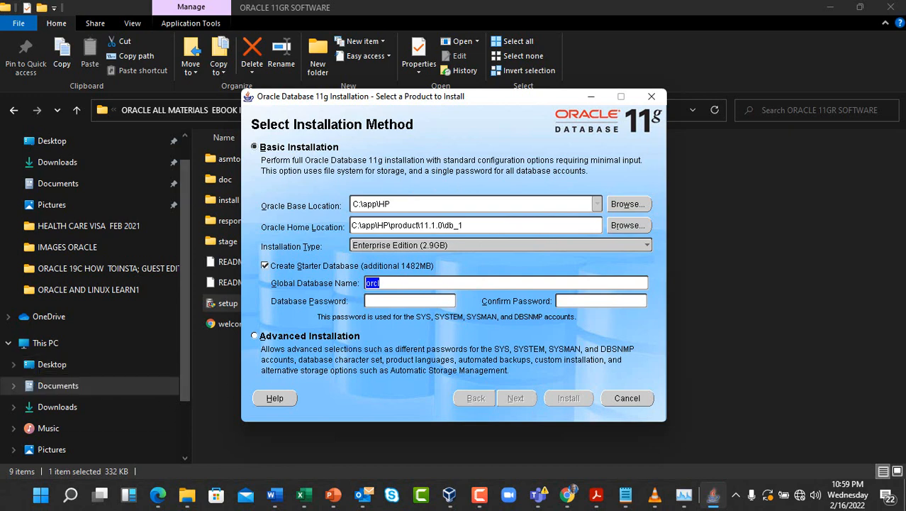
{"action": "type", "text": "bash"}
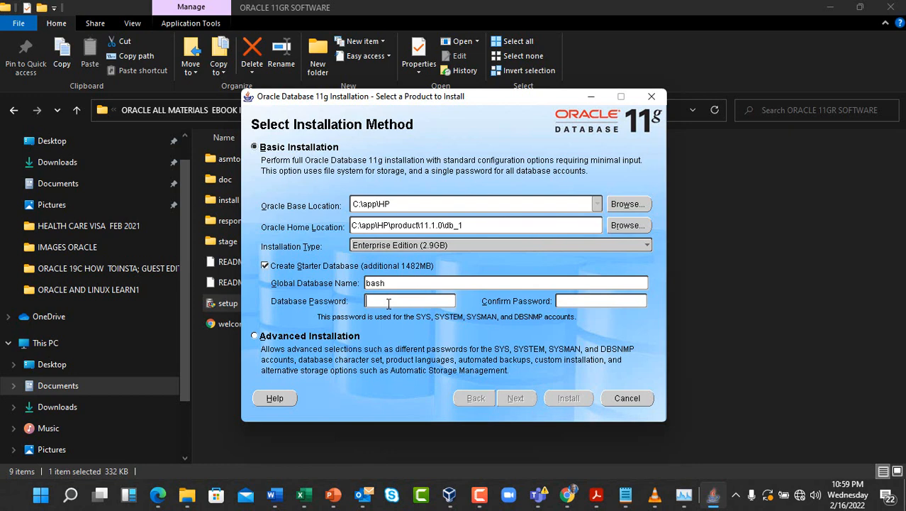
Enter and confirm the database password, then submit the installation settings with Next
{"action": "type", "text": "*"}
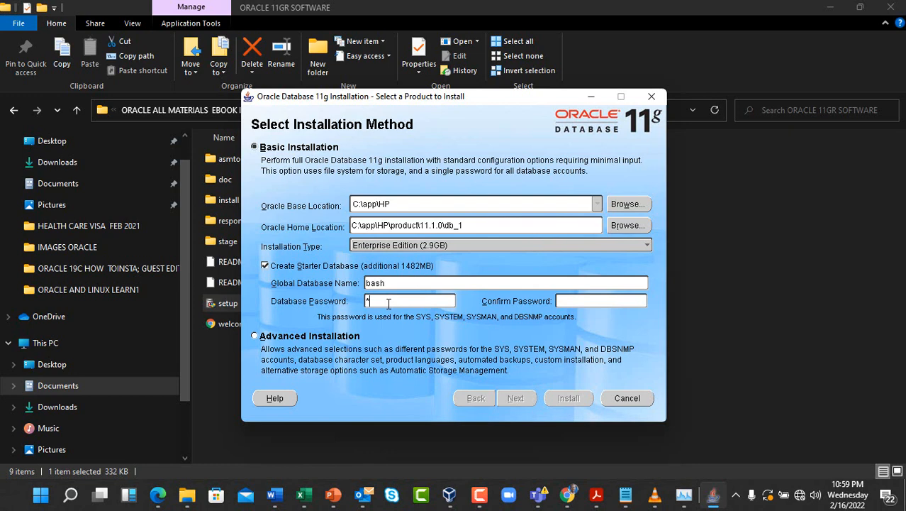
{"action": "type", "text": "****"}
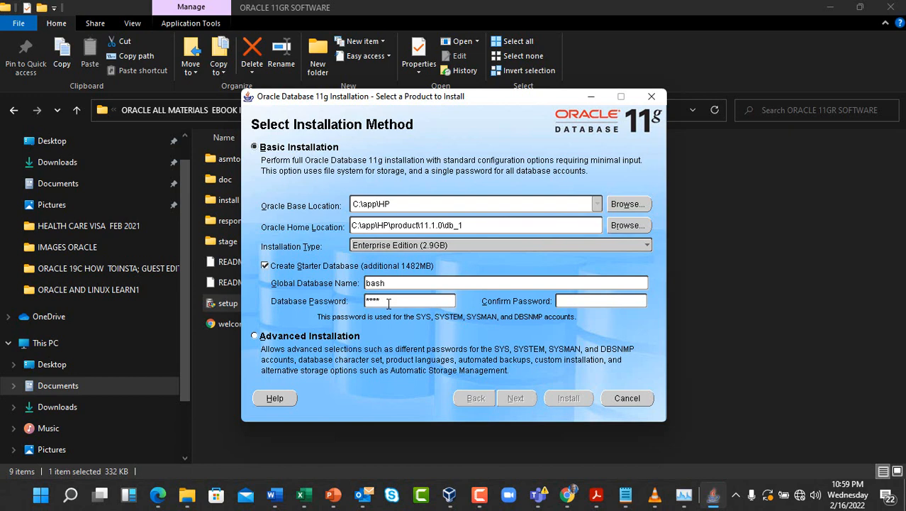
{"action": "left_click", "coordinate": [601, 301]}
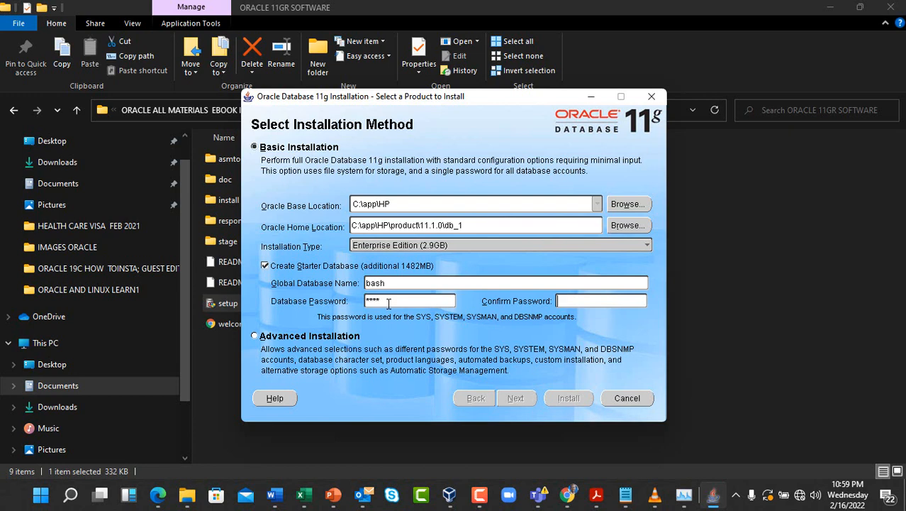
{"action": "type", "text": "****"}
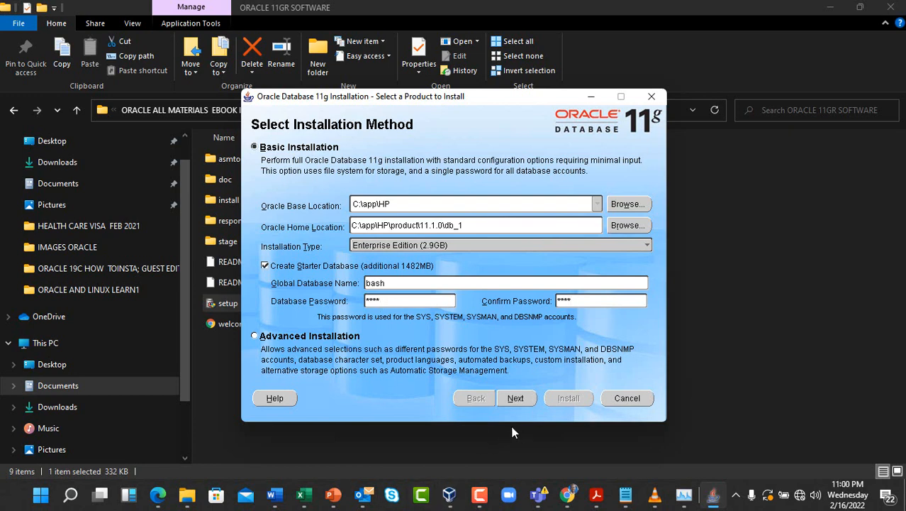
{"action": "left_click", "coordinate": [626, 397]}
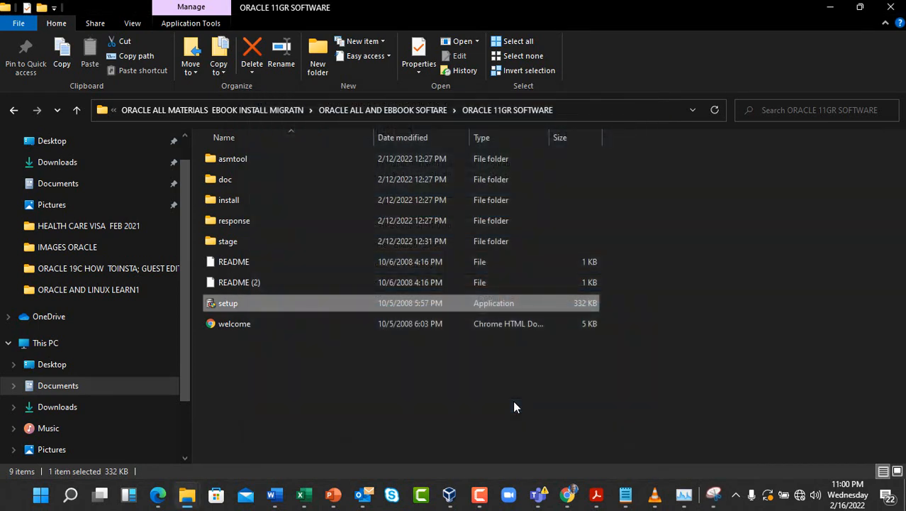
{"action": "mouse_move", "coordinate": [535, 459]}
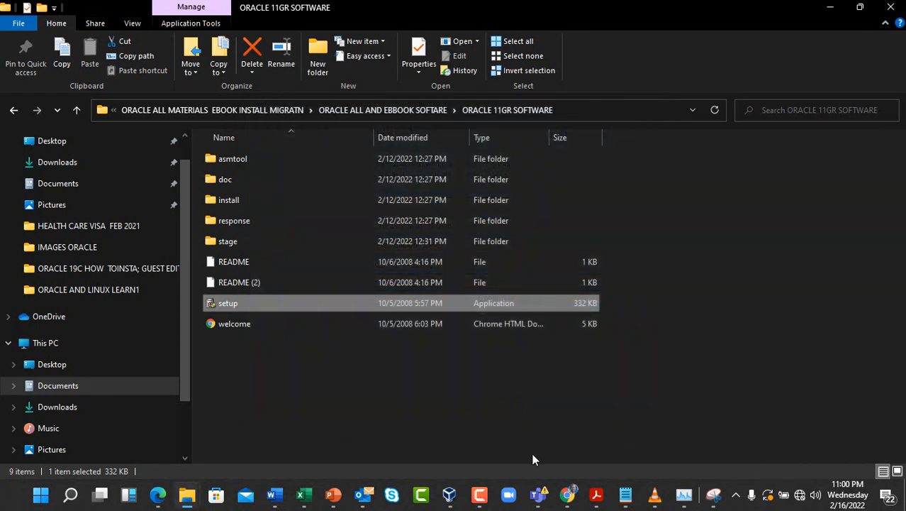
{"action": "mouse_move", "coordinate": [480, 457]}
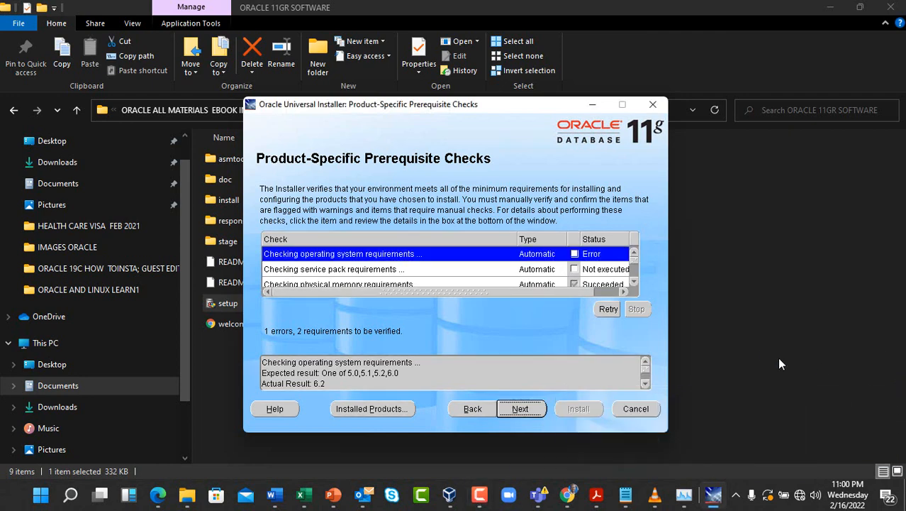
{"action": "mouse_move", "coordinate": [399, 287]}
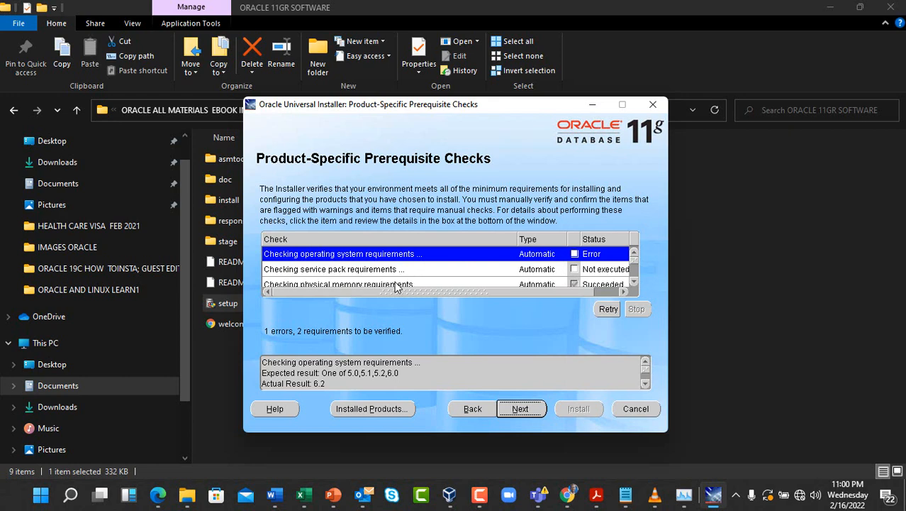
Mark the operating system and service pack checks as User Verified and continue
{"action": "left_click", "coordinate": [573, 253]}
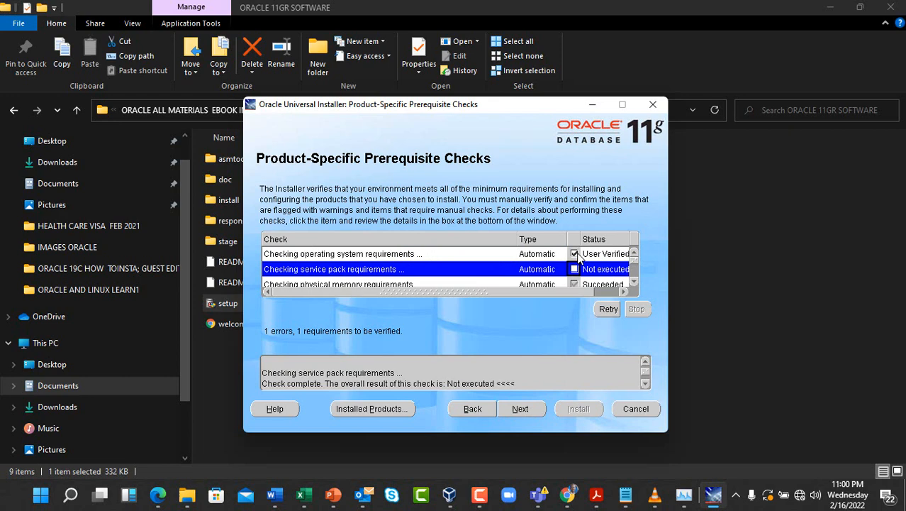
{"action": "left_click", "coordinate": [574, 270]}
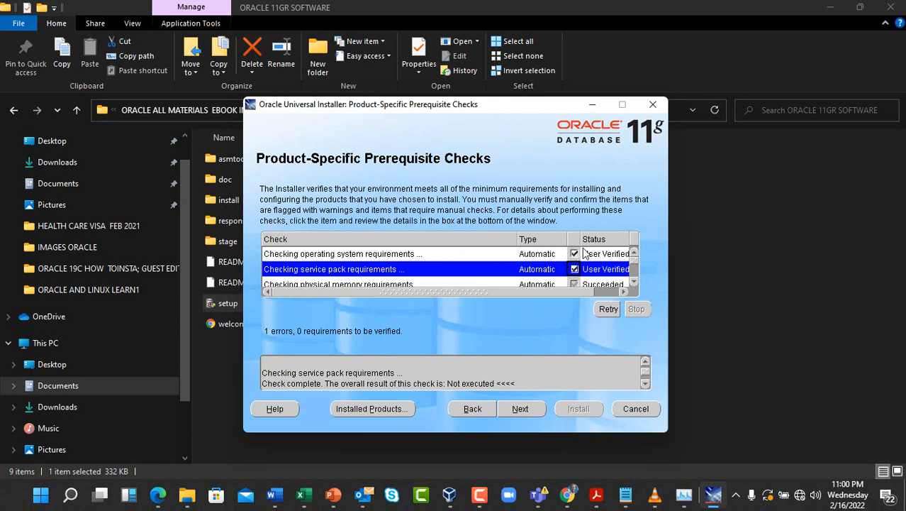
{"action": "mouse_move", "coordinate": [647, 241]}
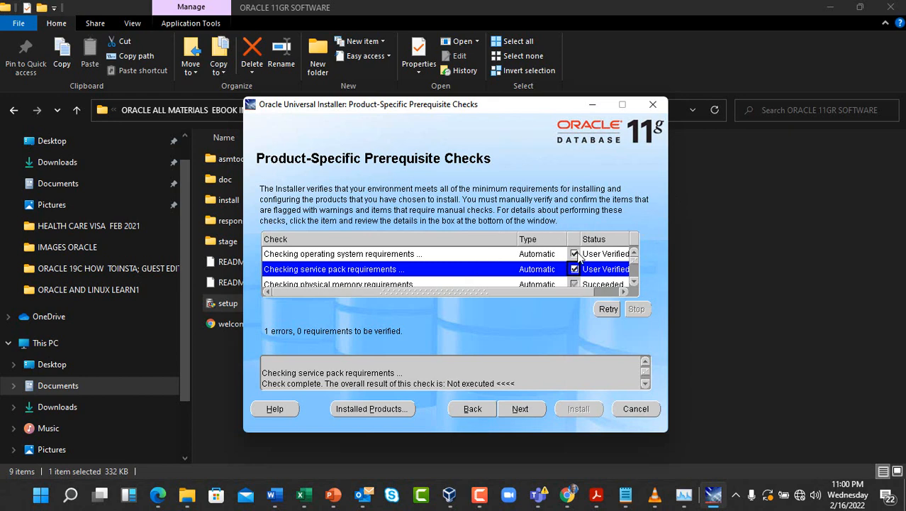
{"action": "mouse_move", "coordinate": [580, 230]}
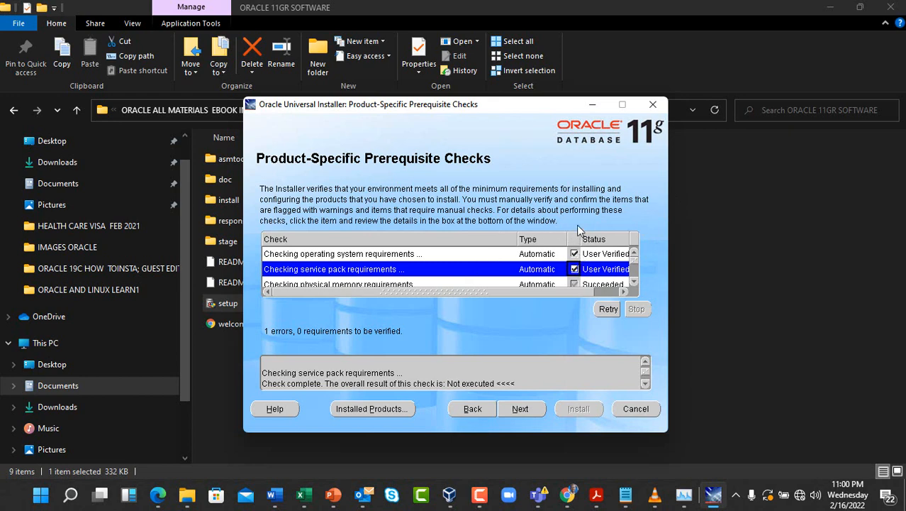
{"action": "mouse_move", "coordinate": [521, 408]}
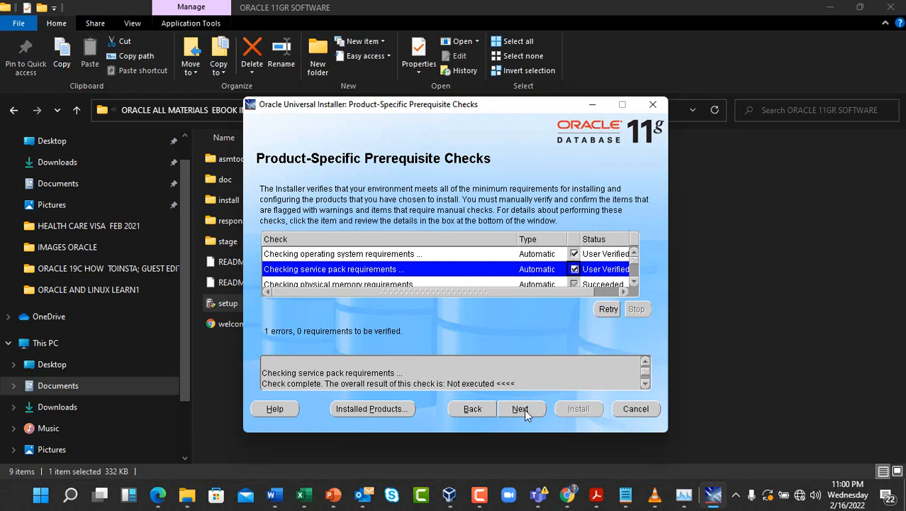
{"action": "left_click", "coordinate": [519, 409]}
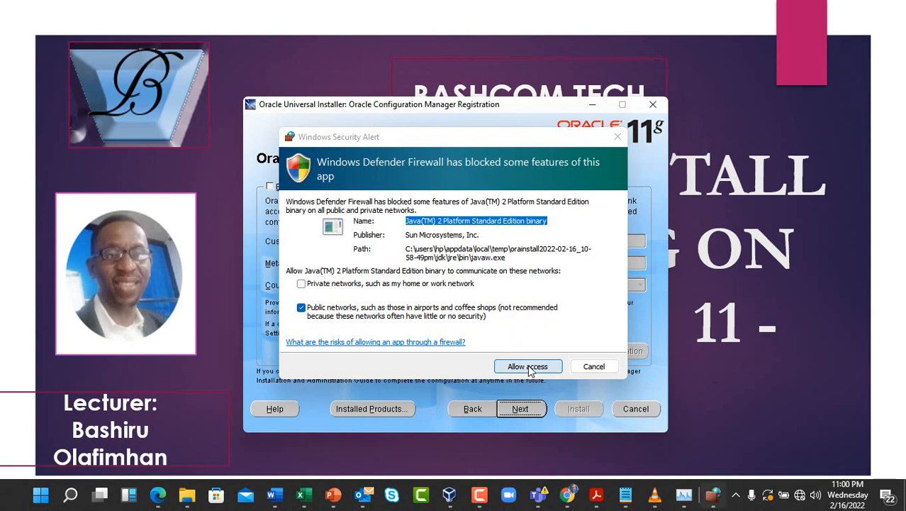
Allow Java through the firewall, skip Configuration Manager registration and restore the installer showing the Summary
{"action": "left_click", "coordinate": [527, 366]}
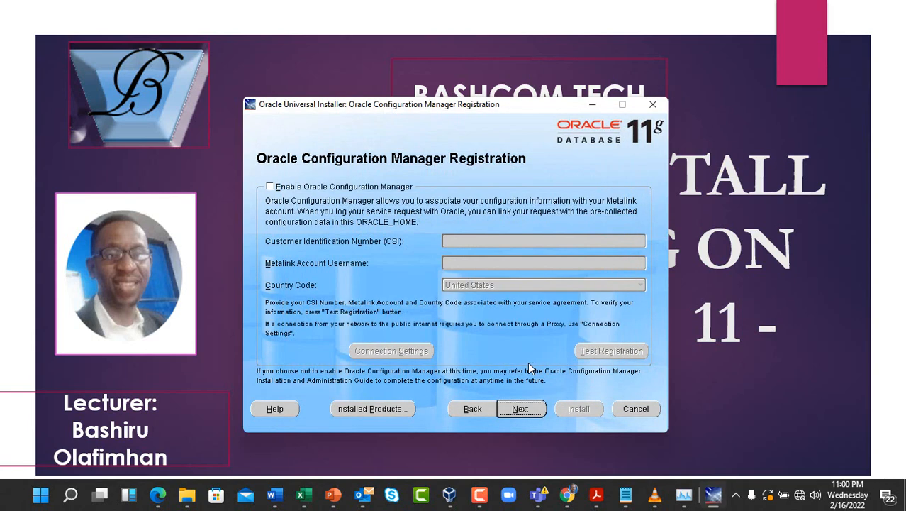
{"action": "mouse_move", "coordinate": [547, 388]}
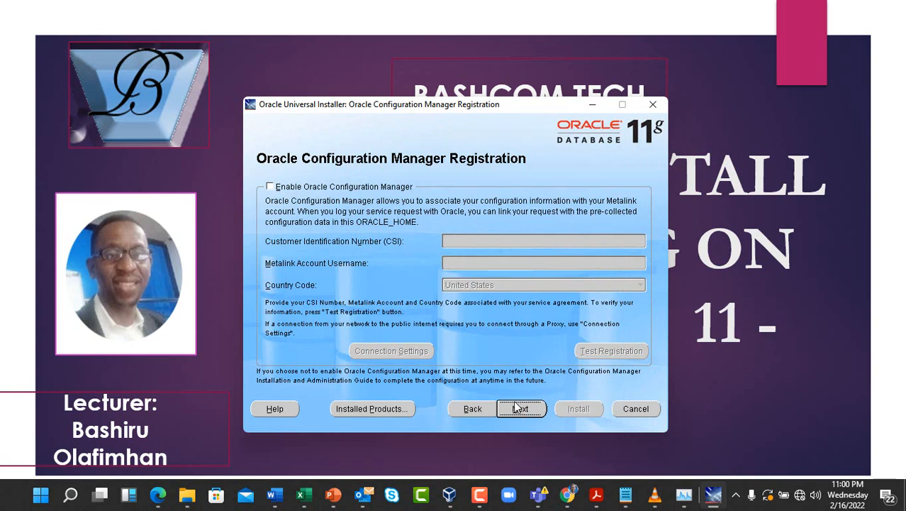
{"action": "left_click", "coordinate": [520, 409]}
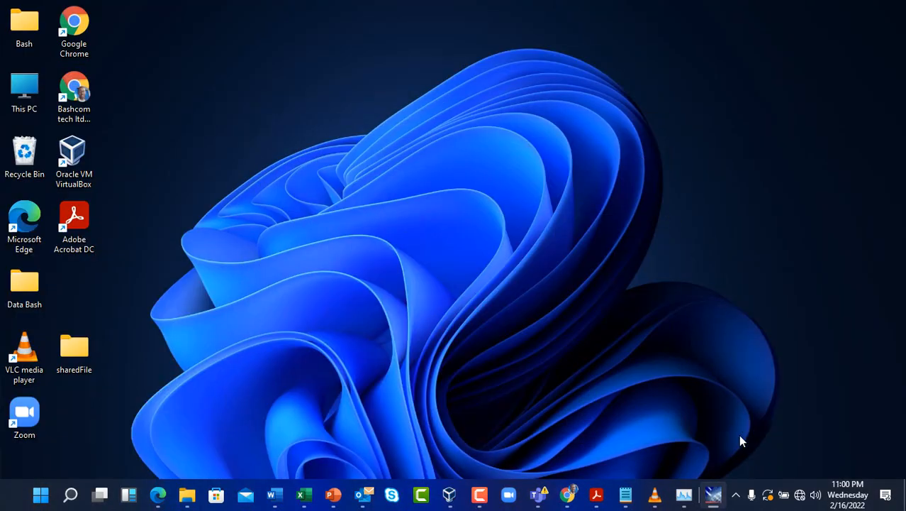
{"action": "mouse_move", "coordinate": [712, 493]}
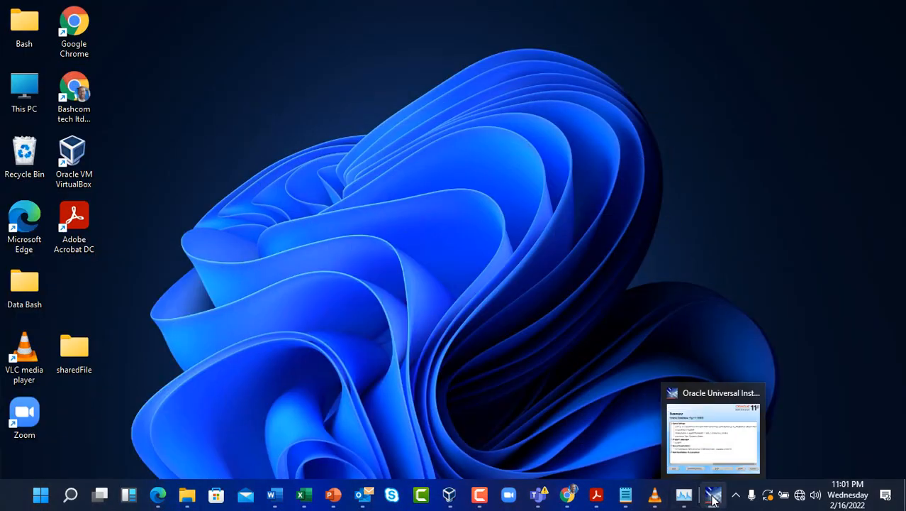
{"action": "left_click", "coordinate": [712, 432]}
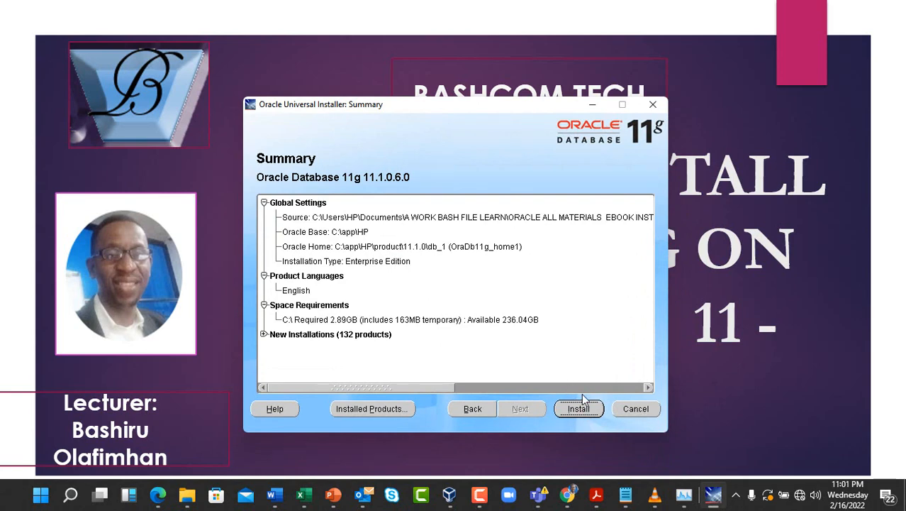
{"action": "left_click", "coordinate": [578, 408]}
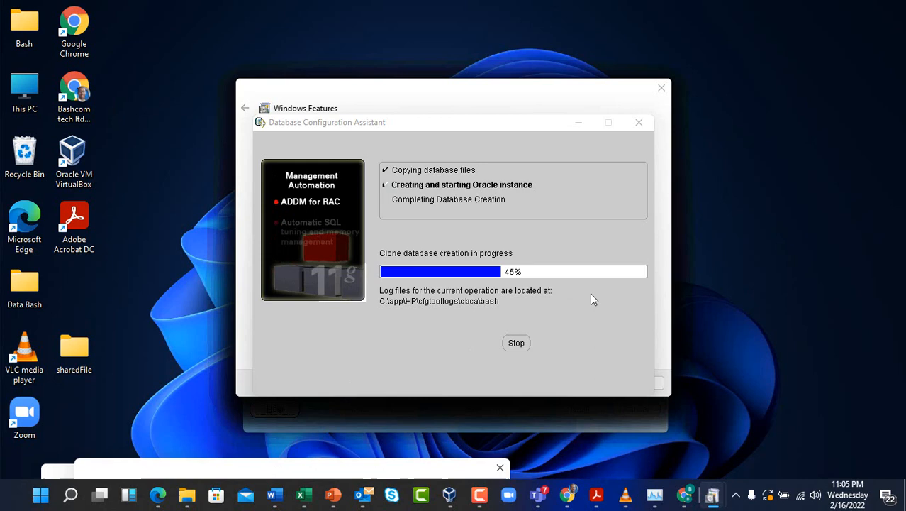
{"action": "mouse_move", "coordinate": [654, 363]}
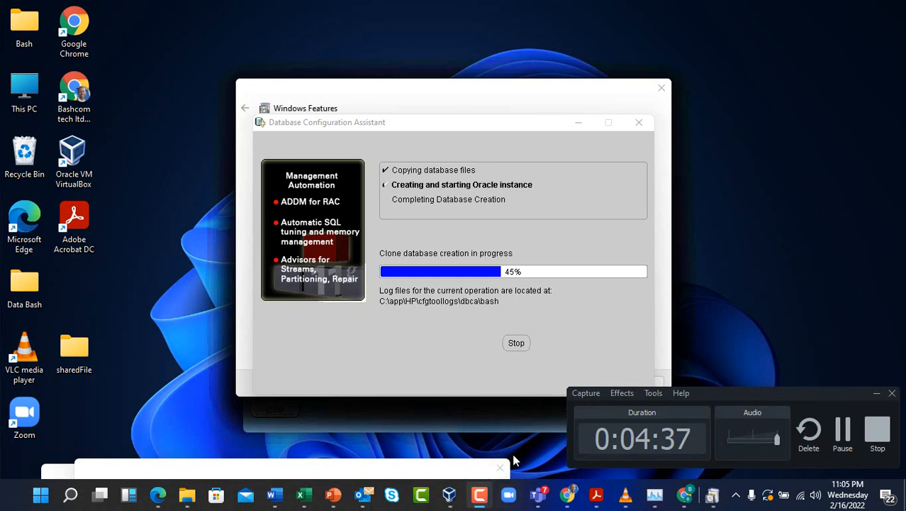
{"action": "mouse_move", "coordinate": [581, 326]}
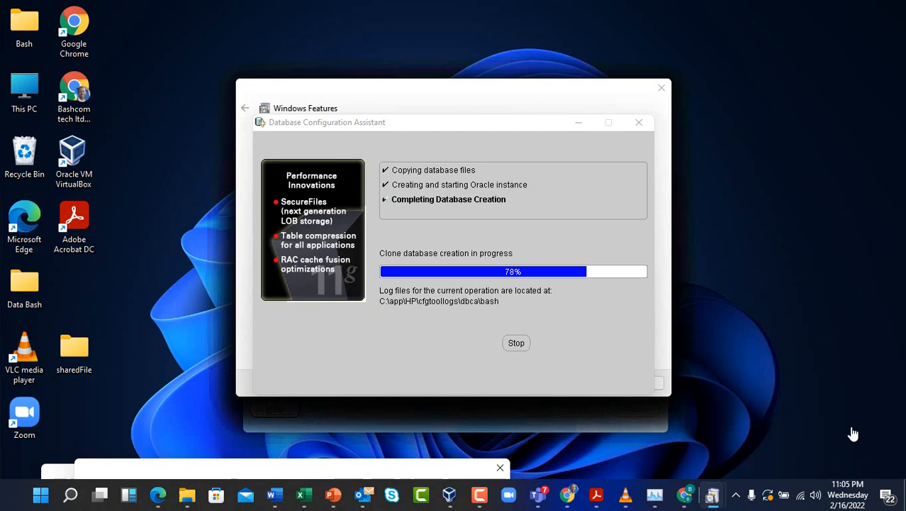
{"action": "mouse_move", "coordinate": [709, 479]}
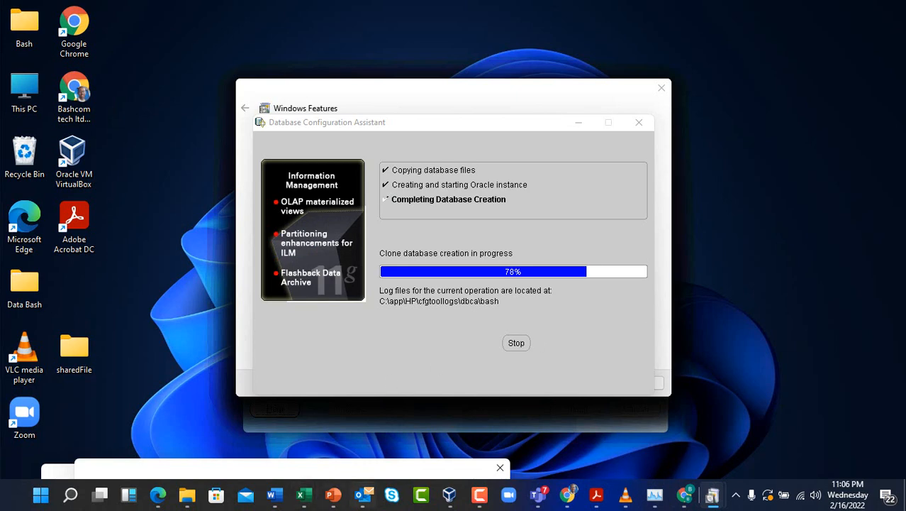
{"action": "mouse_move", "coordinate": [587, 220]}
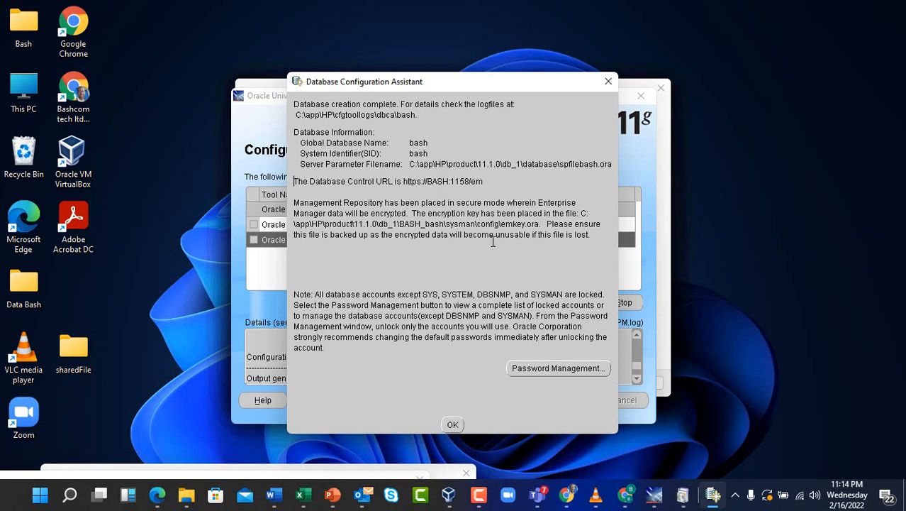
{"action": "mouse_move", "coordinate": [469, 157]}
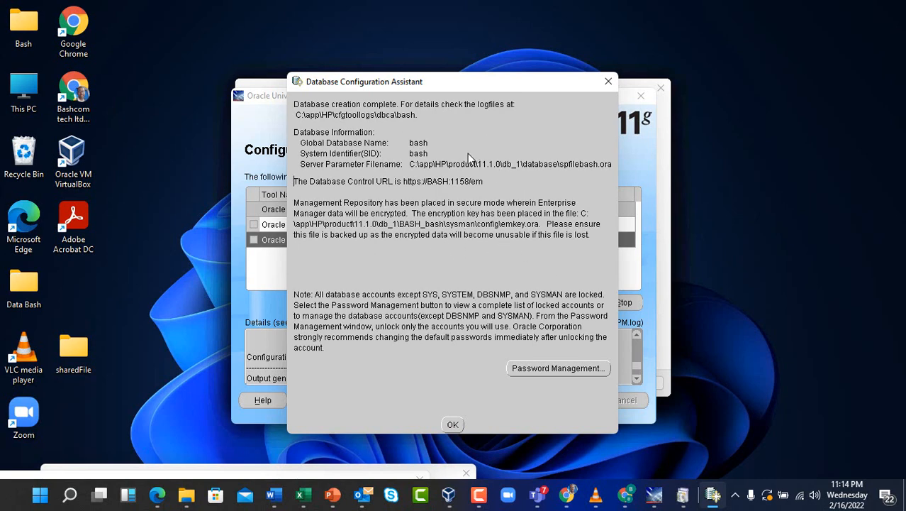
{"action": "mouse_move", "coordinate": [527, 125]}
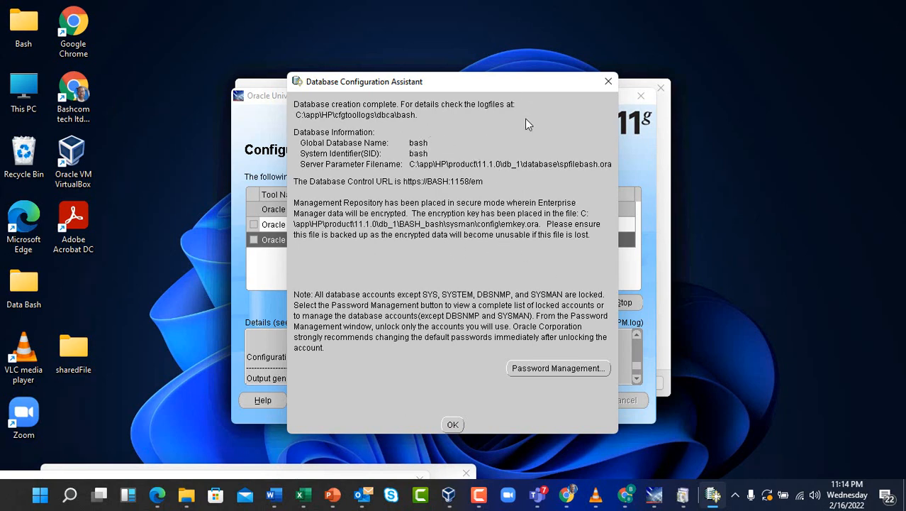
{"action": "mouse_move", "coordinate": [505, 178]}
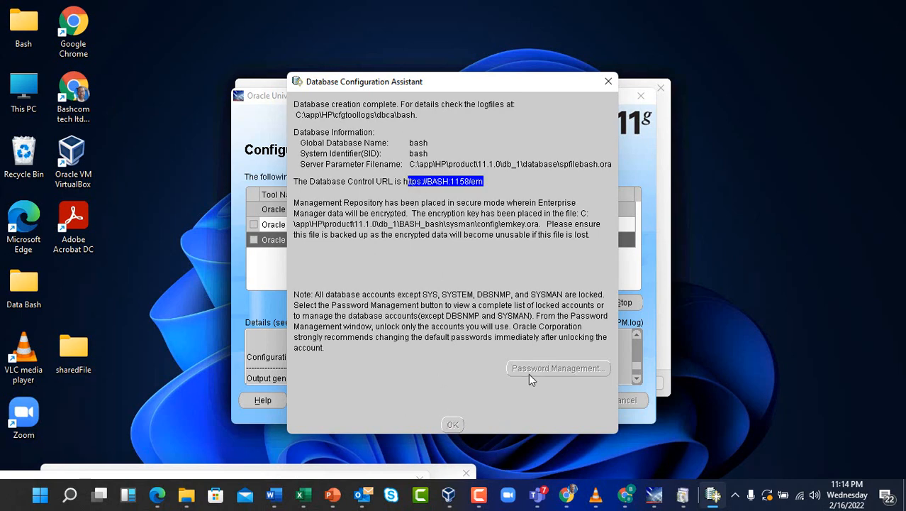
In Password Management, unlock the HR account
{"action": "left_click", "coordinate": [559, 369]}
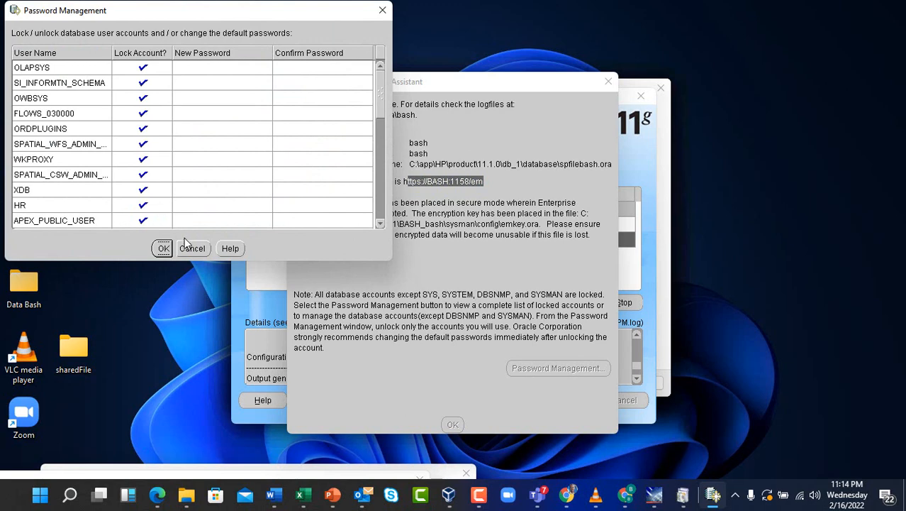
{"action": "mouse_move", "coordinate": [159, 167]}
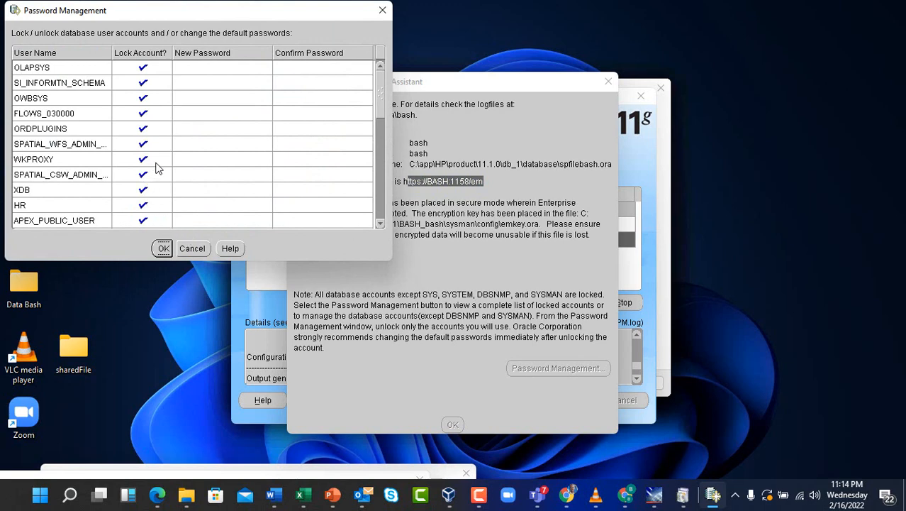
{"action": "left_click", "coordinate": [142, 204]}
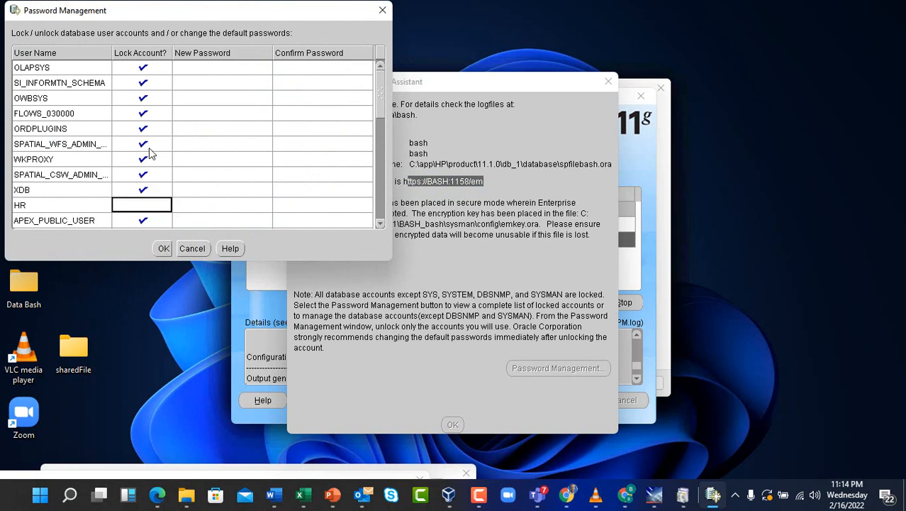
{"action": "mouse_move", "coordinate": [162, 131]}
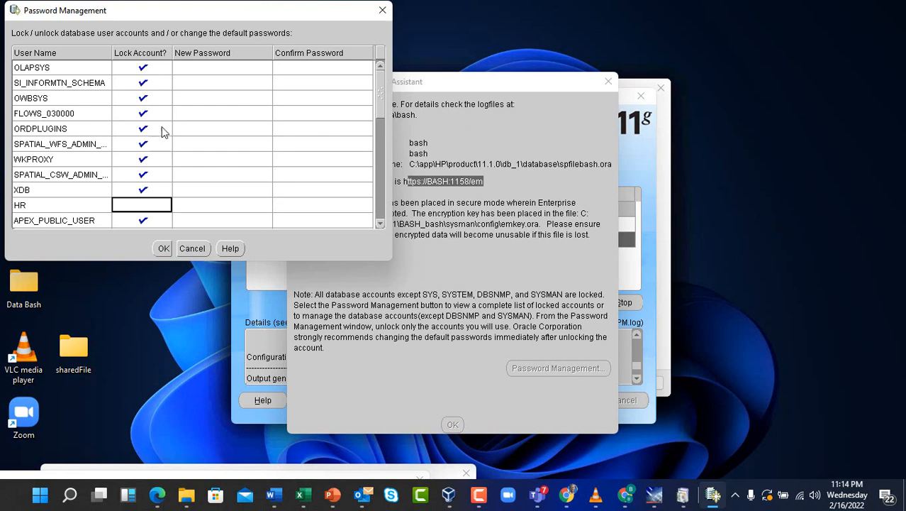
{"action": "mouse_move", "coordinate": [383, 173]}
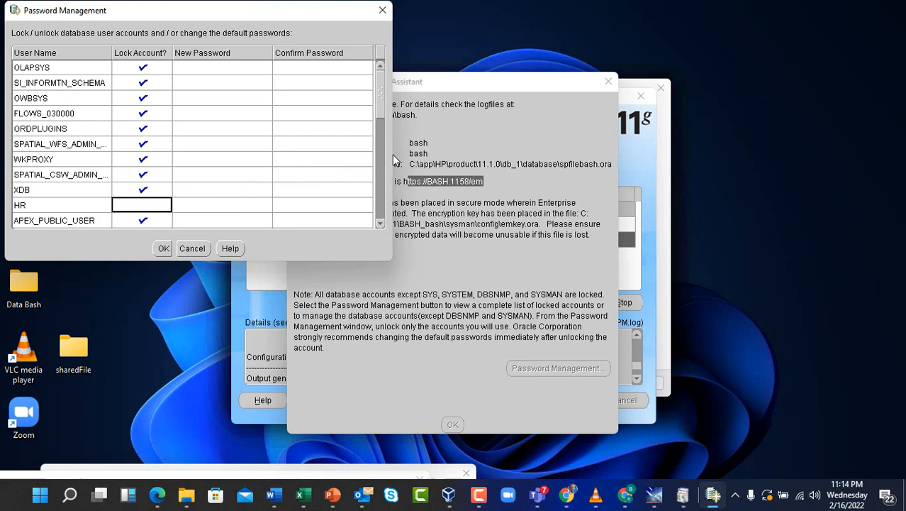
{"action": "scroll", "scroll_direction": "down", "scroll_amount": 3}
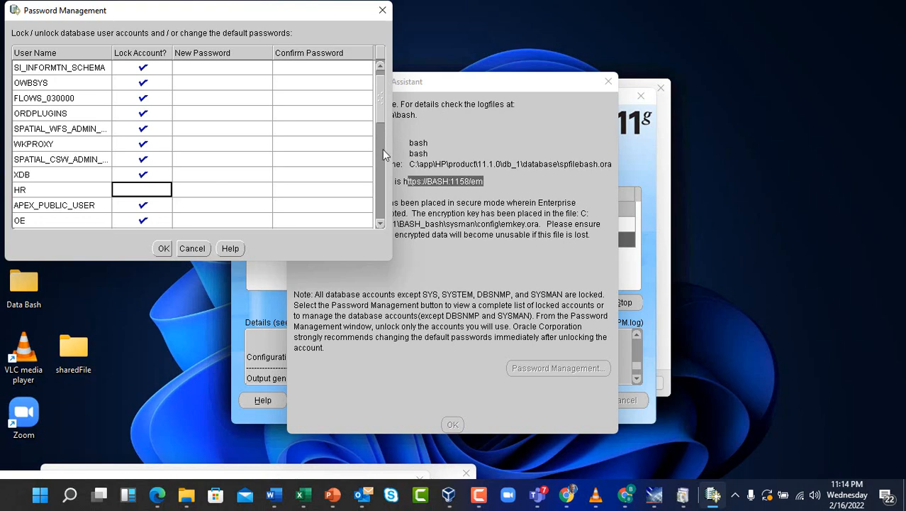
{"action": "scroll", "scroll_direction": "down", "scroll_amount": 3}
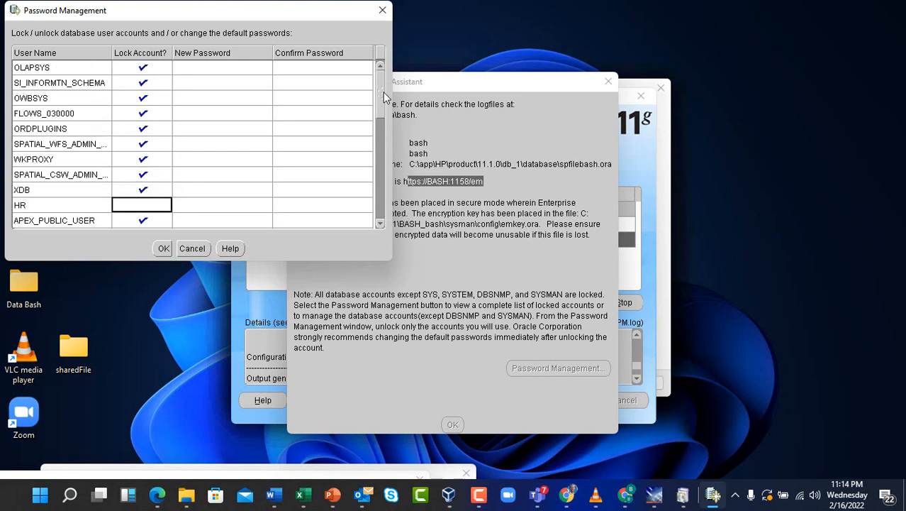
{"action": "scroll", "scroll_direction": "down", "scroll_amount": 3}
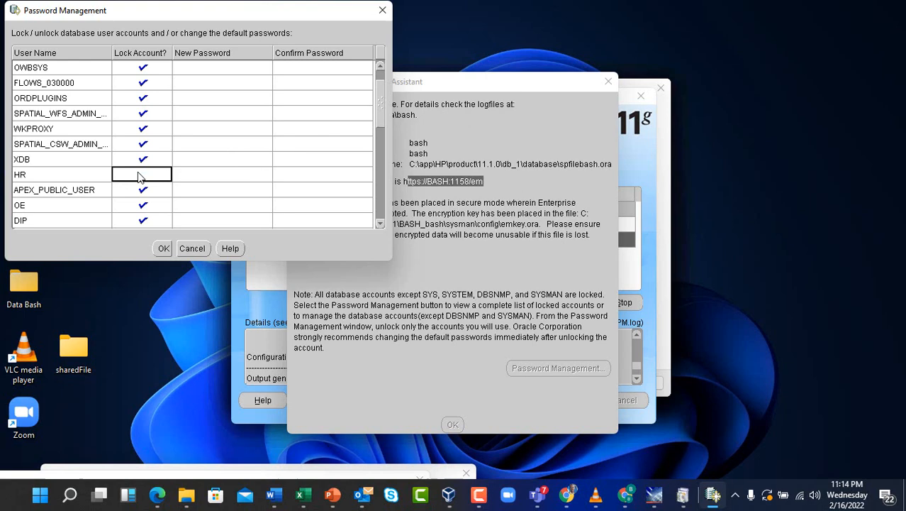
Enter and confirm a new password for HR
{"action": "left_click", "coordinate": [142, 175]}
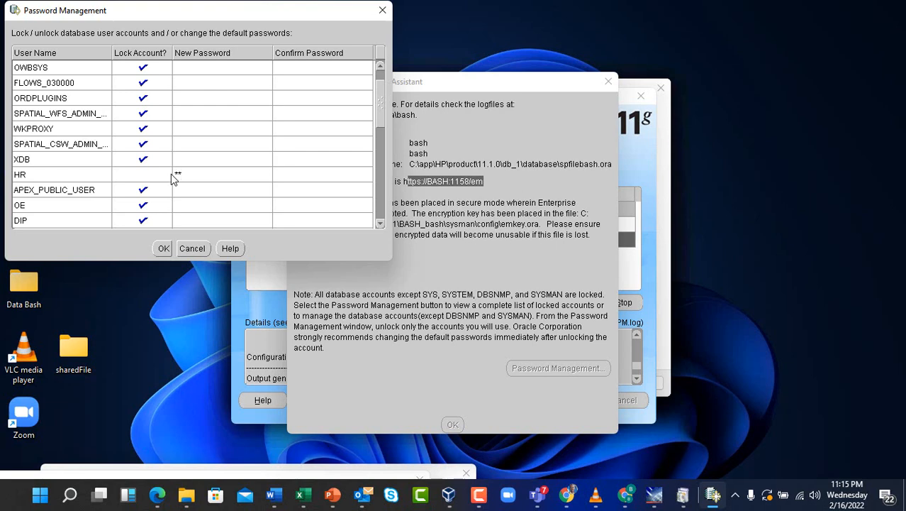
{"action": "left_click", "coordinate": [221, 173]}
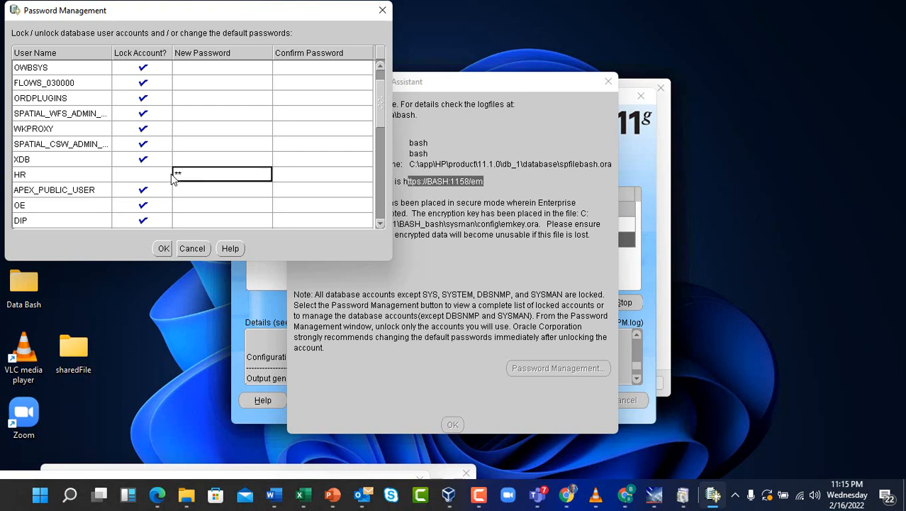
{"action": "mouse_move", "coordinate": [310, 183]}
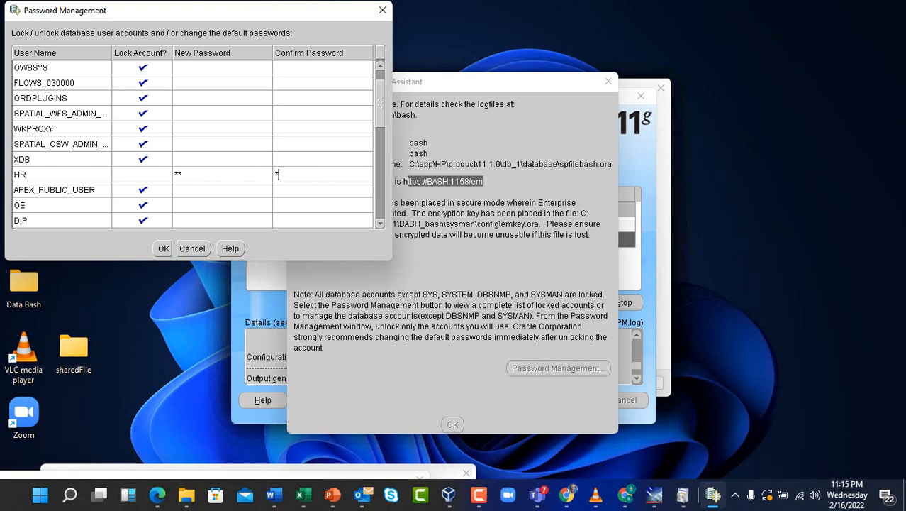
{"action": "type", "text": "*"}
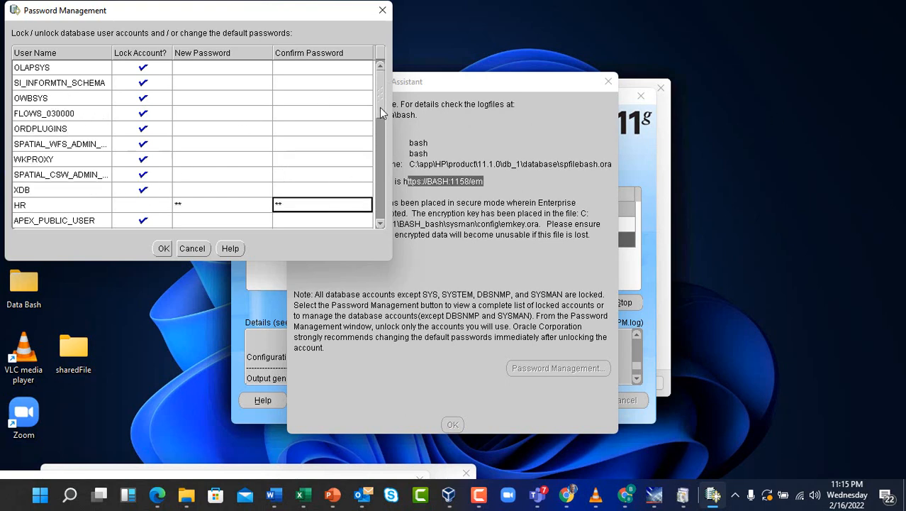
{"action": "mouse_move", "coordinate": [389, 98]}
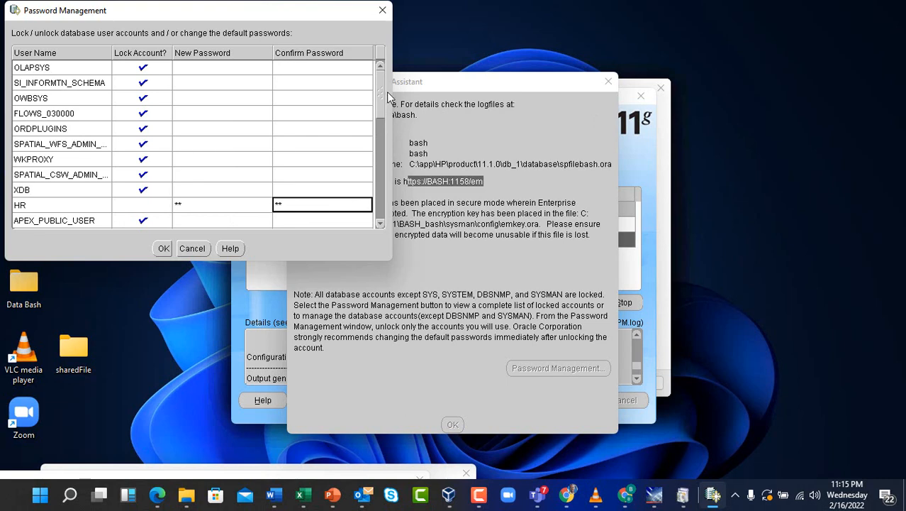
{"action": "mouse_move", "coordinate": [386, 102]}
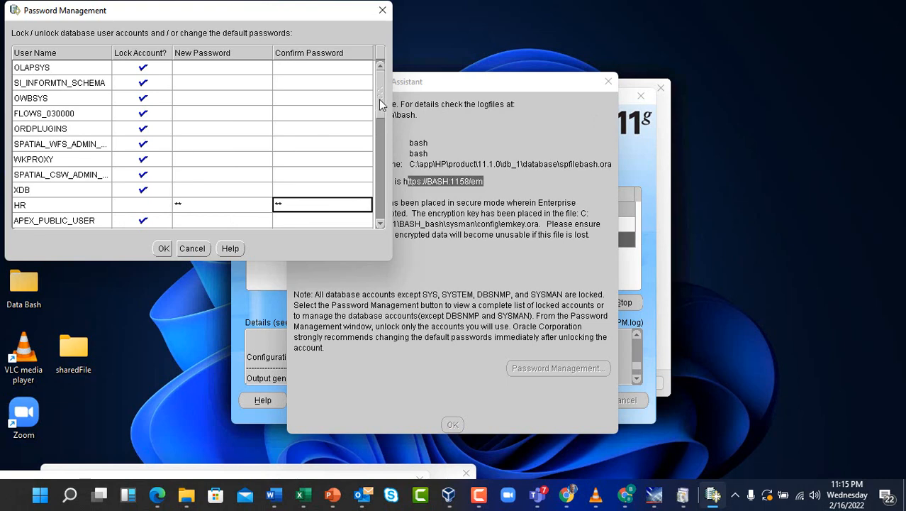
Scroll down to the SCOTT account and unlock it
{"action": "scroll", "scroll_direction": "down", "scroll_amount": 3}
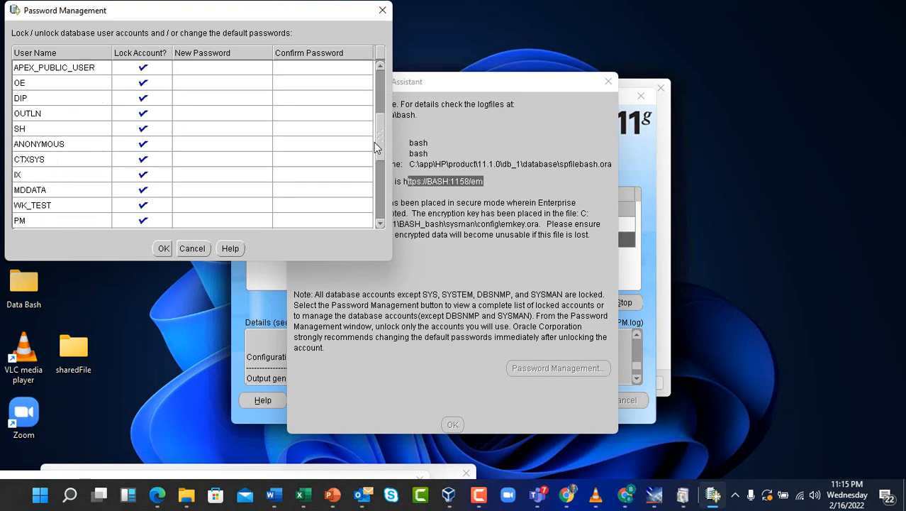
{"action": "scroll", "scroll_direction": "down", "scroll_amount": 3}
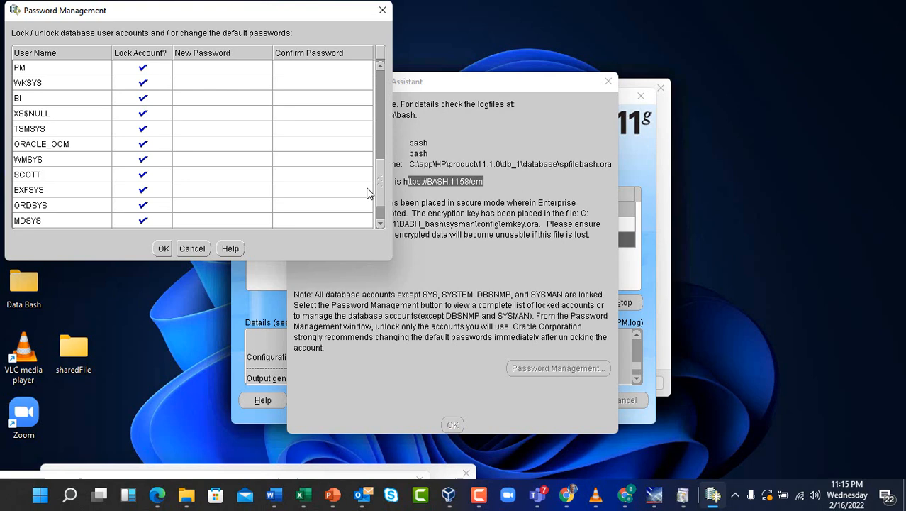
{"action": "scroll", "scroll_direction": "down", "scroll_amount": 3}
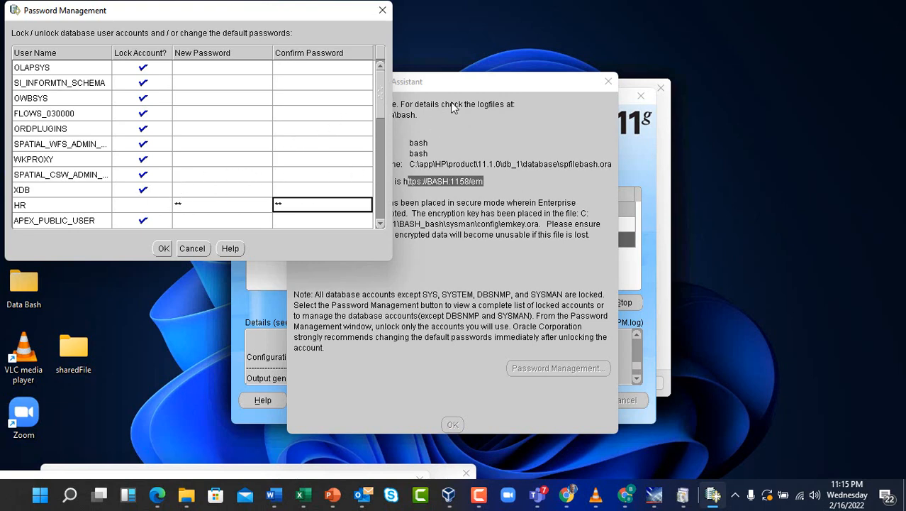
{"action": "scroll", "scroll_direction": "down", "scroll_amount": 3}
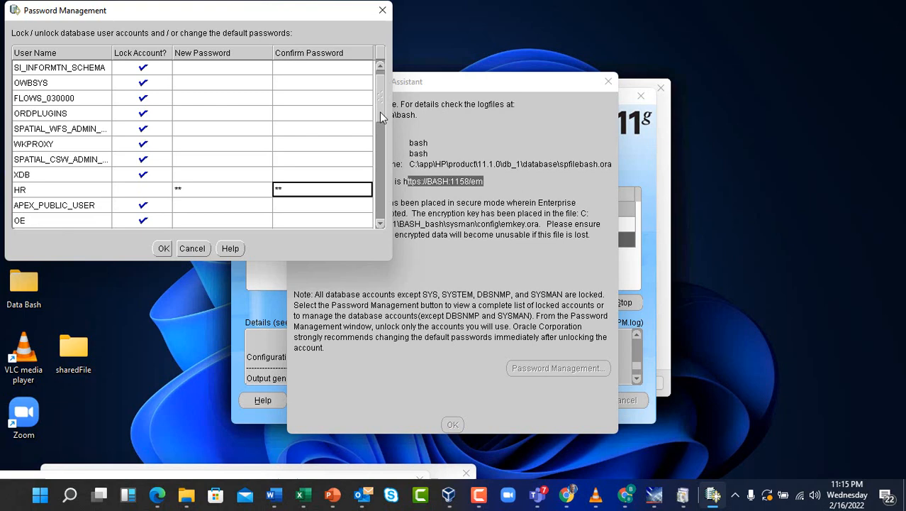
{"action": "scroll", "scroll_direction": "down", "scroll_amount": 3}
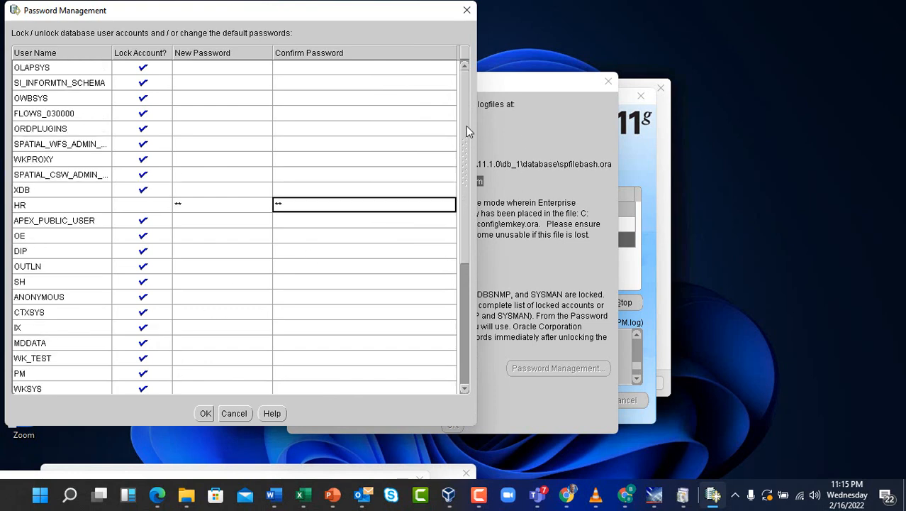
{"action": "mouse_move", "coordinate": [469, 139]}
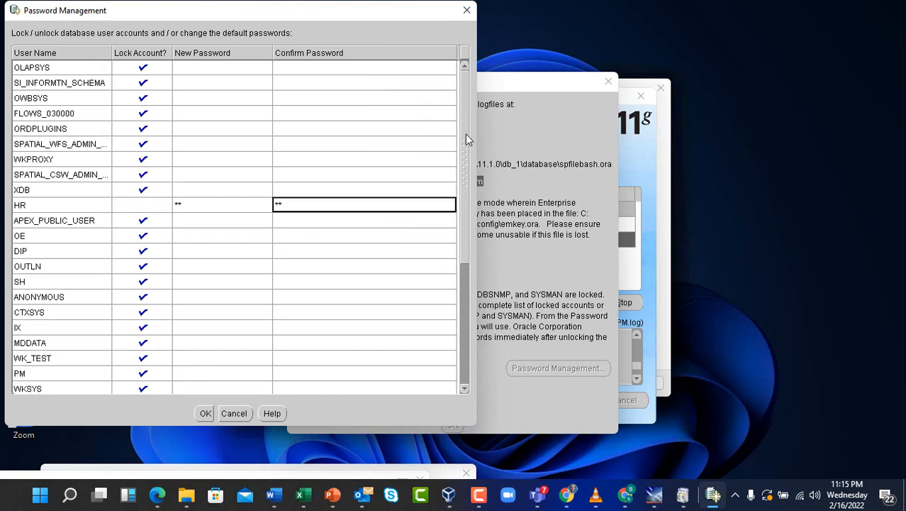
{"action": "scroll", "scroll_direction": "down", "scroll_amount": 3}
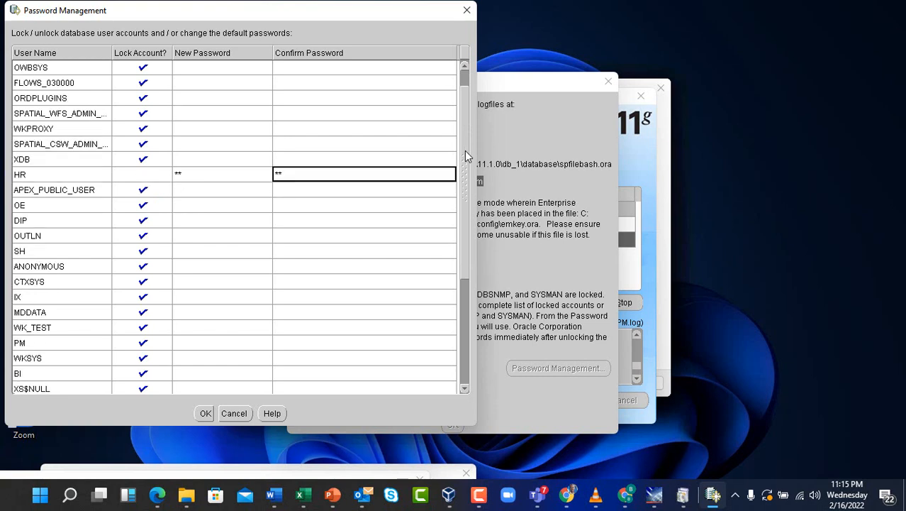
{"action": "scroll", "scroll_direction": "down", "scroll_amount": 3}
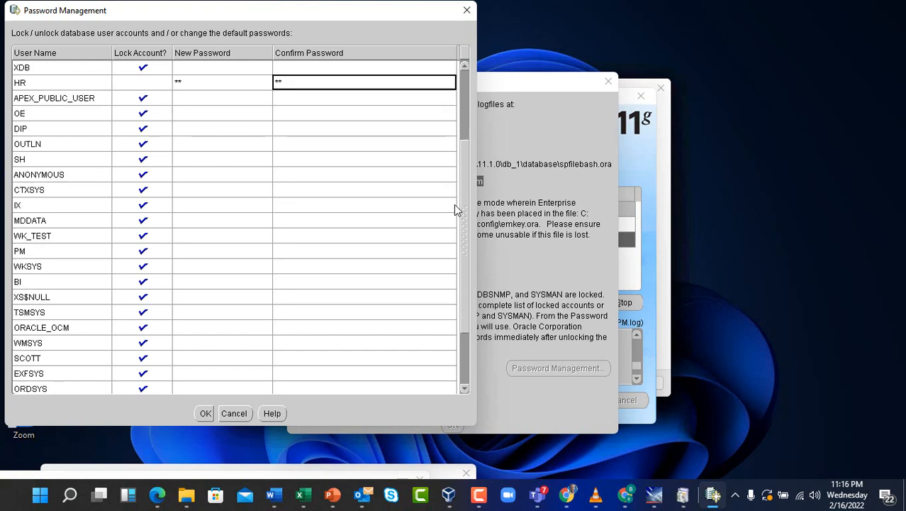
{"action": "mouse_move", "coordinate": [339, 286]}
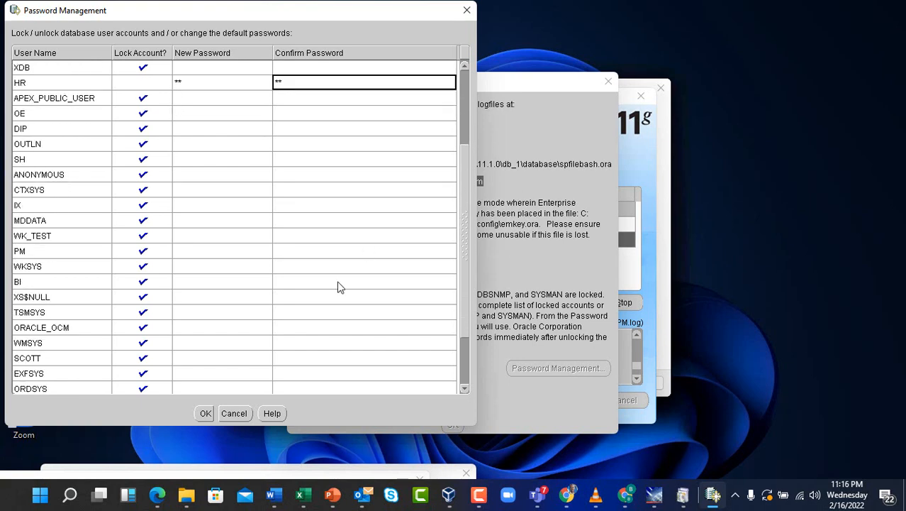
{"action": "mouse_move", "coordinate": [149, 371]}
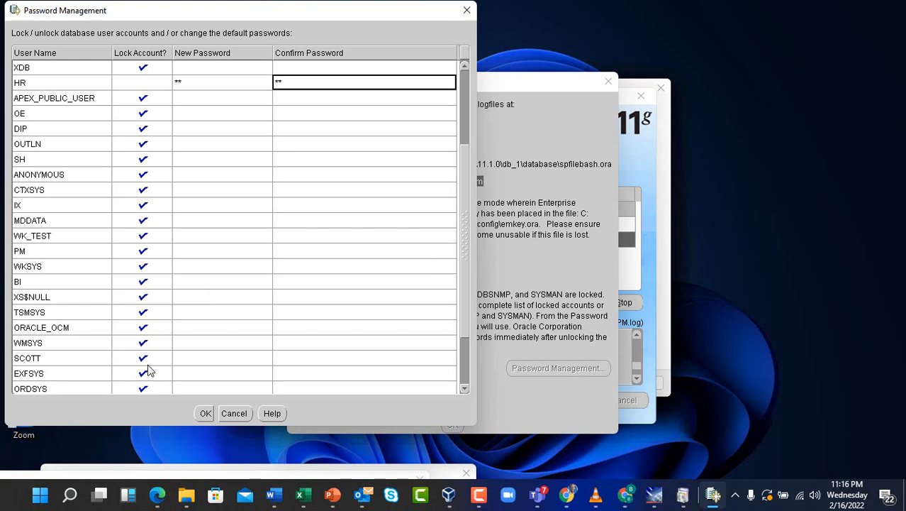
{"action": "left_click", "coordinate": [141, 357]}
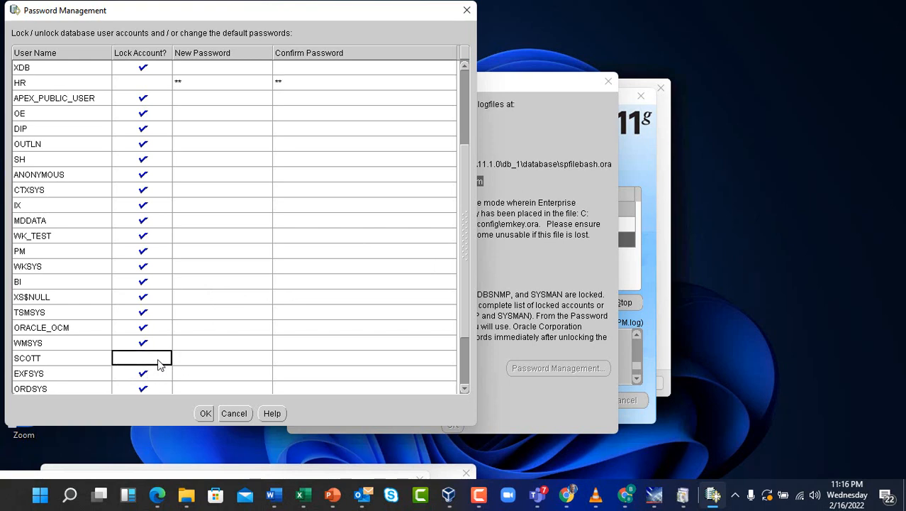
Enter and confirm a new password for SCOTT
{"action": "left_click", "coordinate": [142, 357]}
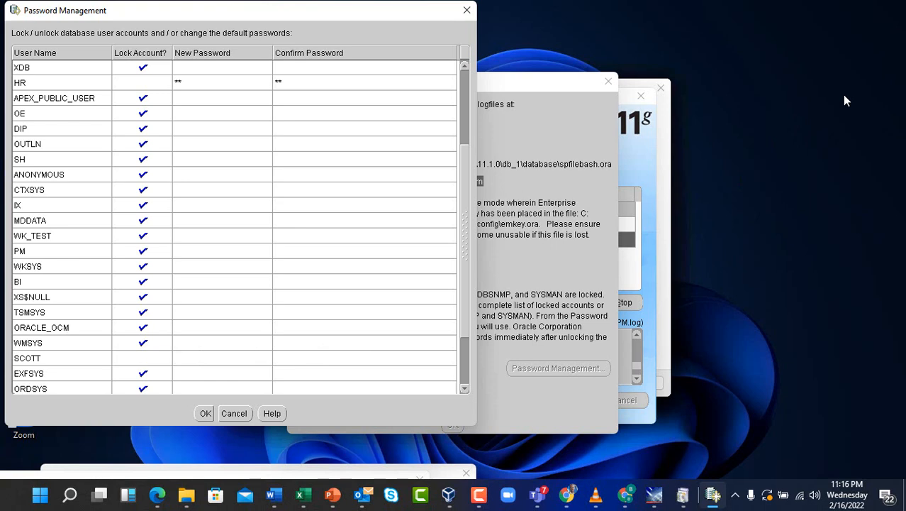
{"action": "type", "text": "*****"}
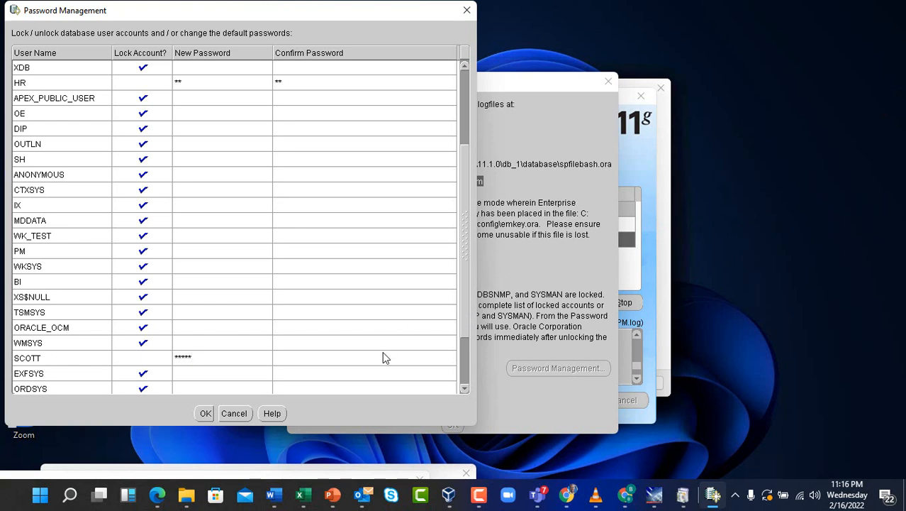
{"action": "type", "text": "**"}
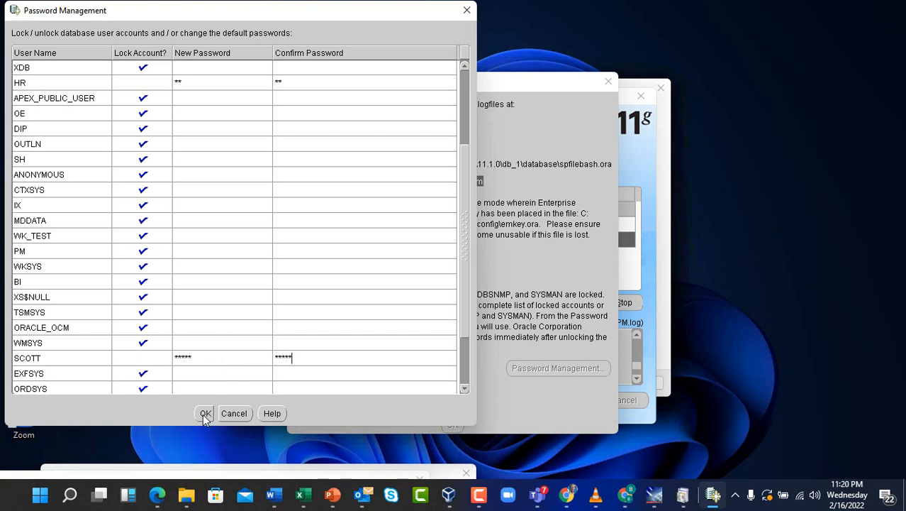
Apply the HR and SCOTT account changes with OK, returning to the database creation summary
{"action": "left_click", "coordinate": [204, 413]}
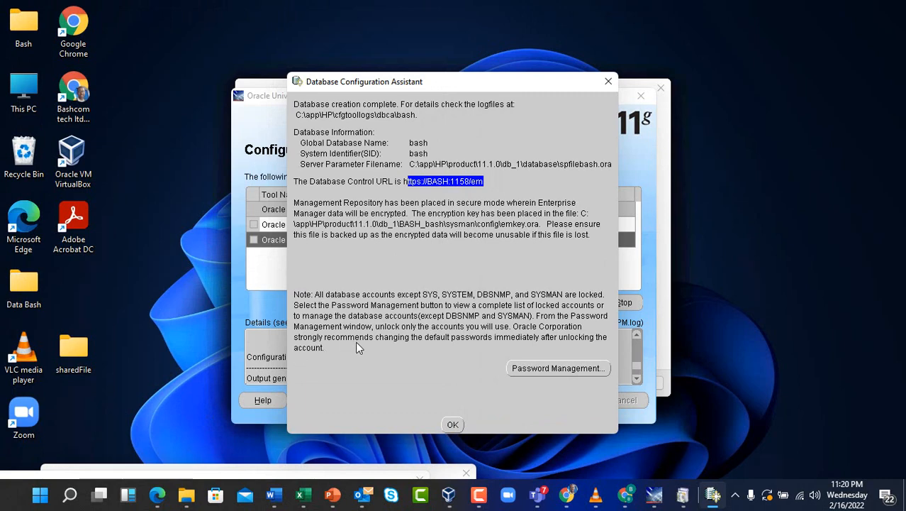
{"action": "mouse_move", "coordinate": [494, 487]}
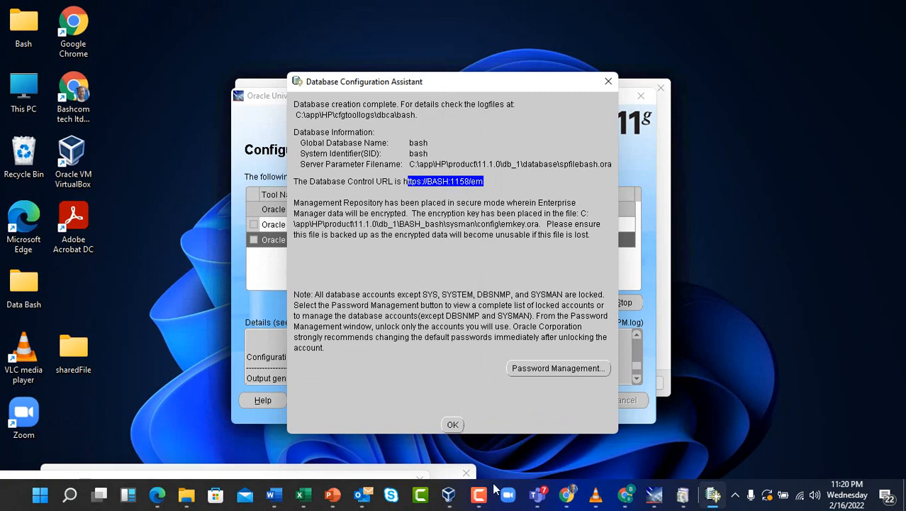
{"action": "mouse_move", "coordinate": [436, 489]}
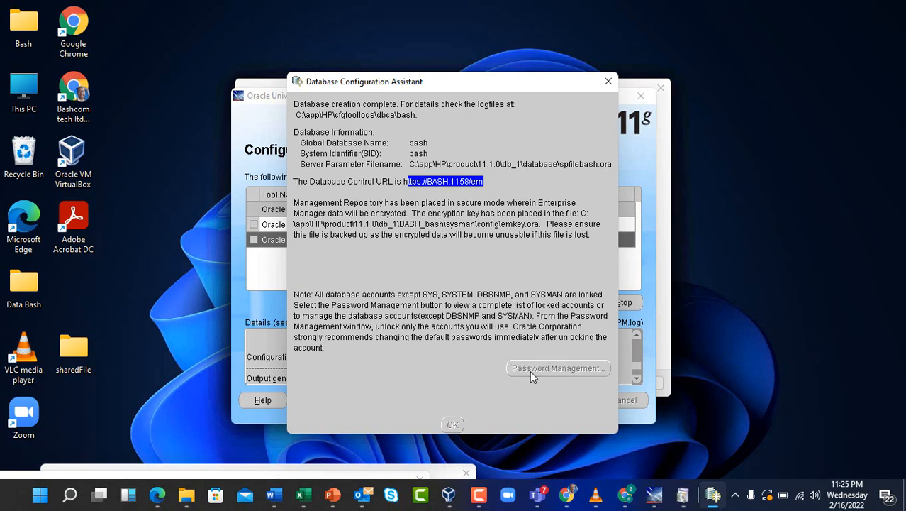
Reopen Password Management and scroll through the account list past SYS
{"action": "left_click", "coordinate": [559, 369]}
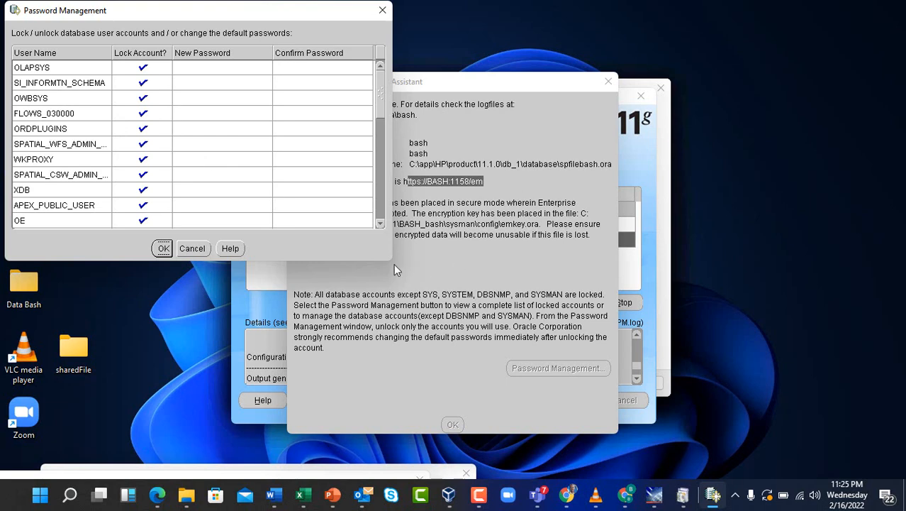
{"action": "mouse_move", "coordinate": [391, 265]}
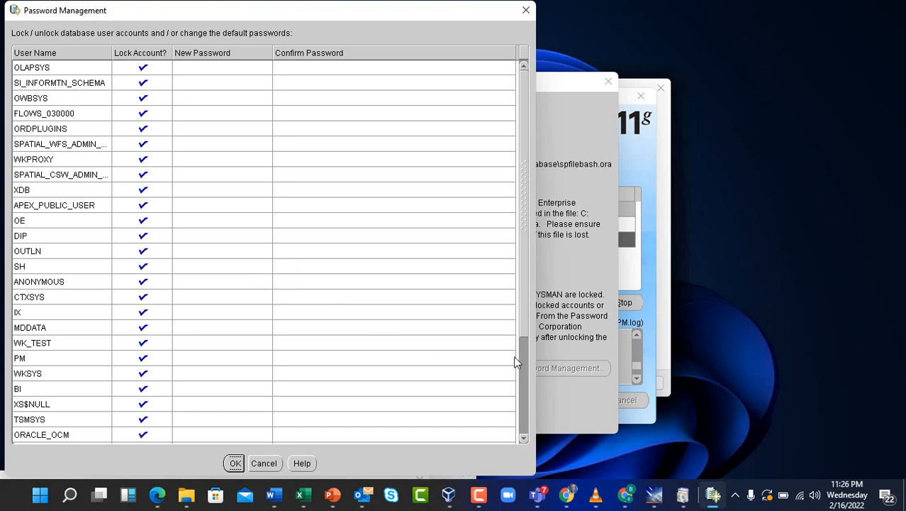
{"action": "scroll", "scroll_direction": "down", "scroll_amount": 3}
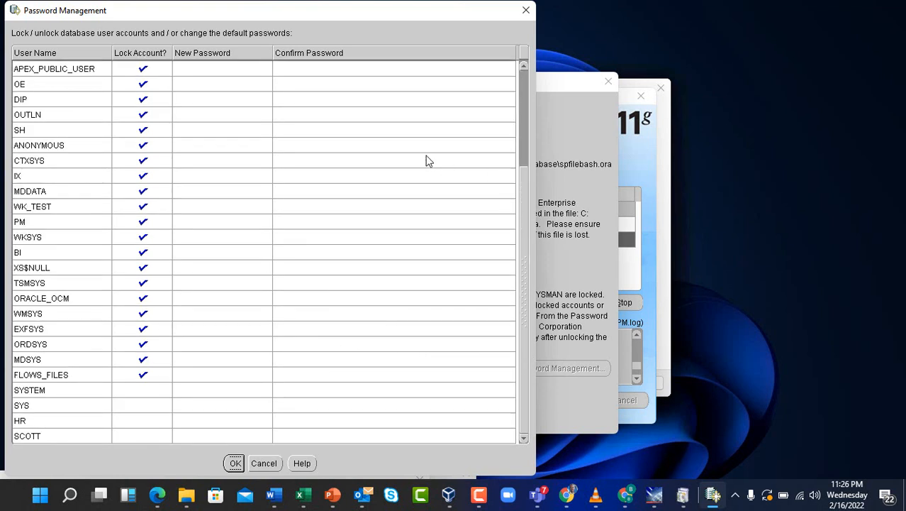
{"action": "mouse_move", "coordinate": [147, 173]}
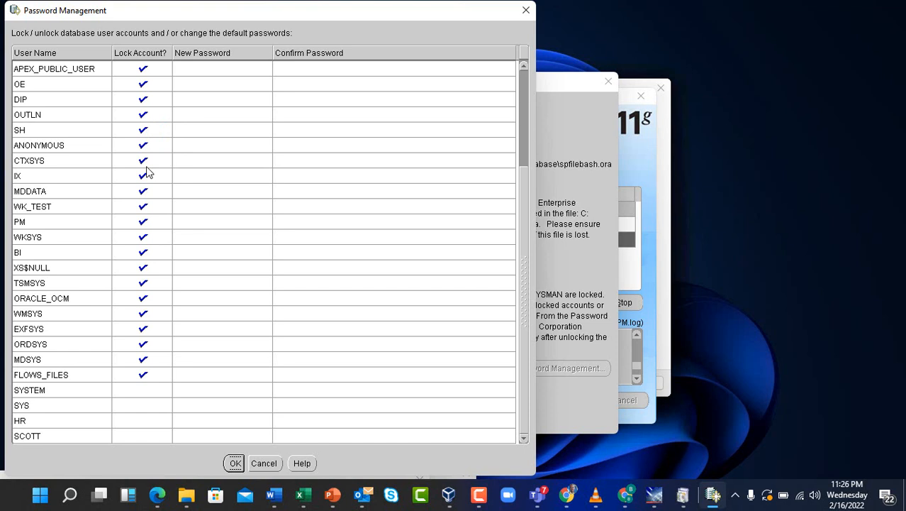
{"action": "mouse_move", "coordinate": [156, 299]}
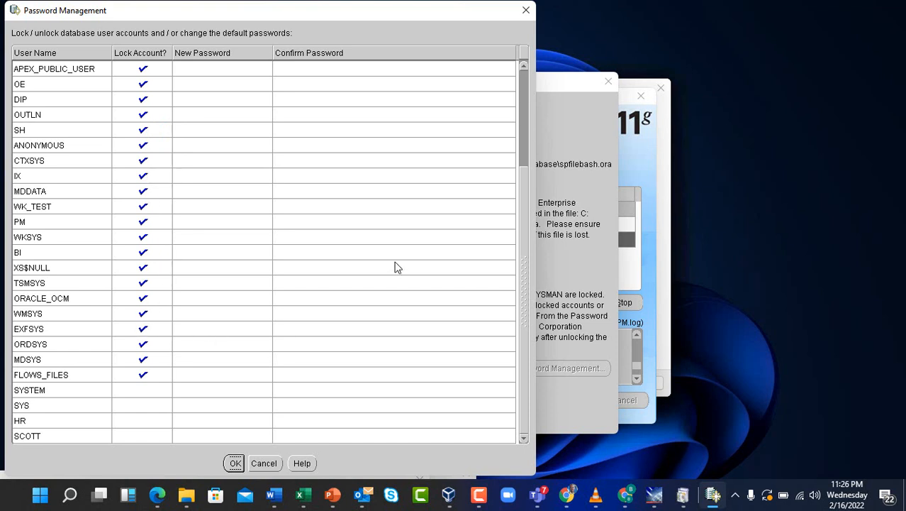
{"action": "left_click", "coordinate": [59, 405]}
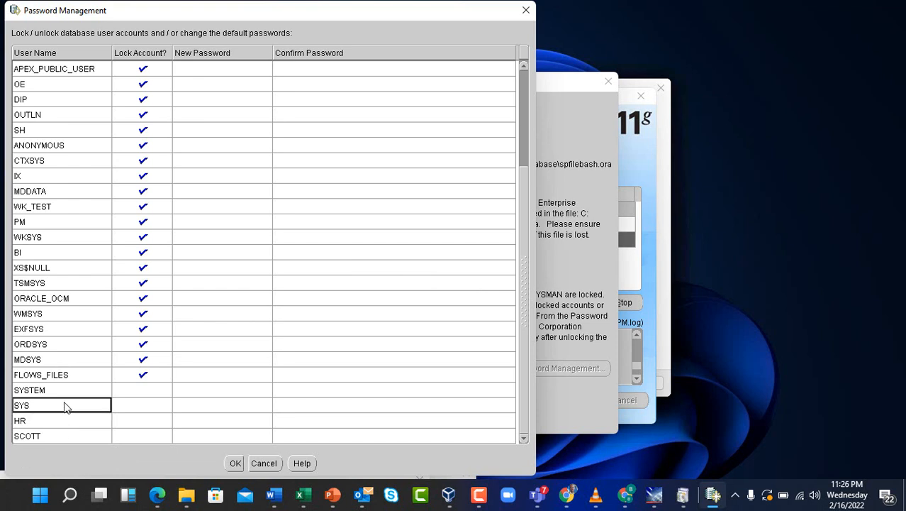
{"action": "mouse_move", "coordinate": [65, 403]}
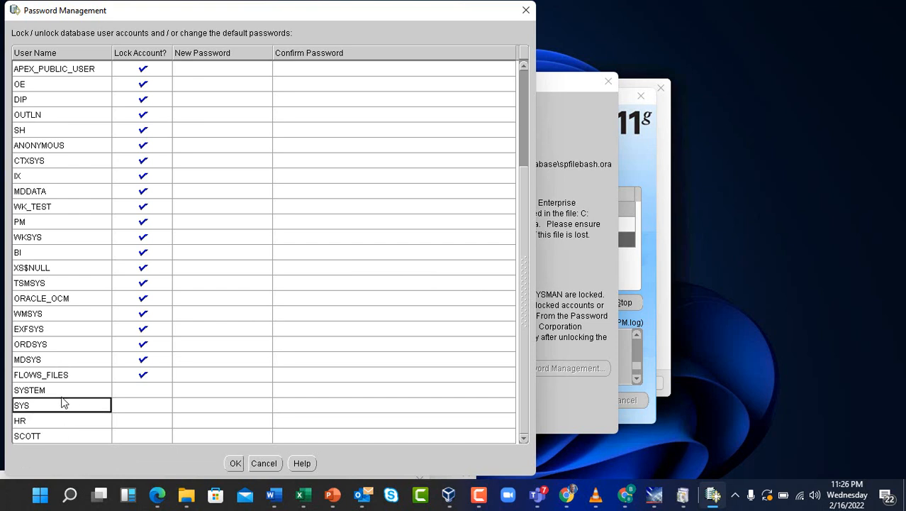
{"action": "mouse_move", "coordinate": [76, 388]}
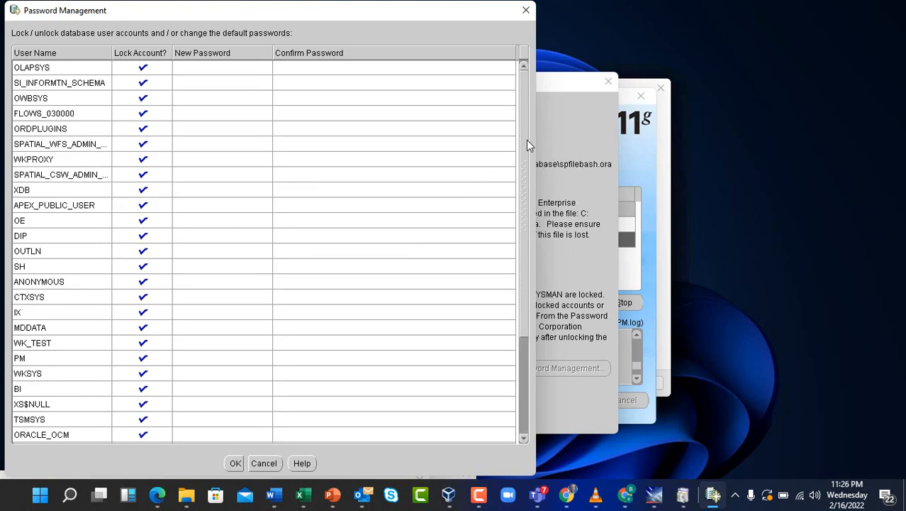
{"action": "mouse_move", "coordinate": [545, 335]}
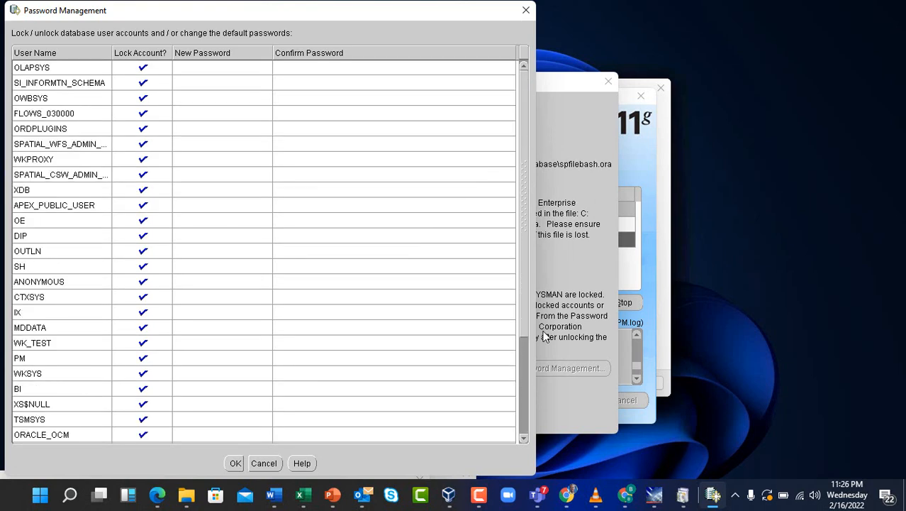
{"action": "mouse_move", "coordinate": [527, 329]}
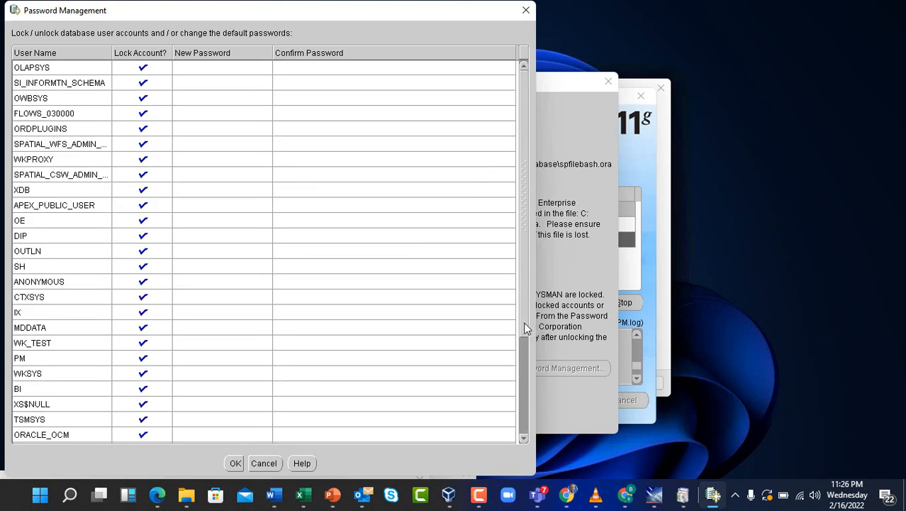
{"action": "scroll", "scroll_direction": "down", "scroll_amount": 3}
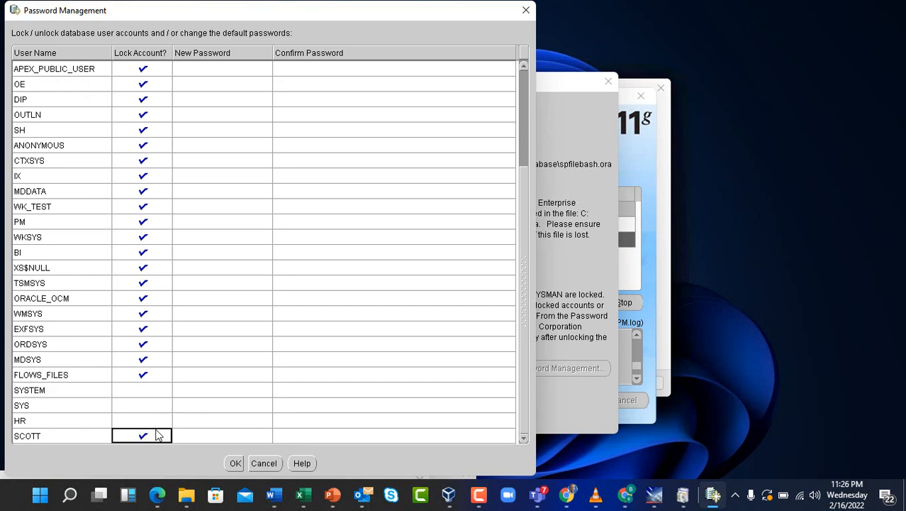
Keep SCOTT unlocked and re-enter new and confirmed passwords for HR and SCOTT
{"action": "left_click", "coordinate": [142, 436]}
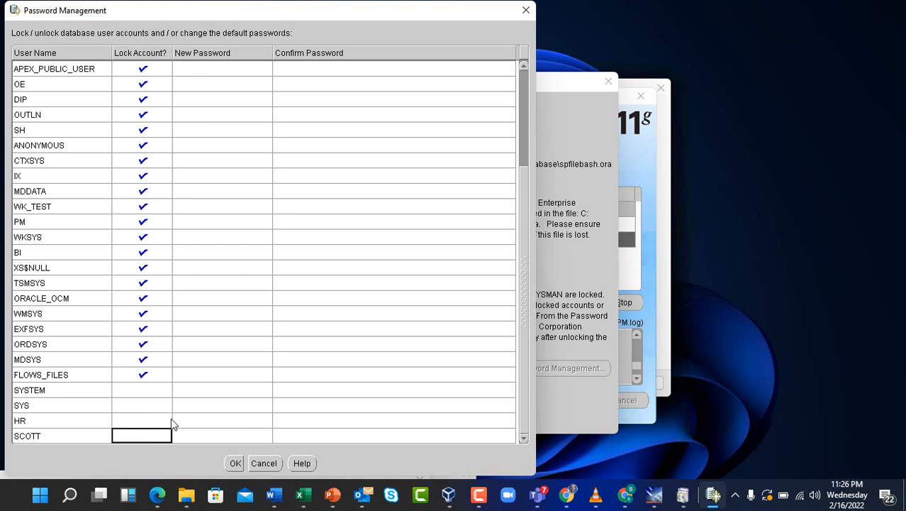
{"action": "left_click", "coordinate": [142, 436]}
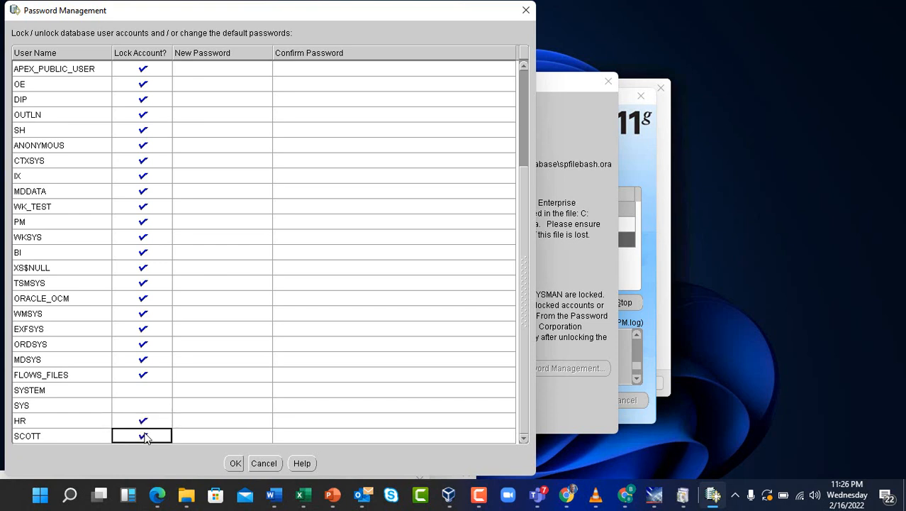
{"action": "left_click", "coordinate": [142, 420]}
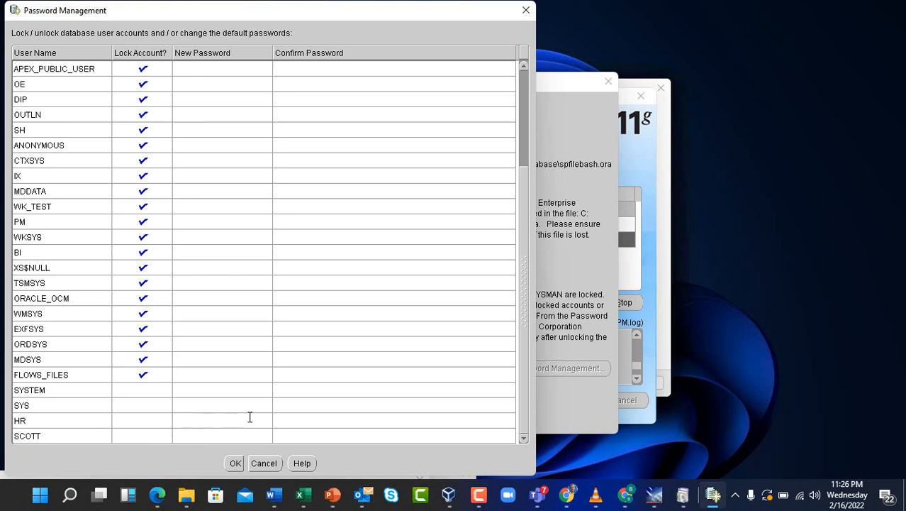
{"action": "type", "text": "*"}
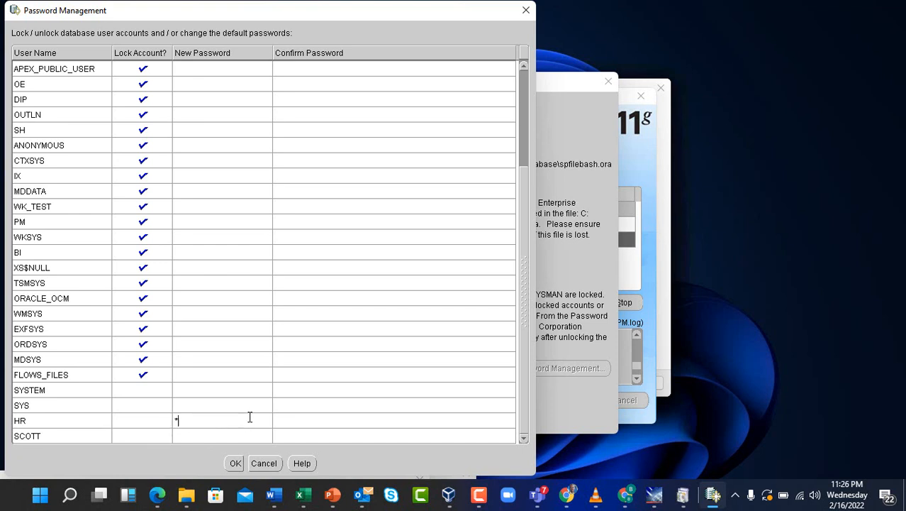
{"action": "type", "text": "*"}
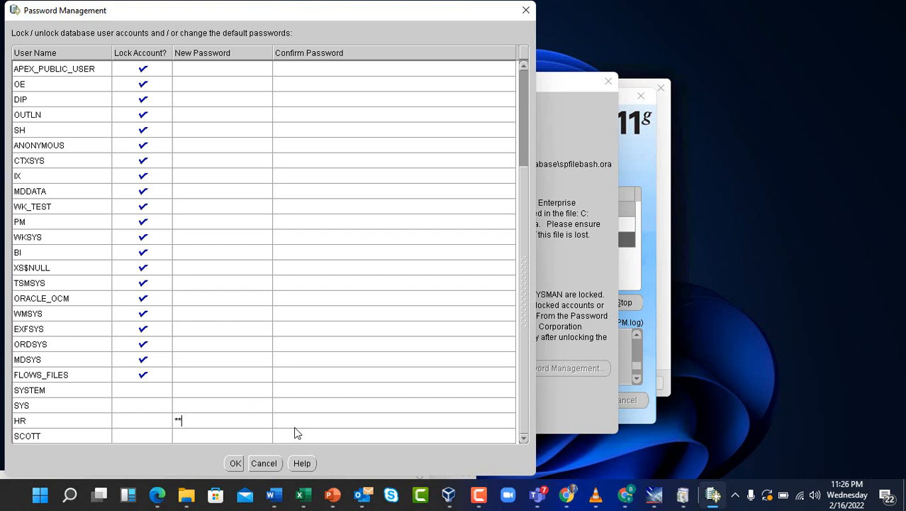
{"action": "type", "text": "*"}
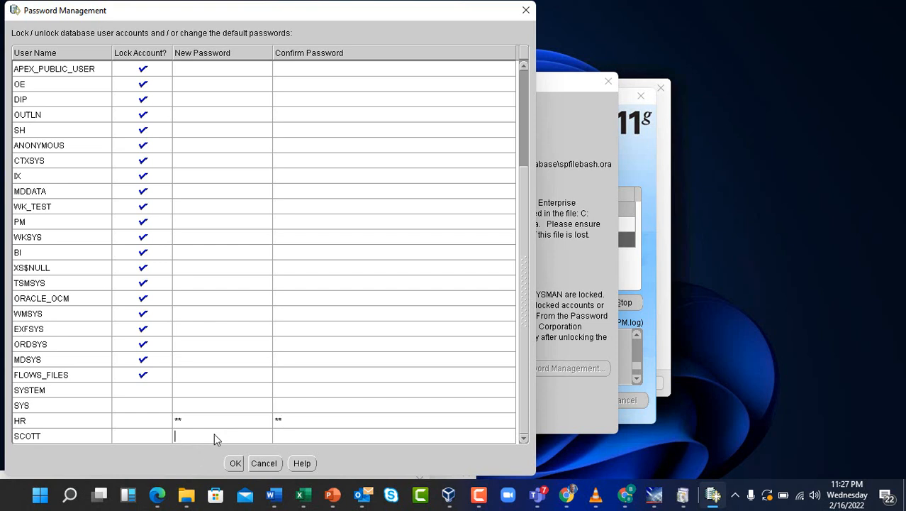
{"action": "type", "text": "**"}
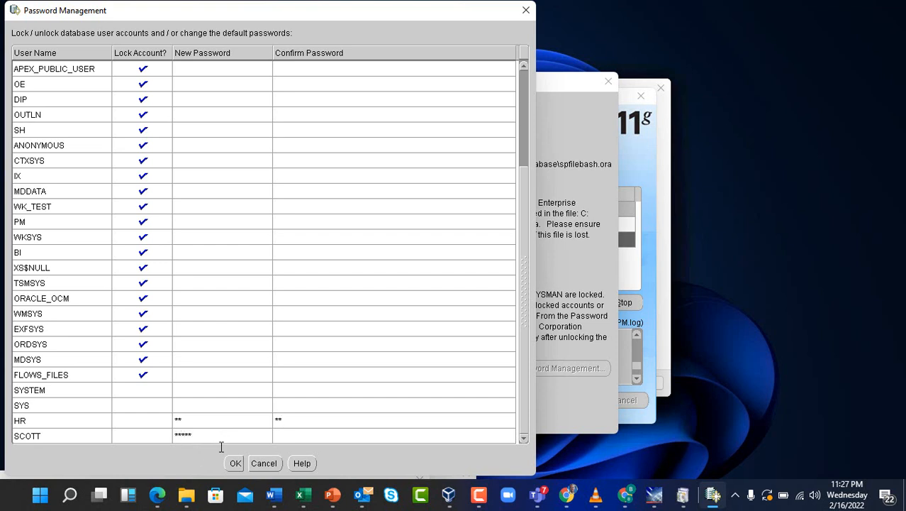
{"action": "mouse_move", "coordinate": [327, 437]}
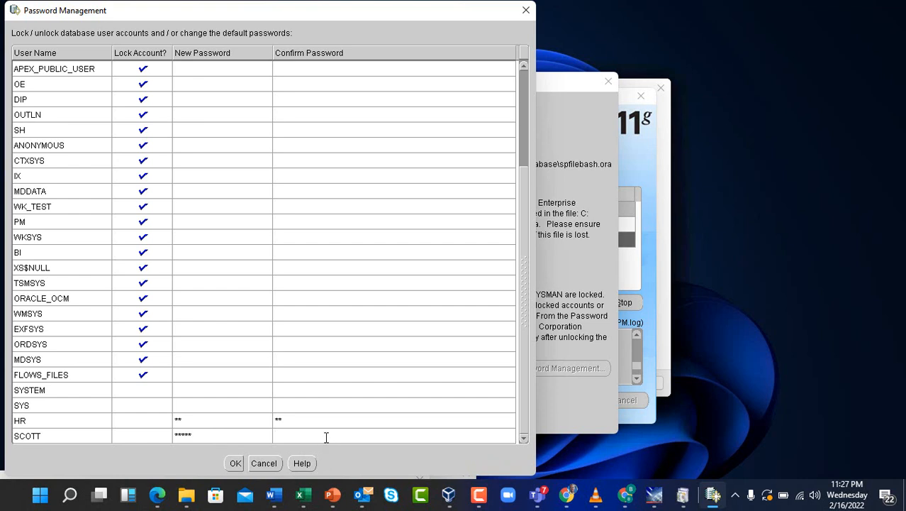
{"action": "type", "text": "*****"}
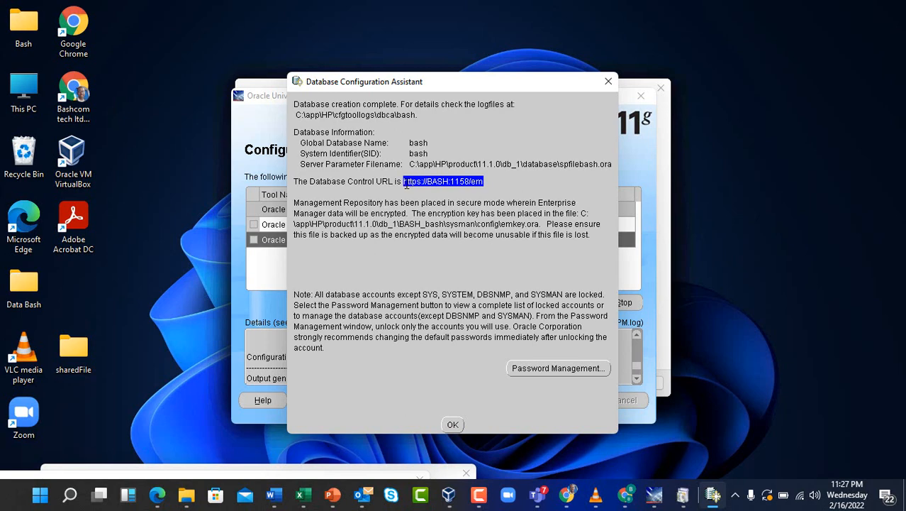
{"action": "mouse_move", "coordinate": [218, 394]}
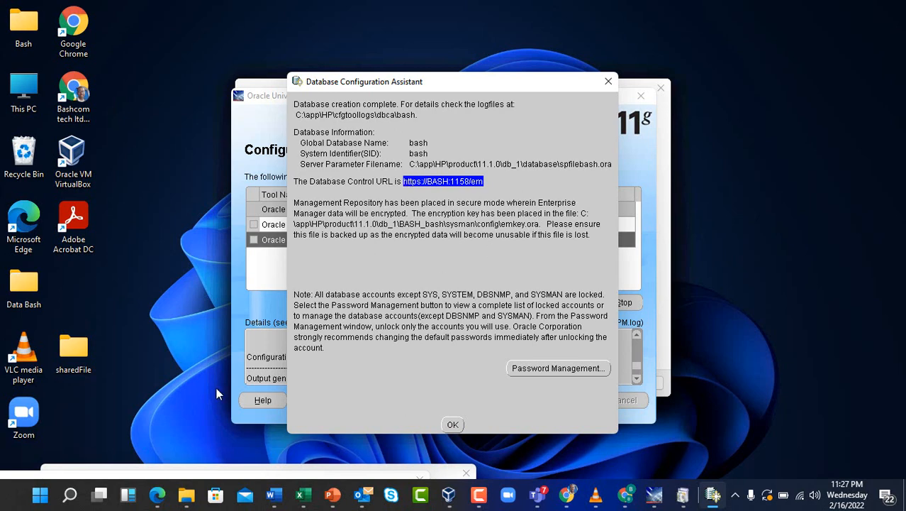
{"action": "mouse_move", "coordinate": [517, 466]}
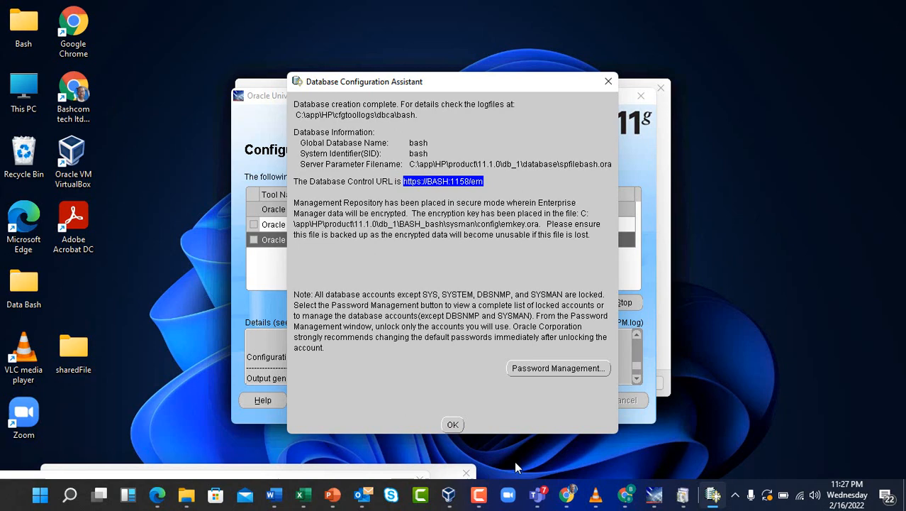
{"action": "mouse_move", "coordinate": [130, 457]}
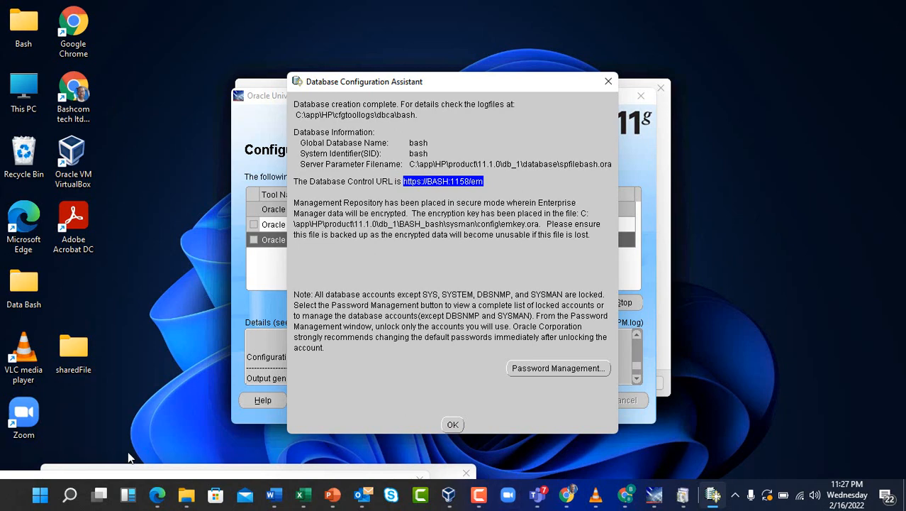
Search Windows for Notepad by typing 'no'
{"action": "type", "text": "note"}
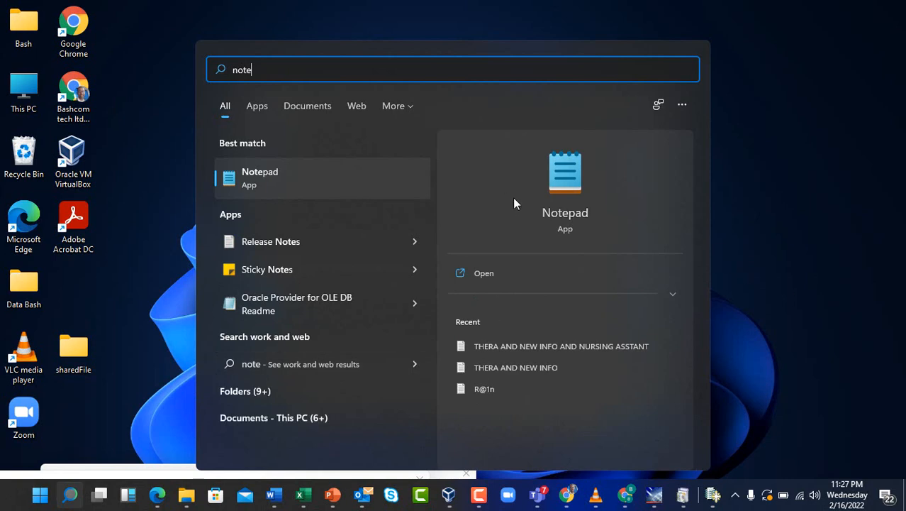
{"action": "left_click", "coordinate": [259, 177]}
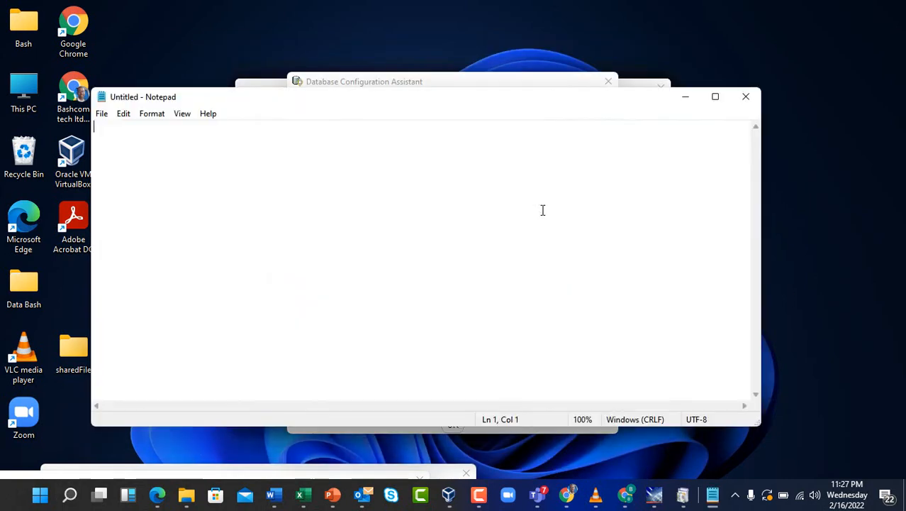
{"action": "type", "text": "https://BASH:1158/em"}
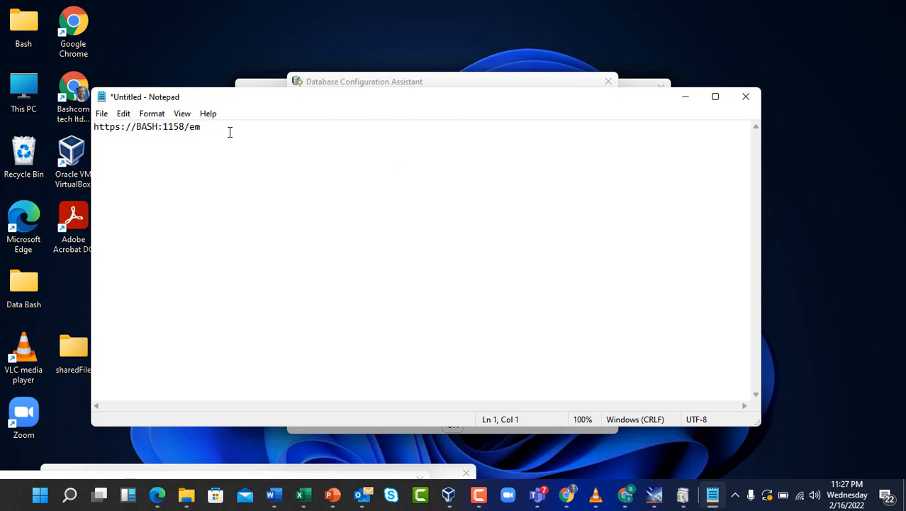
{"action": "key", "text": "Enter"}
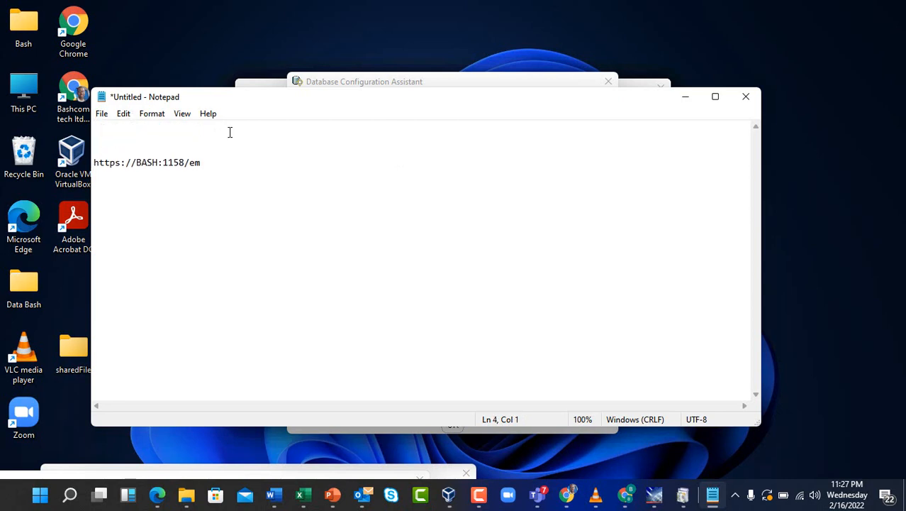
{"action": "type", "text": "o"}
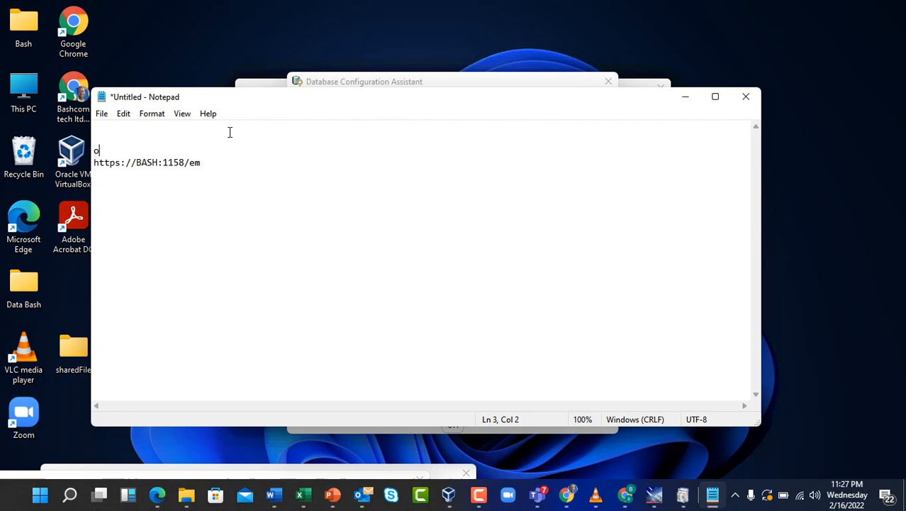
{"action": "type", "text": "racle ur"}
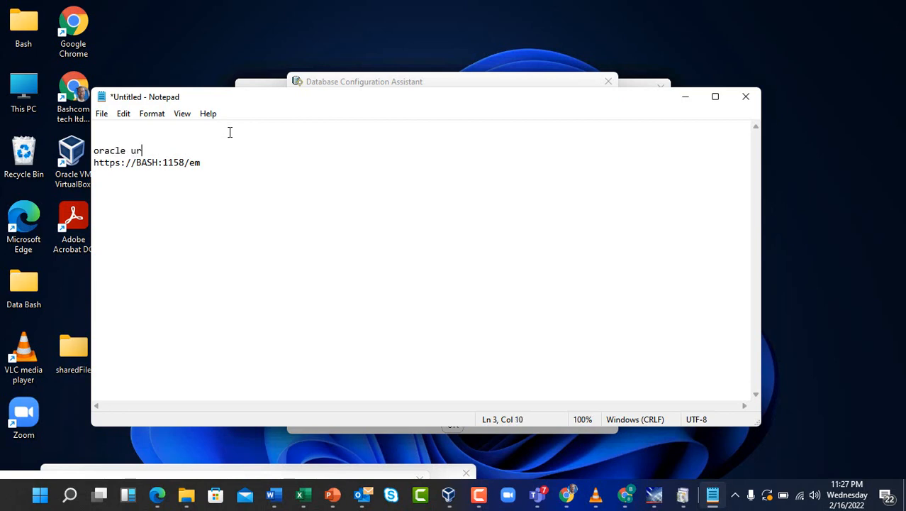
{"action": "type", "text": "l"}
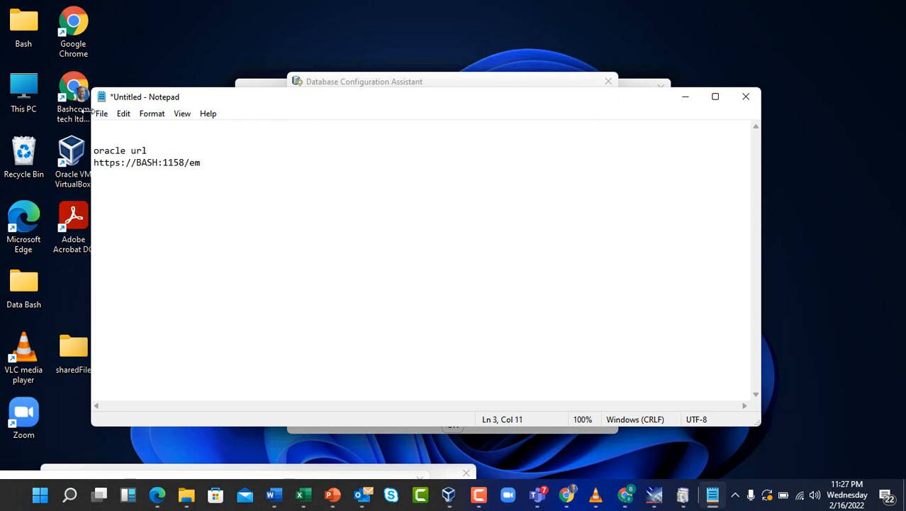
Add a 'users in oracle' heading with a separator line and '1. sys'
{"action": "left_click", "coordinate": [102, 114]}
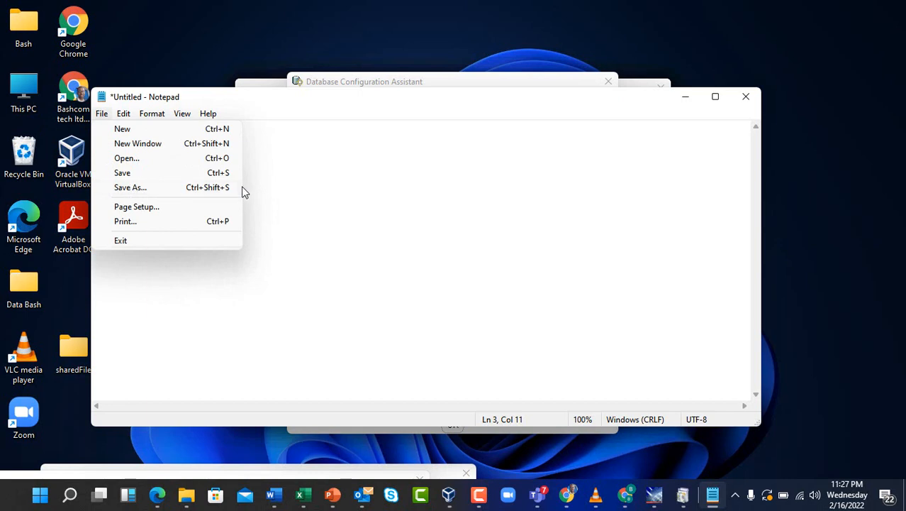
{"action": "mouse_move", "coordinate": [354, 190]}
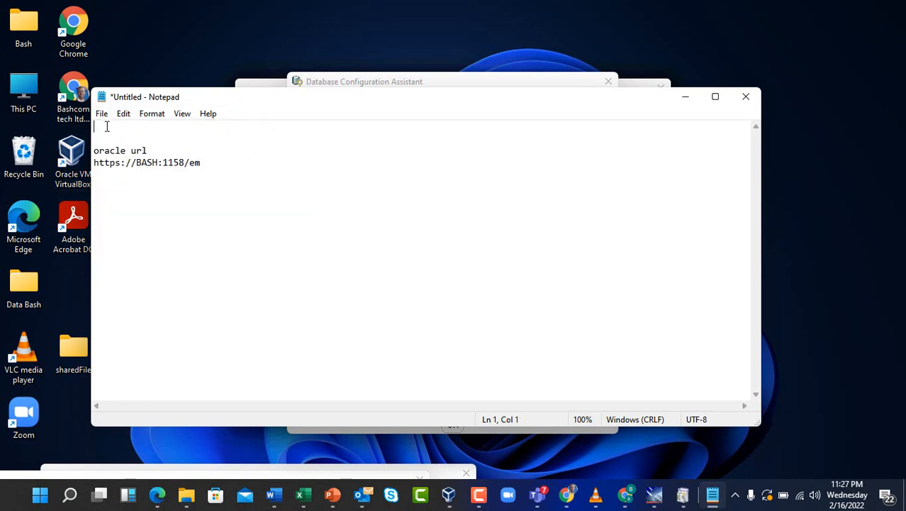
{"action": "type", "text": "users in or"}
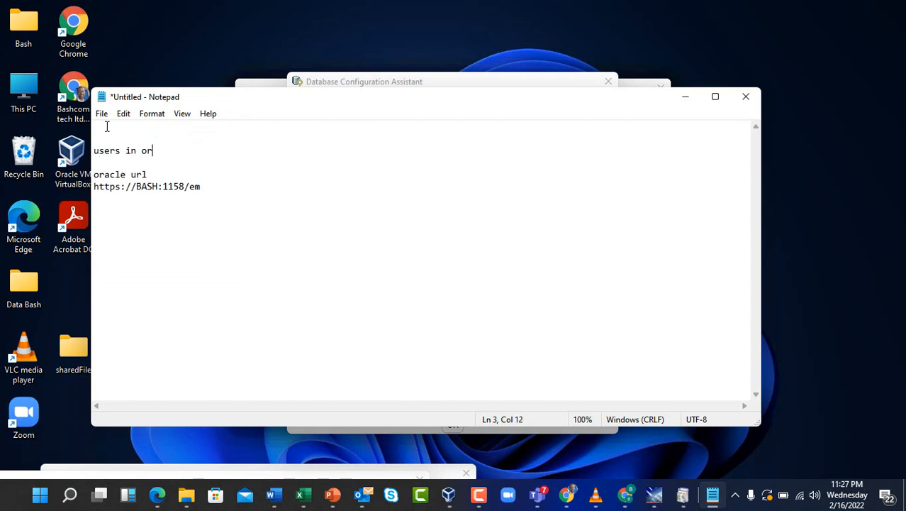
{"action": "type", "text": "acle"}
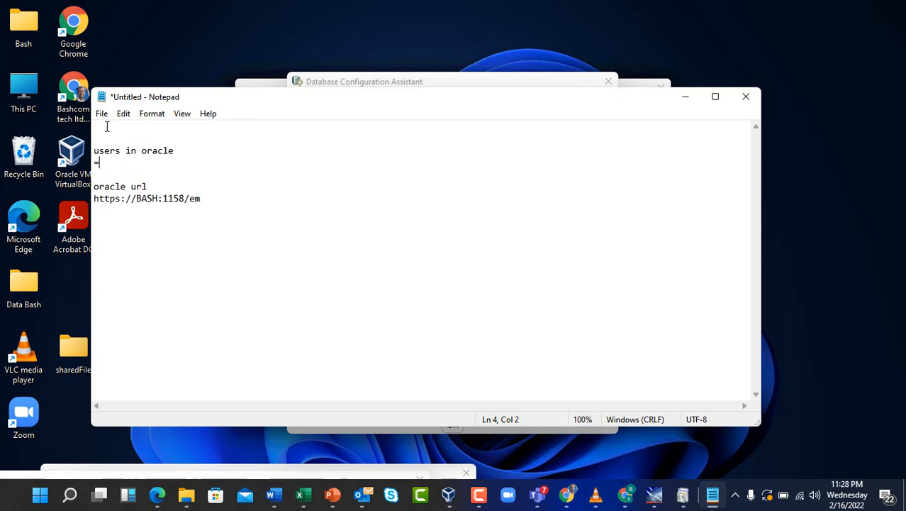
{"action": "type", "text": "==============="}
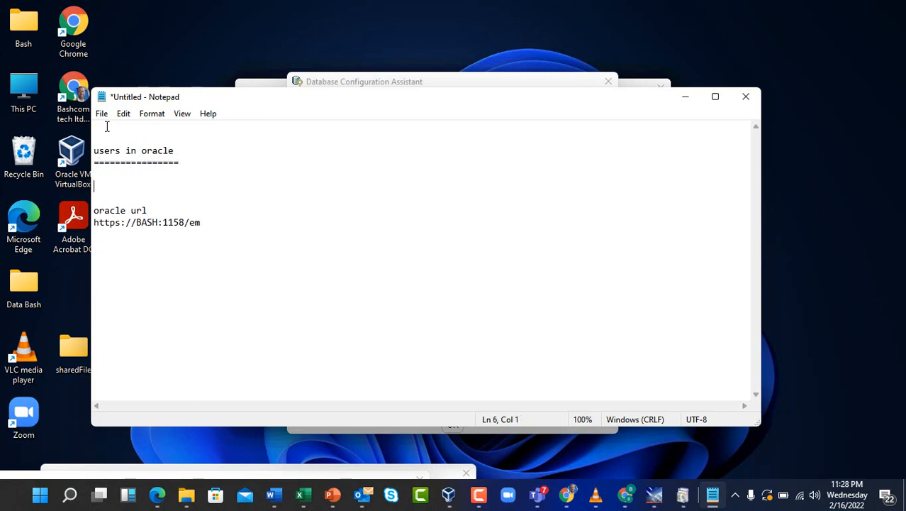
{"action": "type", "text": "1."}
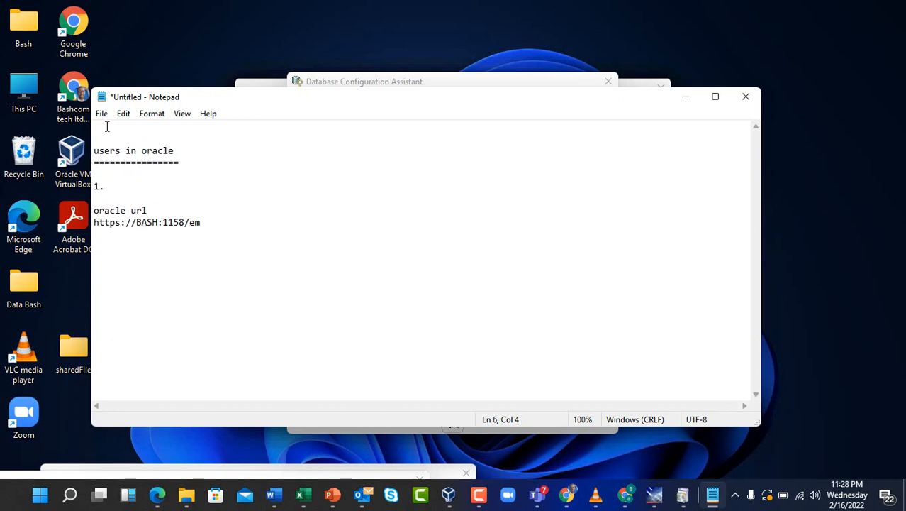
{"action": "type", "text": "sys"}
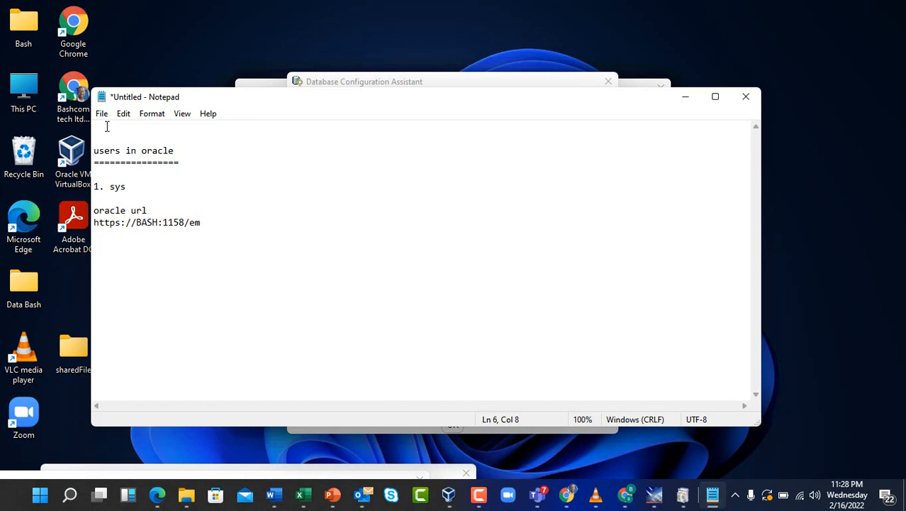
List '2 hr user' and '3. scott' under the Oracle users
{"action": "type", "text": "2"}
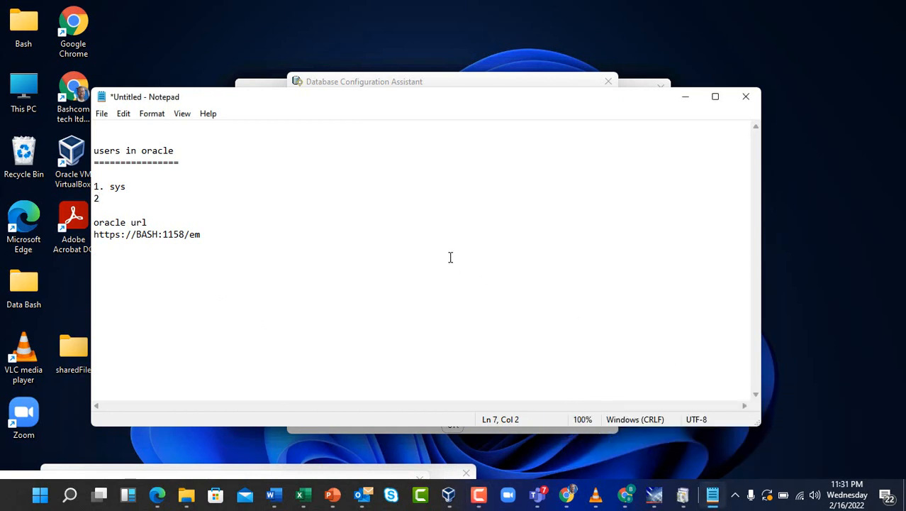
{"action": "mouse_move", "coordinate": [375, 239]}
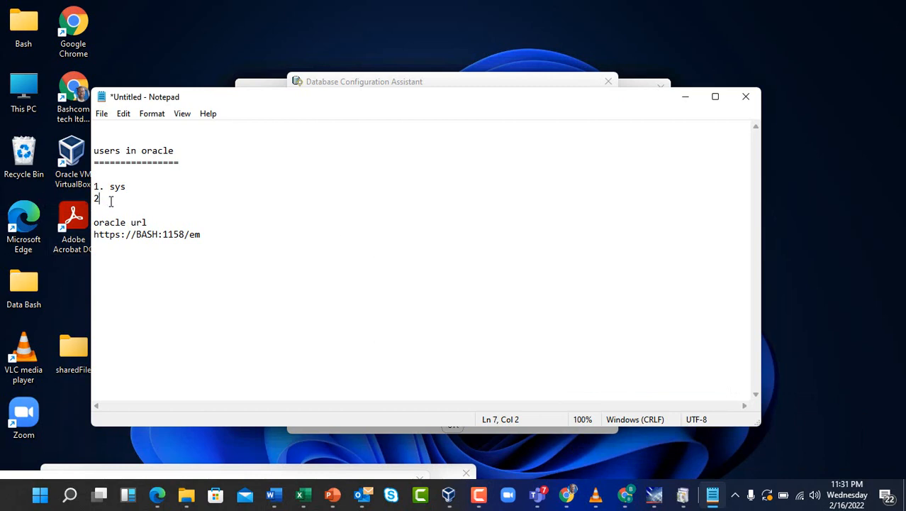
{"action": "type", "text": "\" \""}
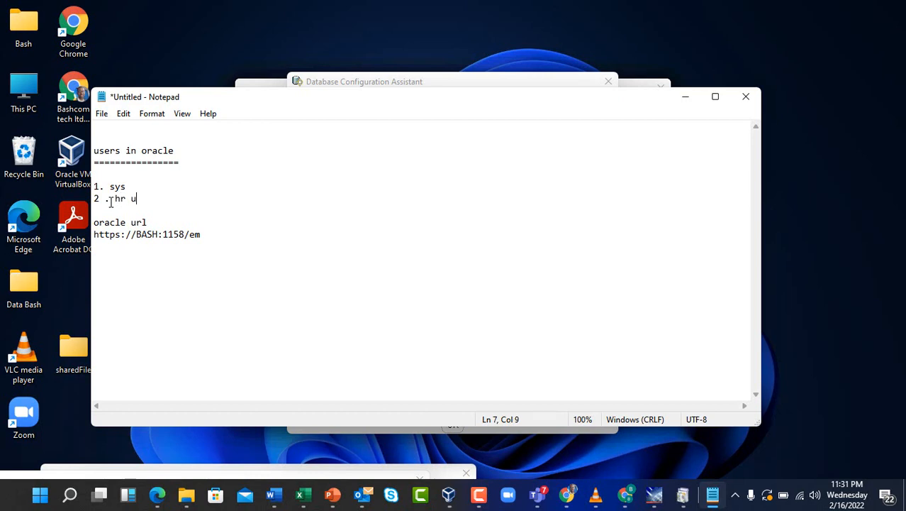
{"action": "type", "text": "ser"}
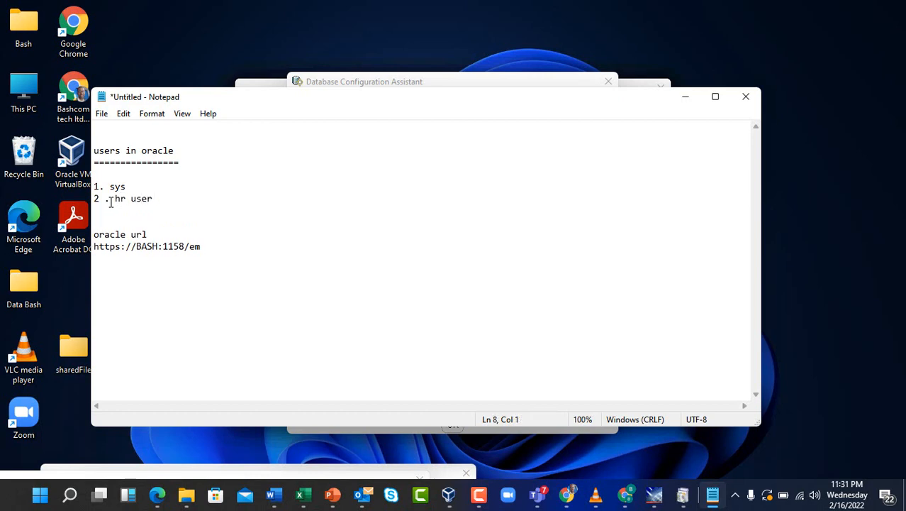
{"action": "type", "text": "3."}
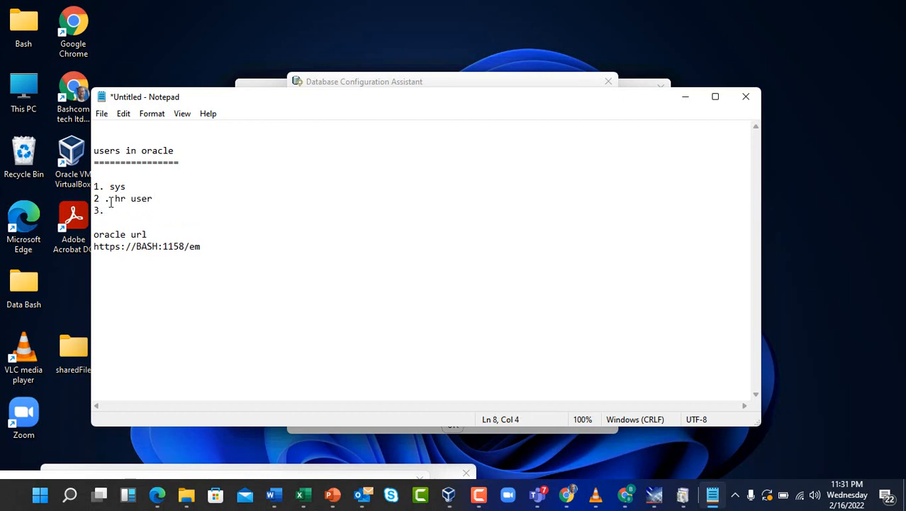
{"action": "type", "text": "scott"}
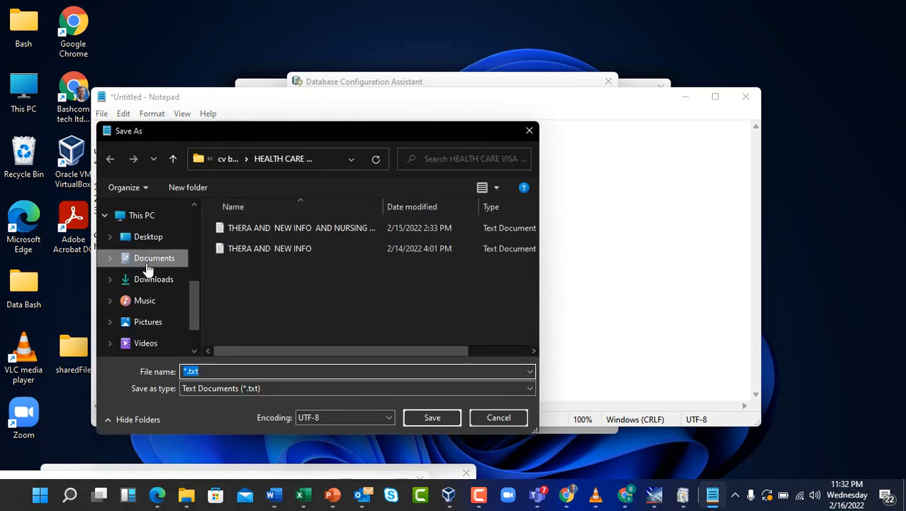
{"action": "mouse_move", "coordinate": [198, 267]}
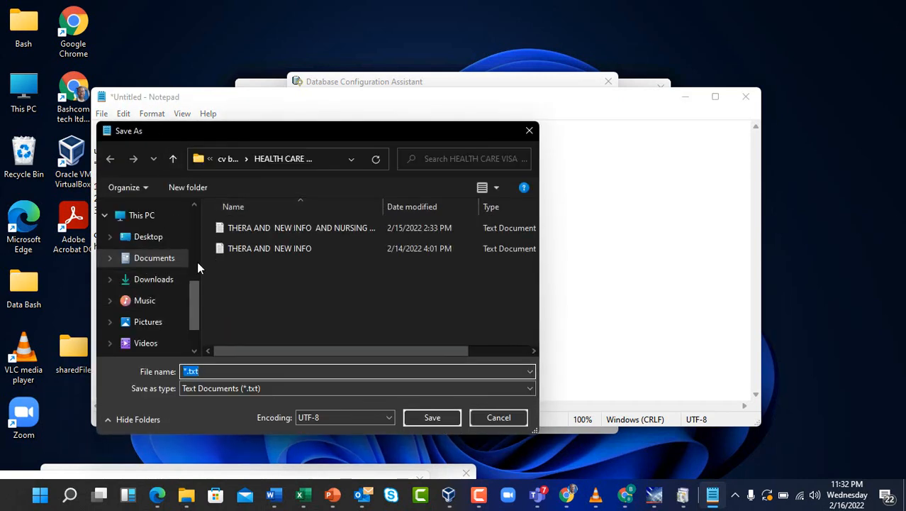
{"action": "mouse_move", "coordinate": [210, 317]}
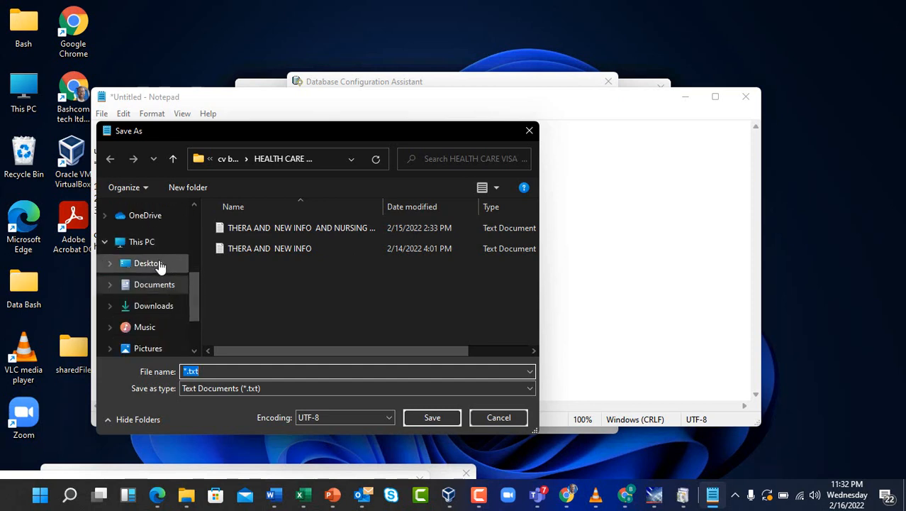
Create a 'data oracle' folder on the Desktop in Save As and enter it
{"action": "left_click", "coordinate": [148, 263]}
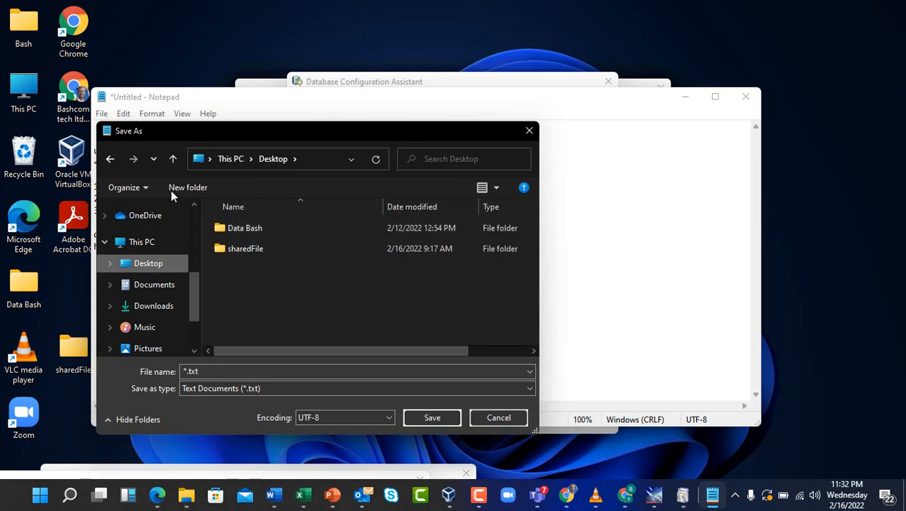
{"action": "mouse_move", "coordinate": [188, 187]}
{"action": "type", "text": "data"}
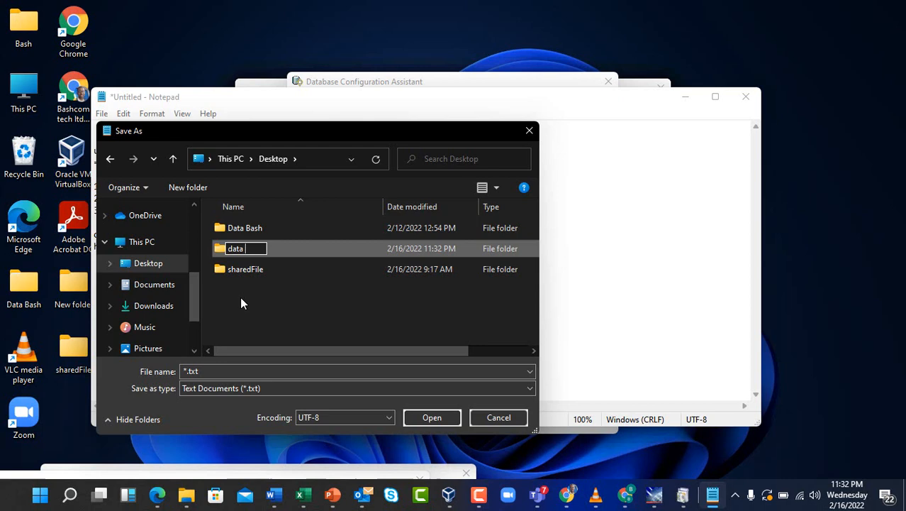
{"action": "type", "text": "oracle"}
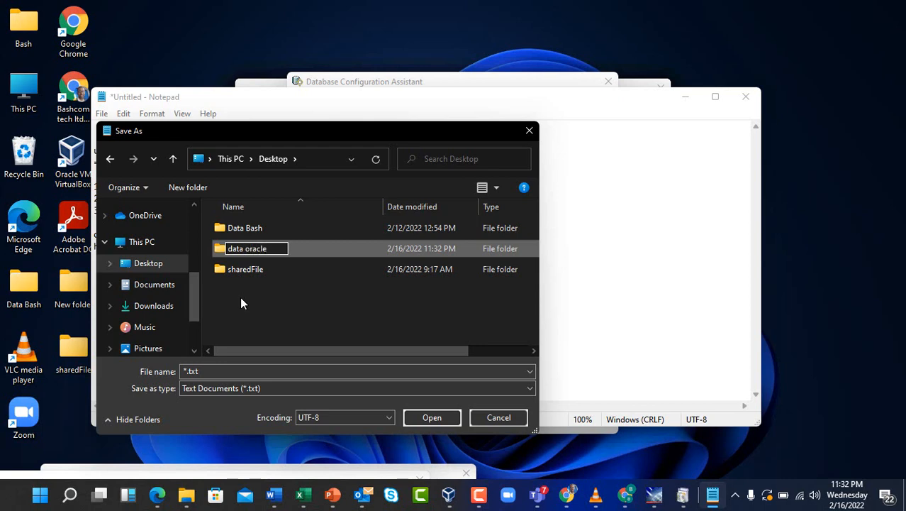
{"action": "double_click", "coordinate": [247, 248]}
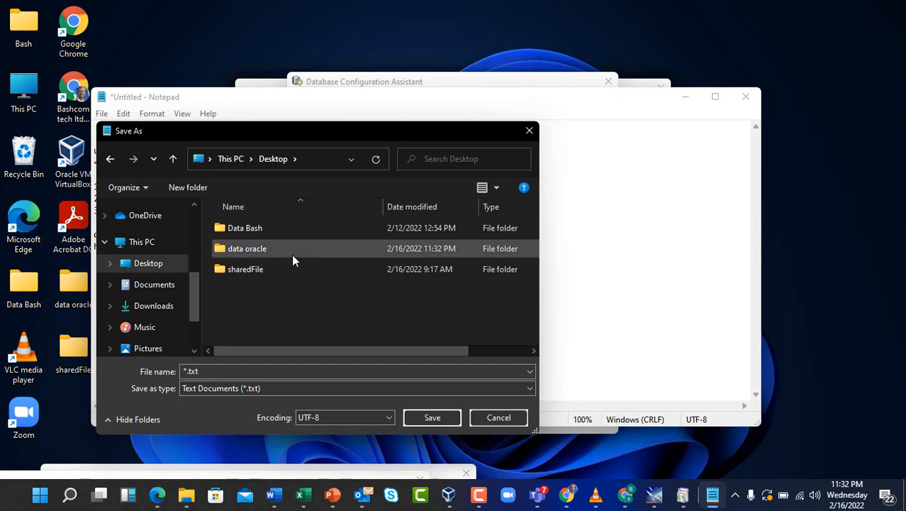
{"action": "double_click", "coordinate": [247, 248]}
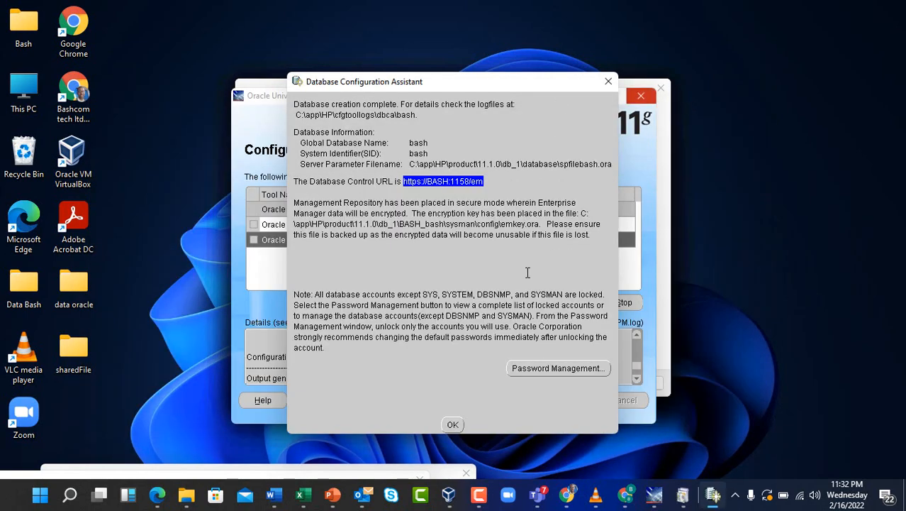
Close the Database Configuration Assistant summary to reach the End of Installation page
{"action": "left_click", "coordinate": [453, 424]}
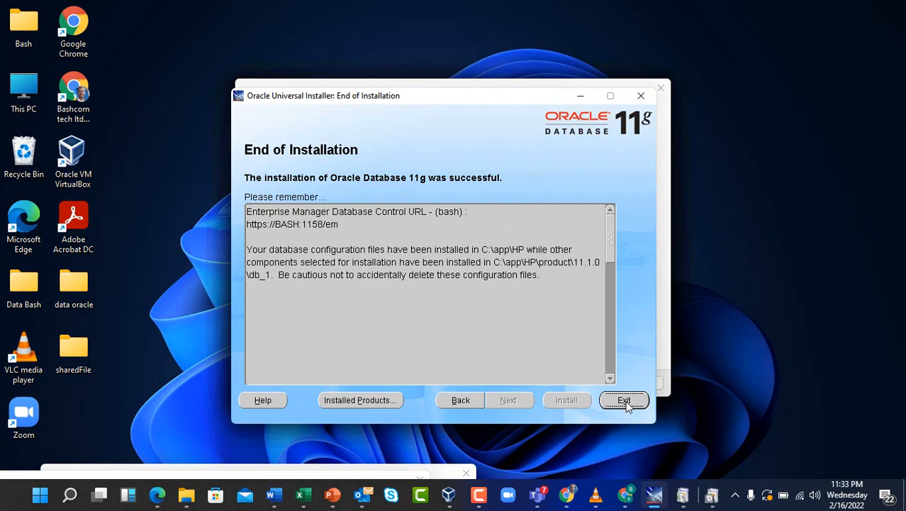
Exit the installer with confirmation and cancel the Windows .NET Framework feature prompt
{"action": "left_click", "coordinate": [624, 400]}
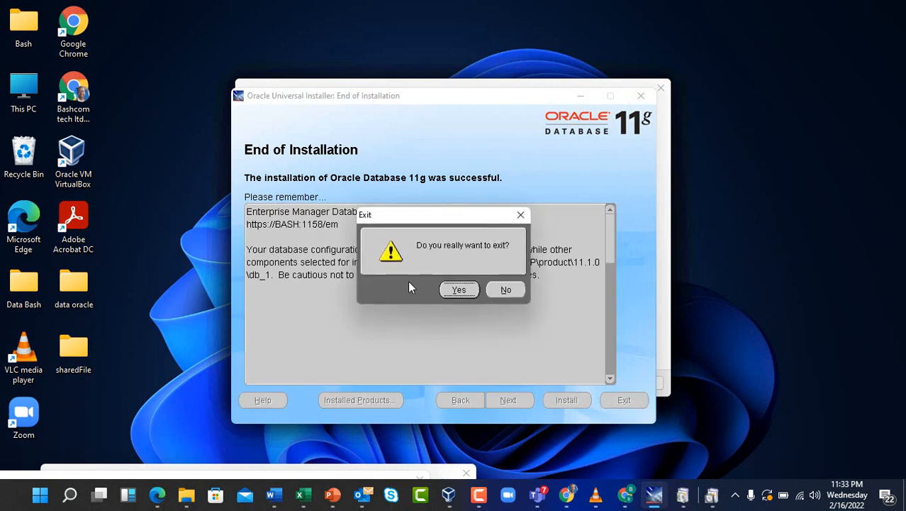
{"action": "left_click", "coordinate": [458, 289]}
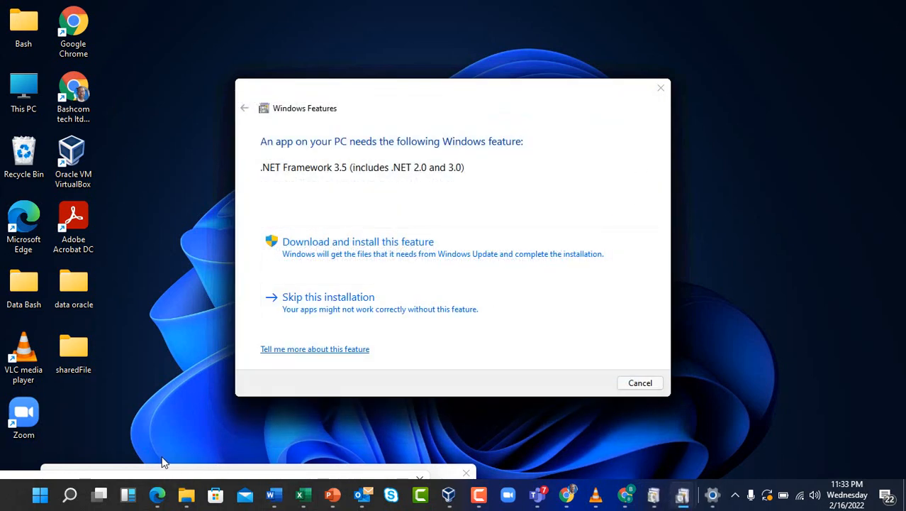
{"action": "left_click", "coordinate": [638, 383]}
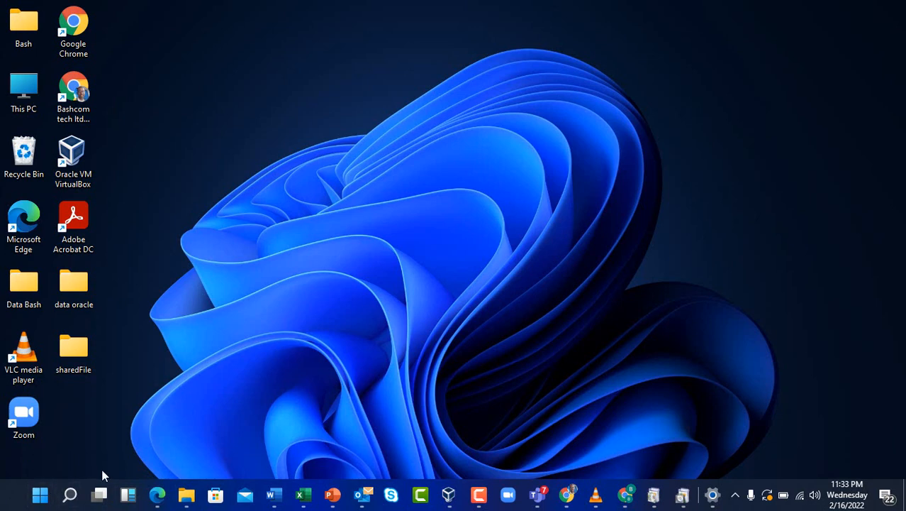
Launch SQL Plus from Start search, log in as hr, then exit the session
{"action": "left_click", "coordinate": [40, 493]}
{"action": "type", "text": "sql"}
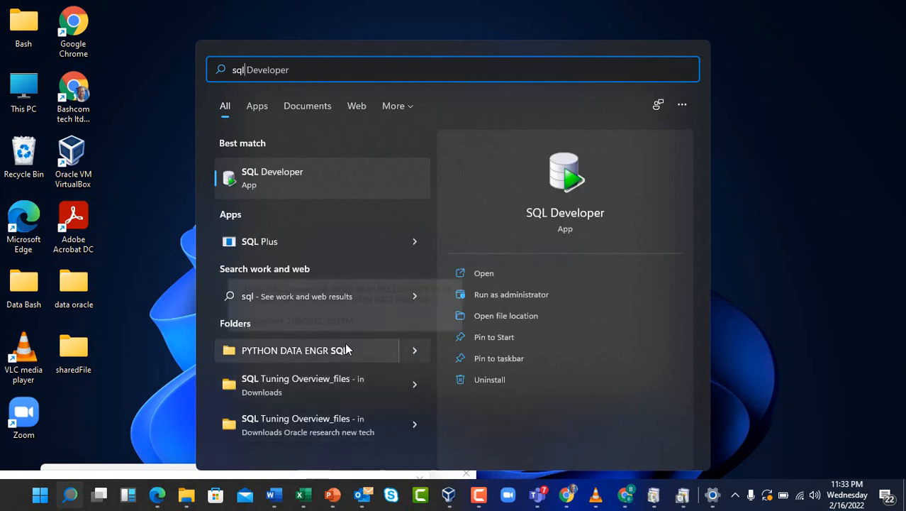
{"action": "mouse_move", "coordinate": [298, 242]}
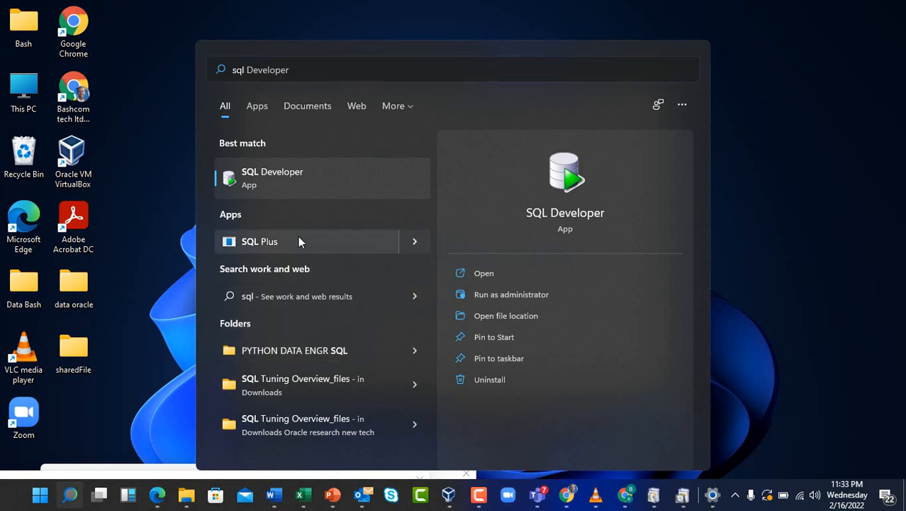
{"action": "left_click", "coordinate": [259, 241]}
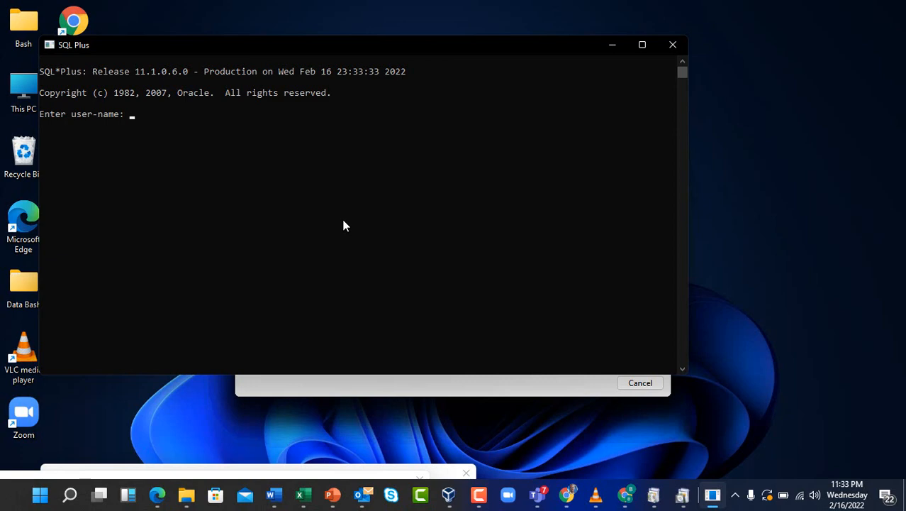
{"action": "type", "text": "hr"}
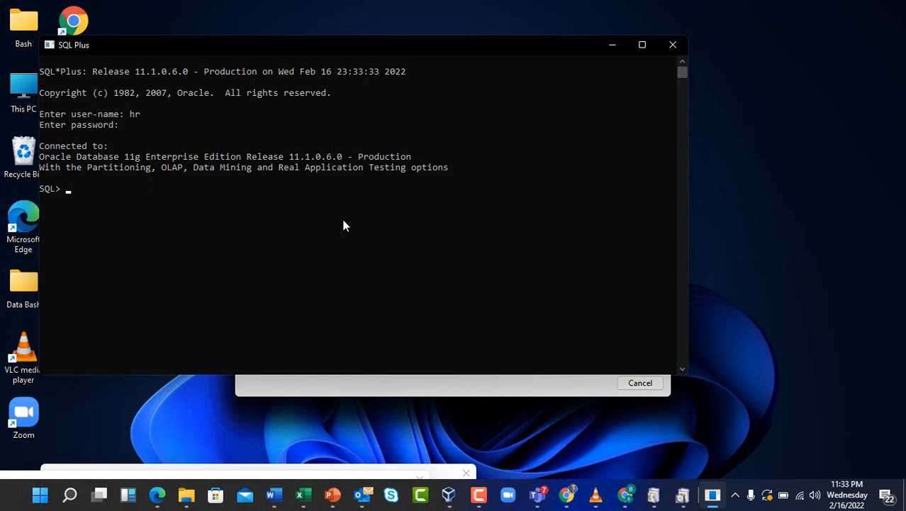
{"action": "type", "text": "ex"}
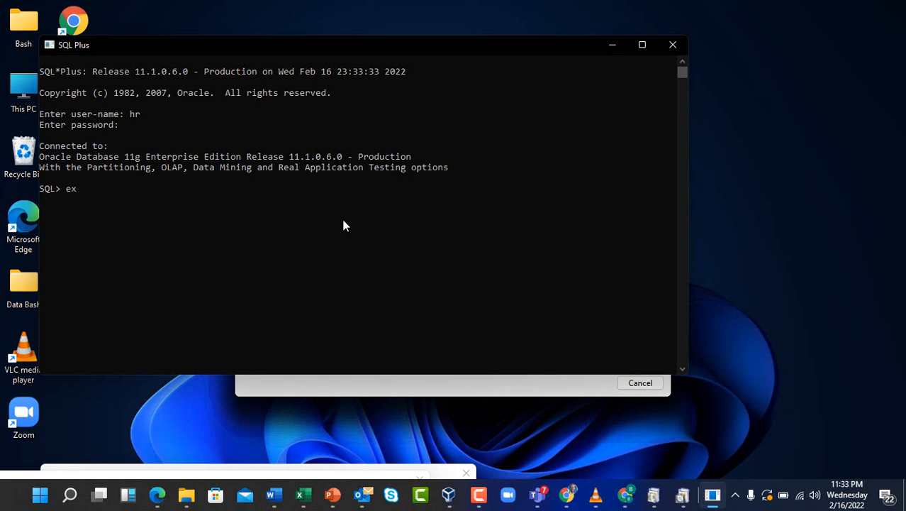
{"action": "type", "text": "i"}
{"action": "type", "text": "s"}
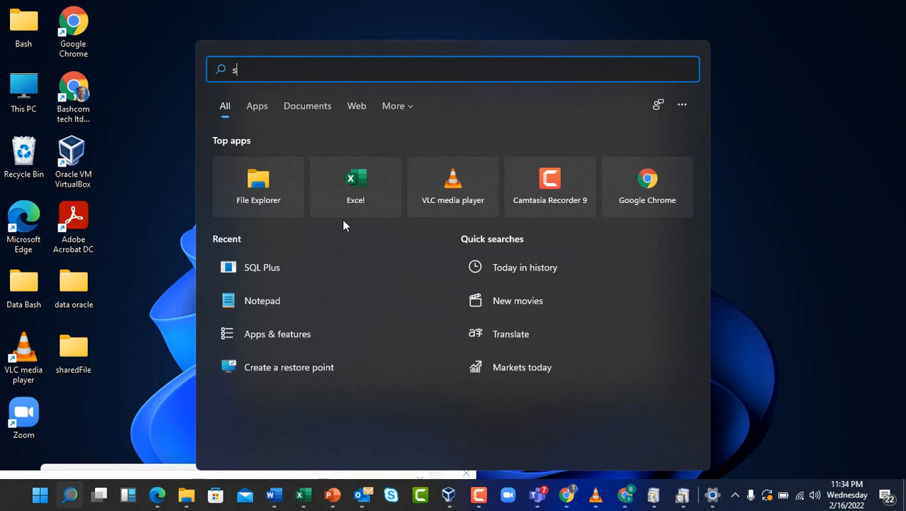
Launch SQL Plus again and attempt the scott logon, which is denied at first
{"action": "type", "text": "ql Plus"}
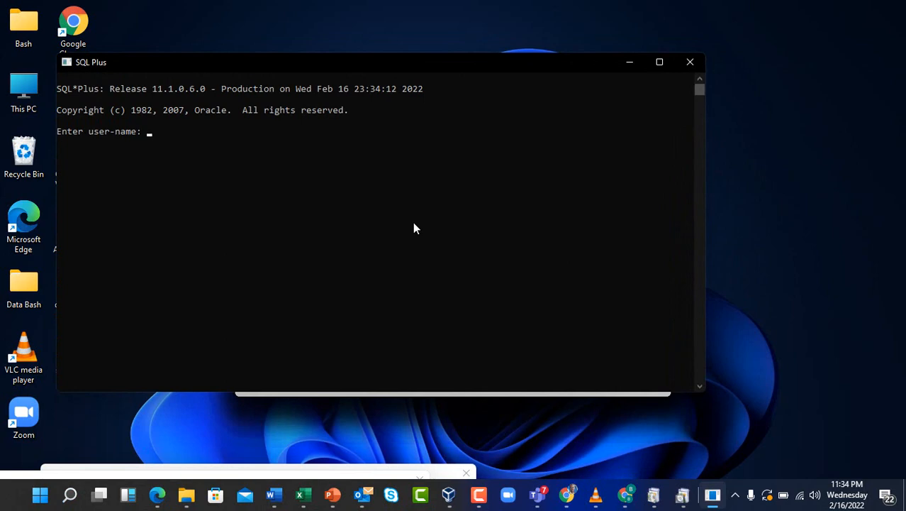
{"action": "type", "text": "scott"}
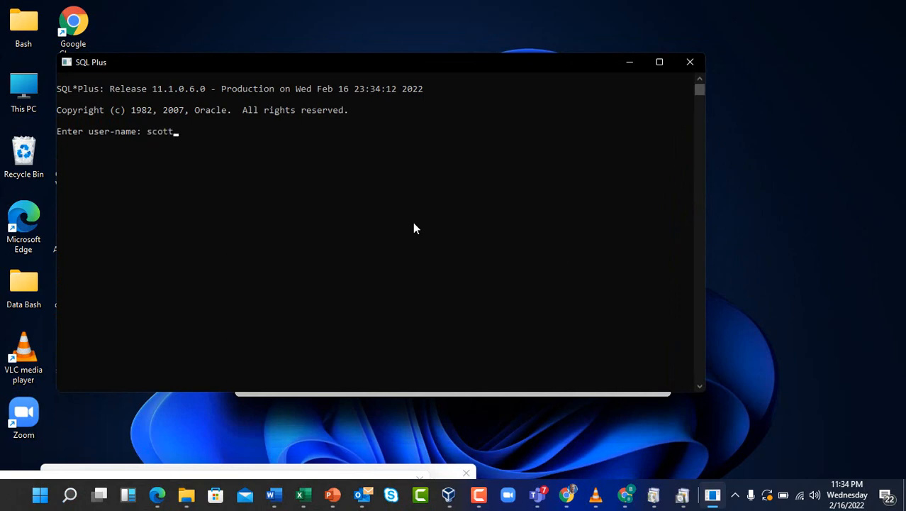
{"action": "key", "text": "BackSpace"}
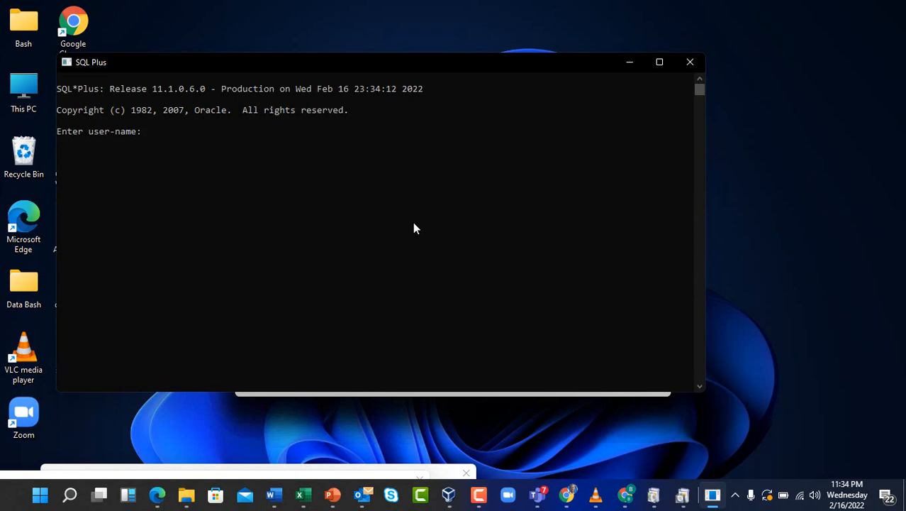
{"action": "type", "text": "scott"}
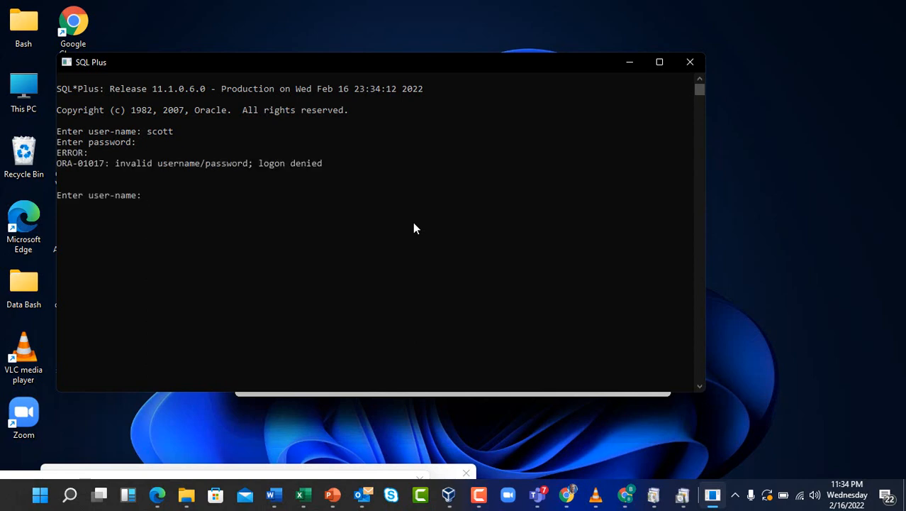
Log in as scott successfully, then exit the SQL*Plus session
{"action": "type", "text": "t"}
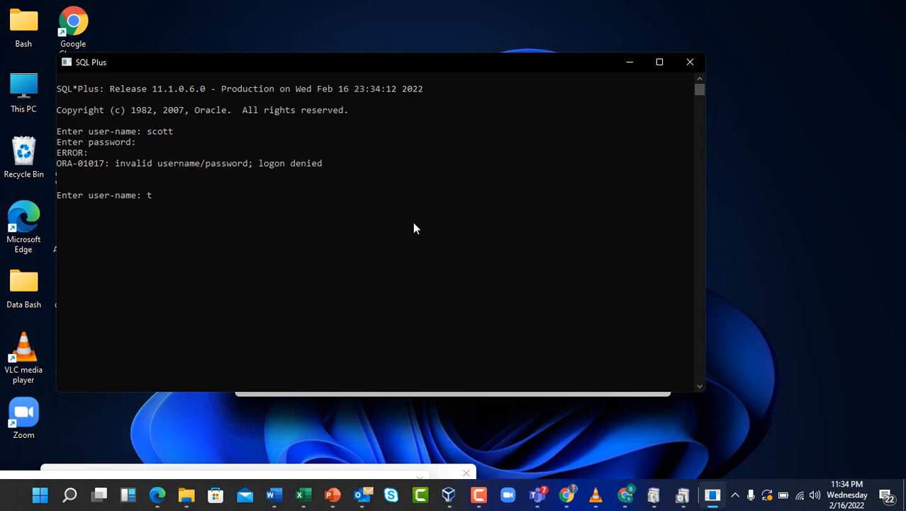
{"action": "type", "text": "sc"}
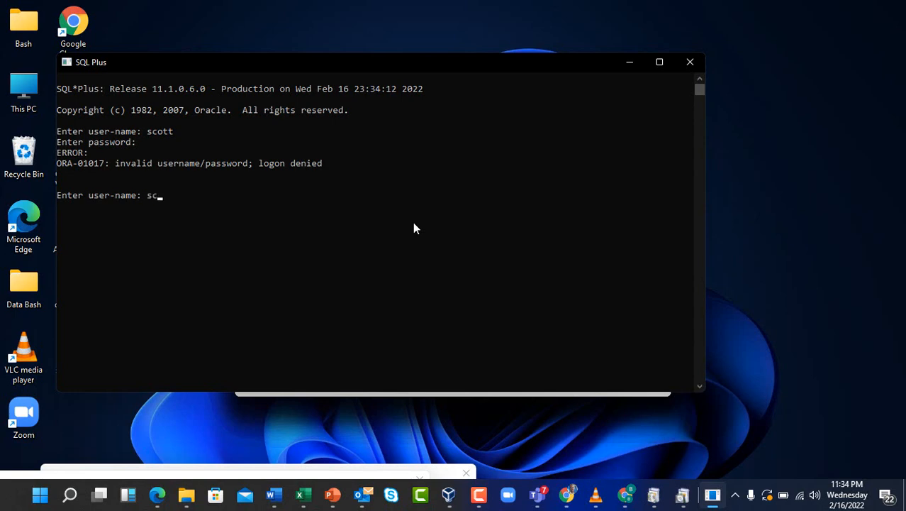
{"action": "type", "text": "tt"}
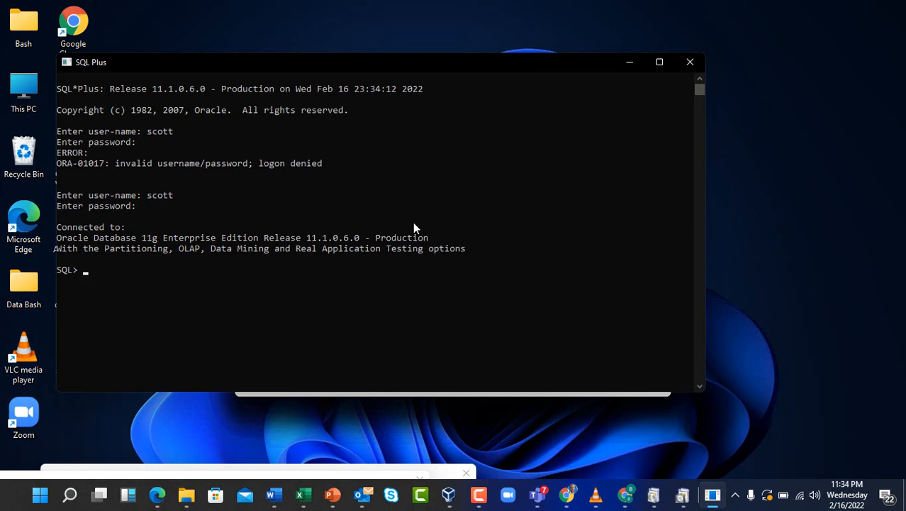
{"action": "type", "text": "exit"}
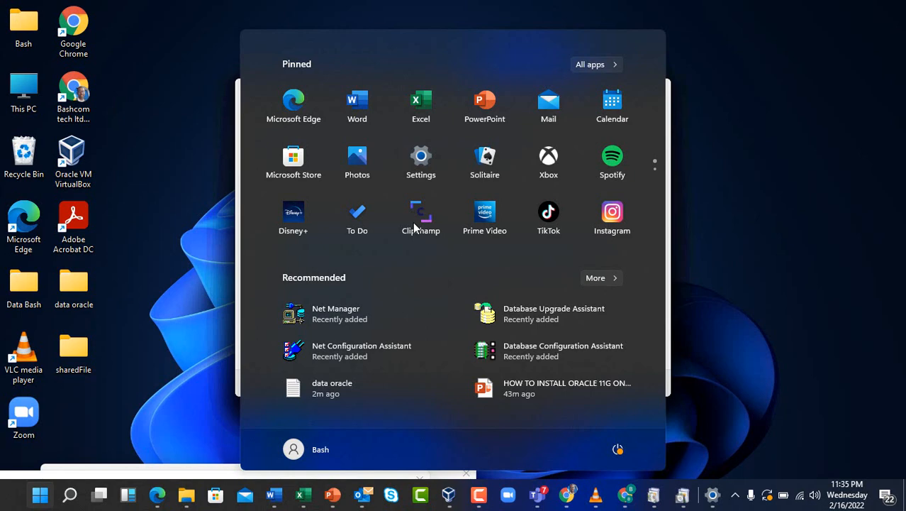
Launch SQL Plus from a Start search for 'sqlp'
{"action": "type", "text": "s"}
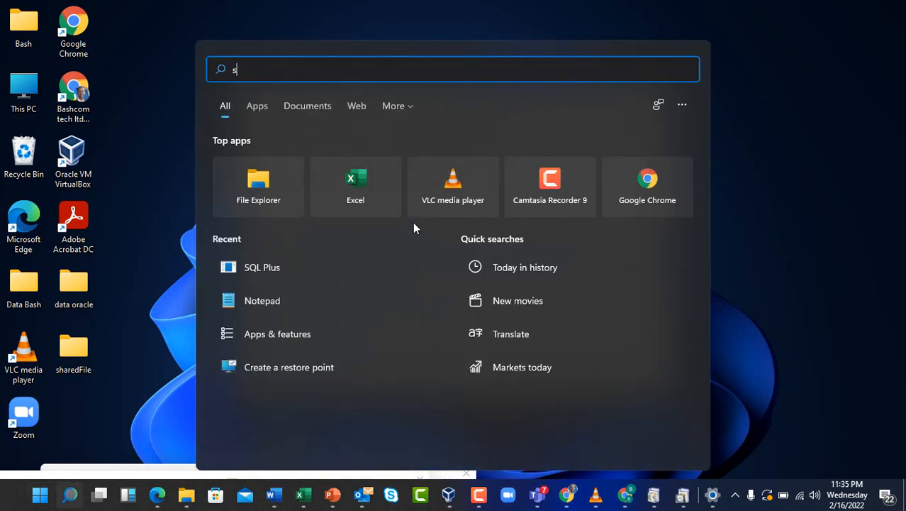
{"action": "type", "text": "qlp"}
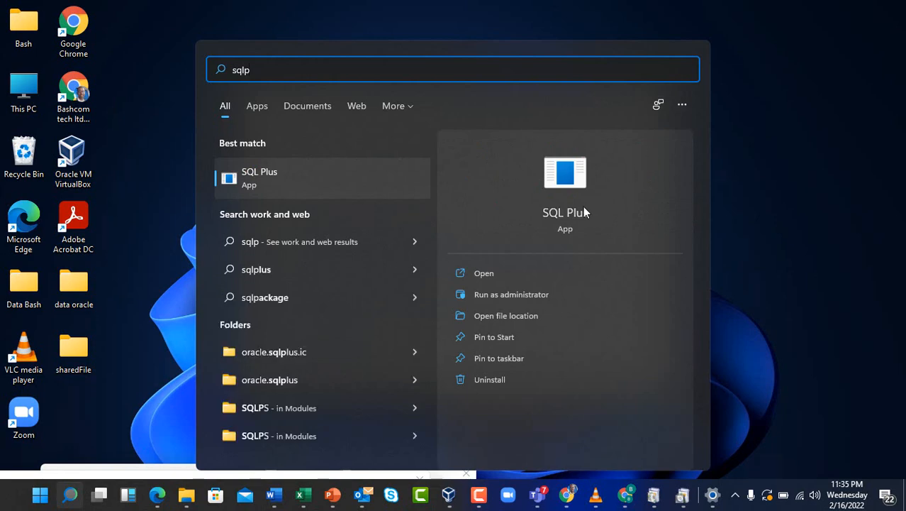
{"action": "left_click", "coordinate": [258, 177]}
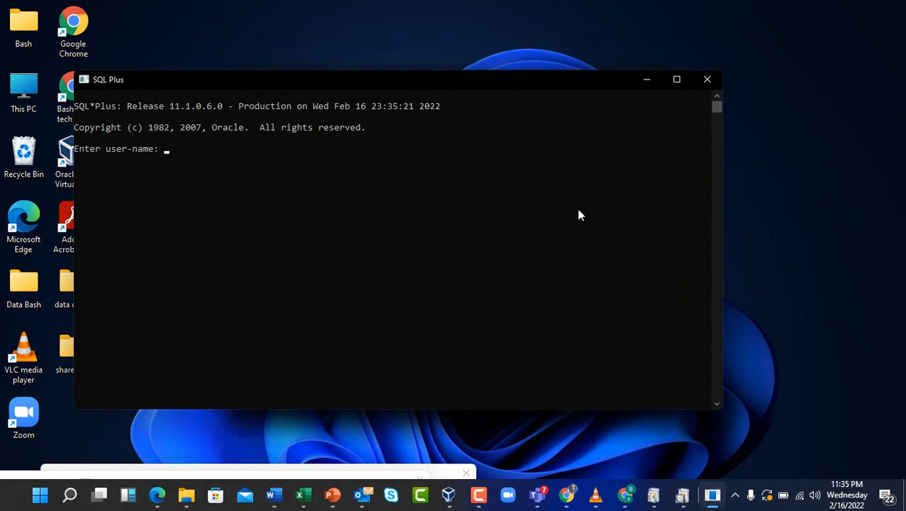
Log in as sys / as sysdba with its password to reach the SQL prompt
{"action": "type", "text": "sys"}
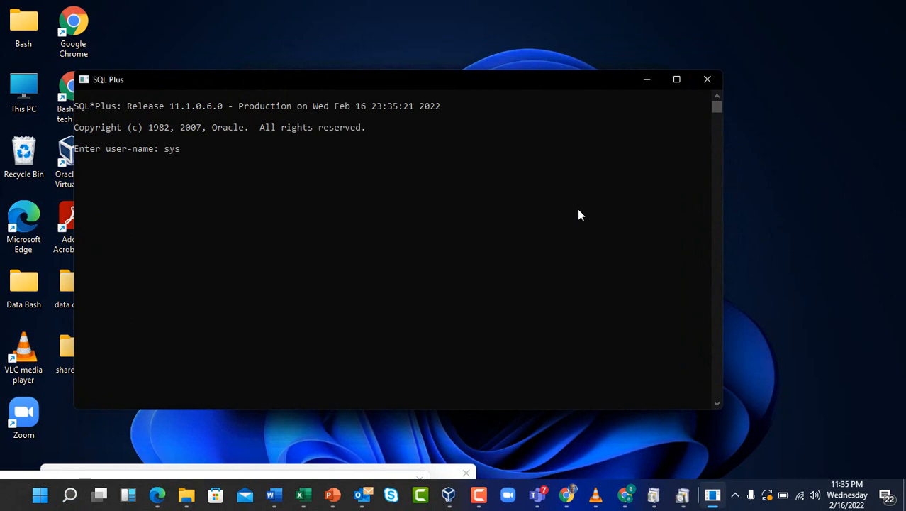
{"action": "type", "text": "/ as s"}
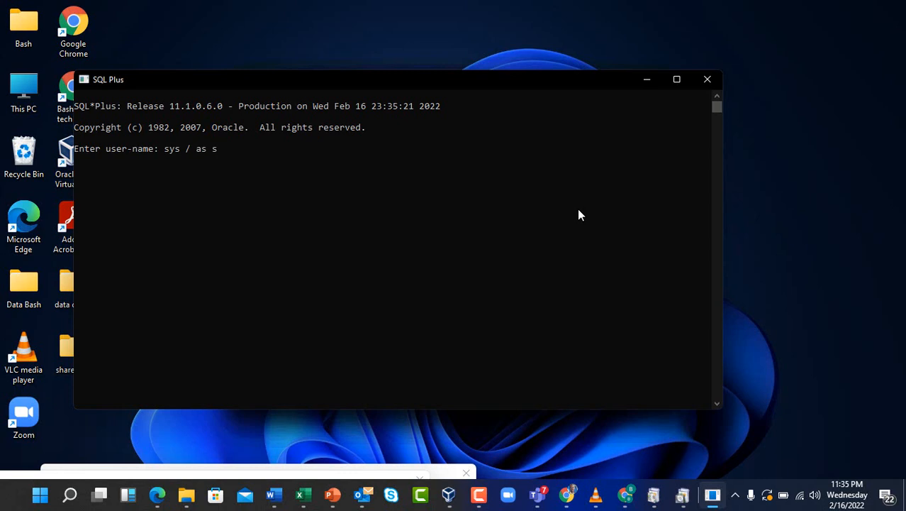
{"action": "type", "text": "ysf"}
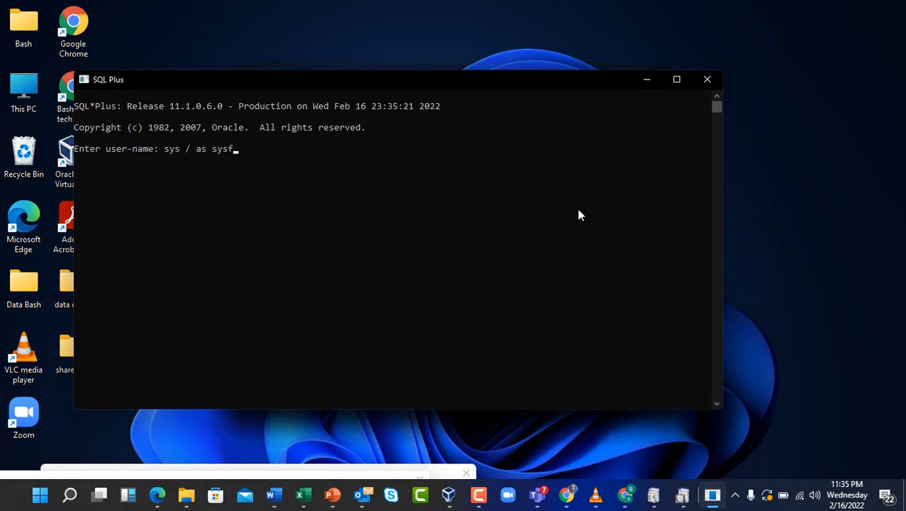
{"action": "key", "text": "Backspace"}
{"action": "type", "text": "dba"}
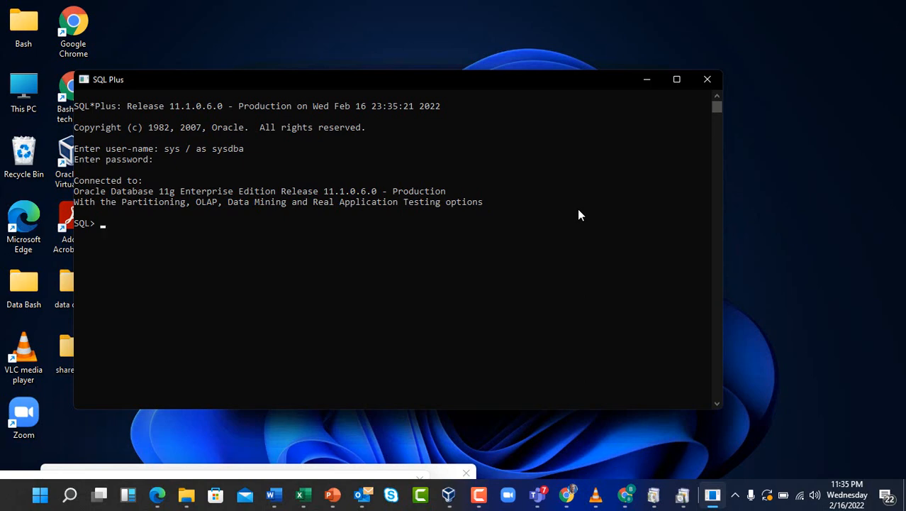
Reconnect the session as hr with conn hr and its password
{"action": "type", "text": "con"}
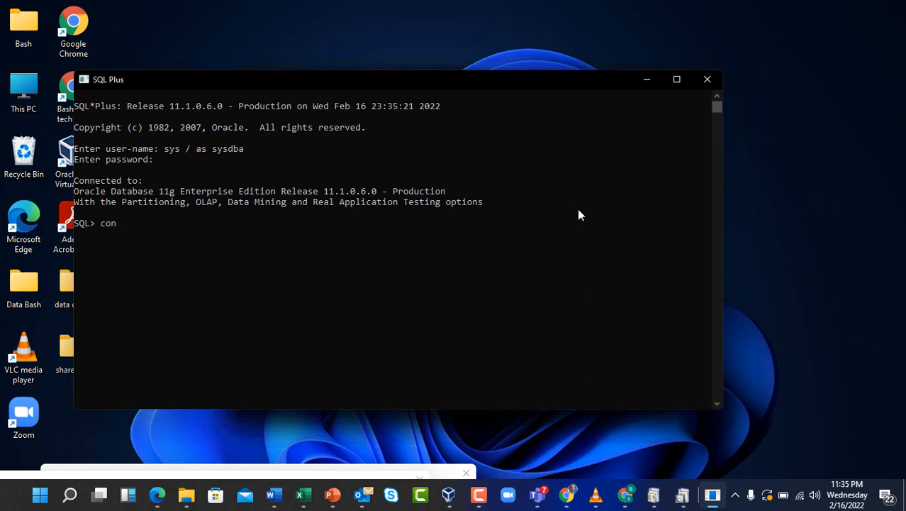
{"action": "type", "text": "n"}
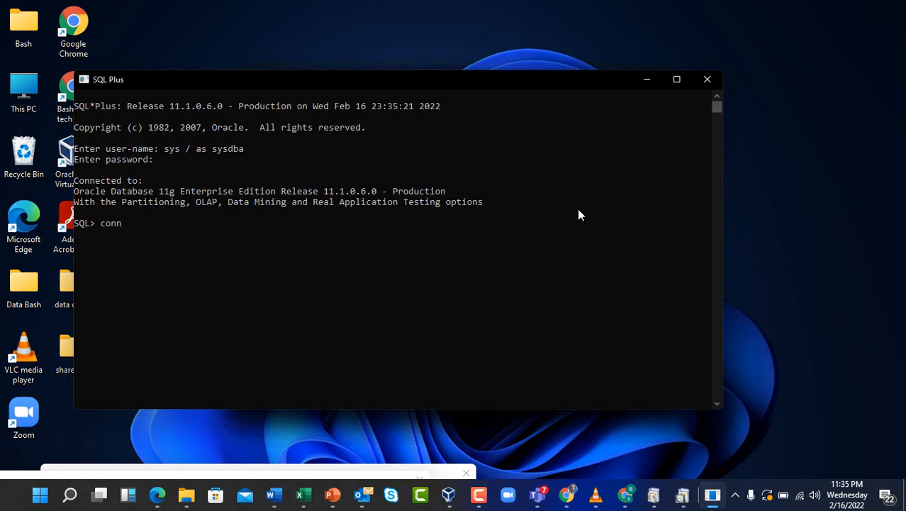
{"action": "key", "text": "BackSpace"}
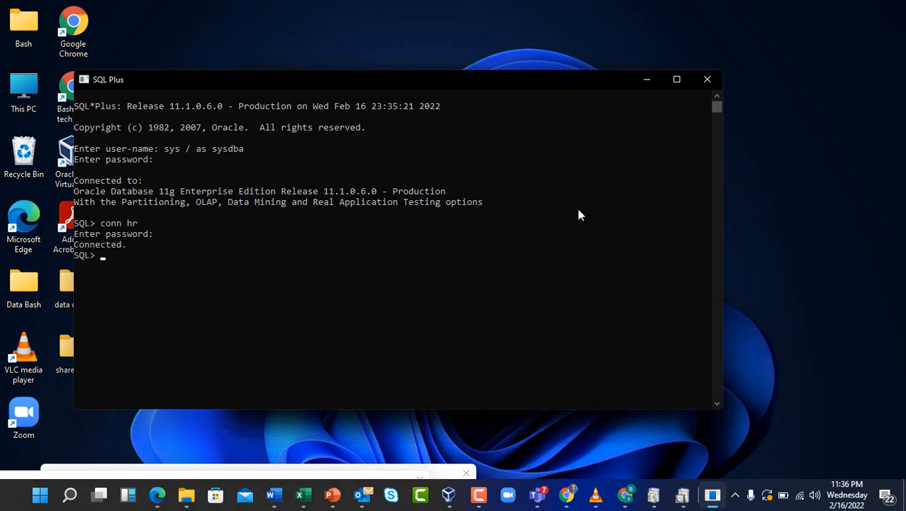
Reconnect as scott with conn scott and its password
{"action": "type", "text": "conn"}
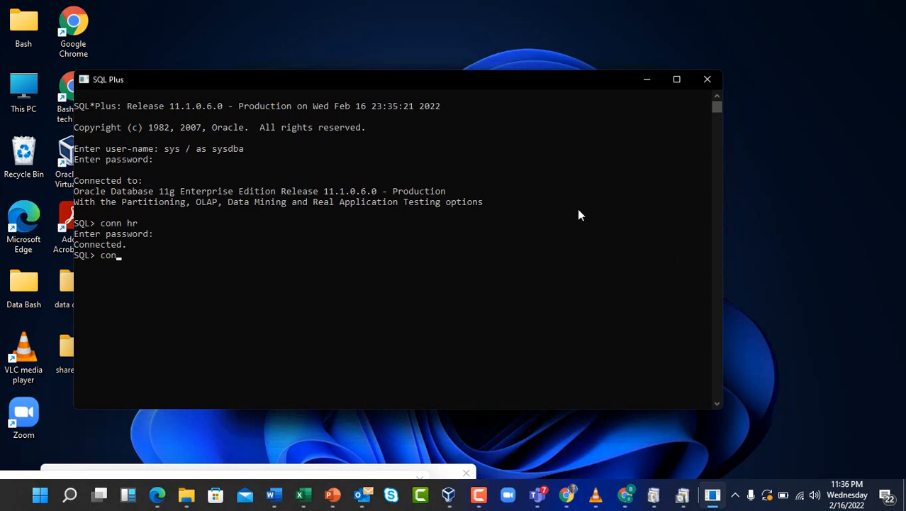
{"action": "type", "text": "sco"}
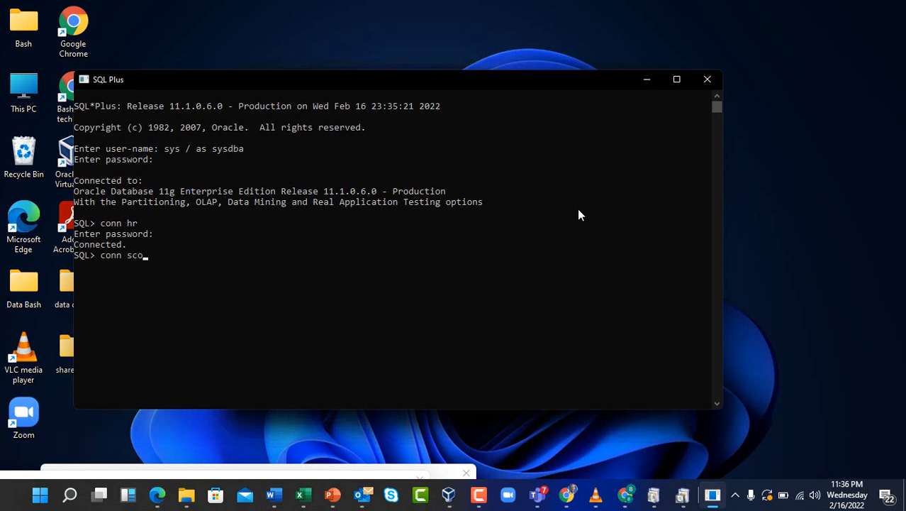
{"action": "type", "text": "tt"}
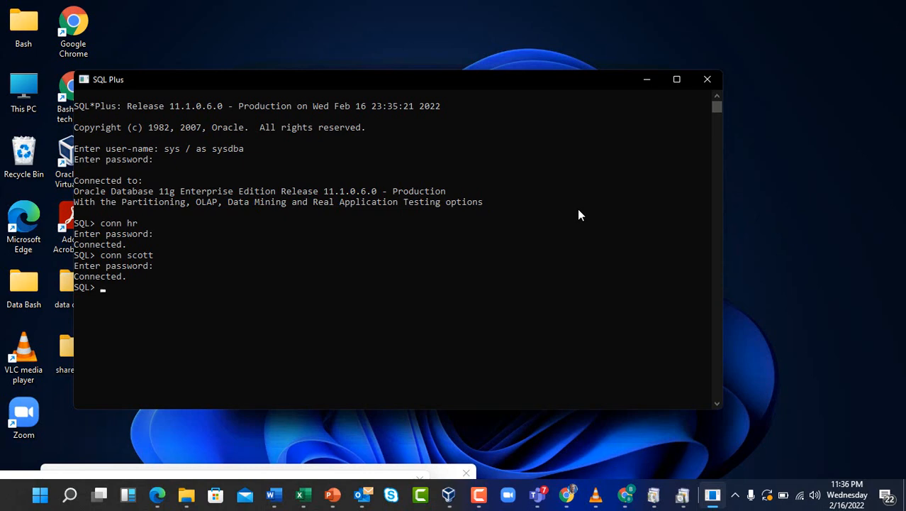
Reconnect as sys as sysdba with conn, correcting a mistyped command
{"action": "type", "text": "conn"}
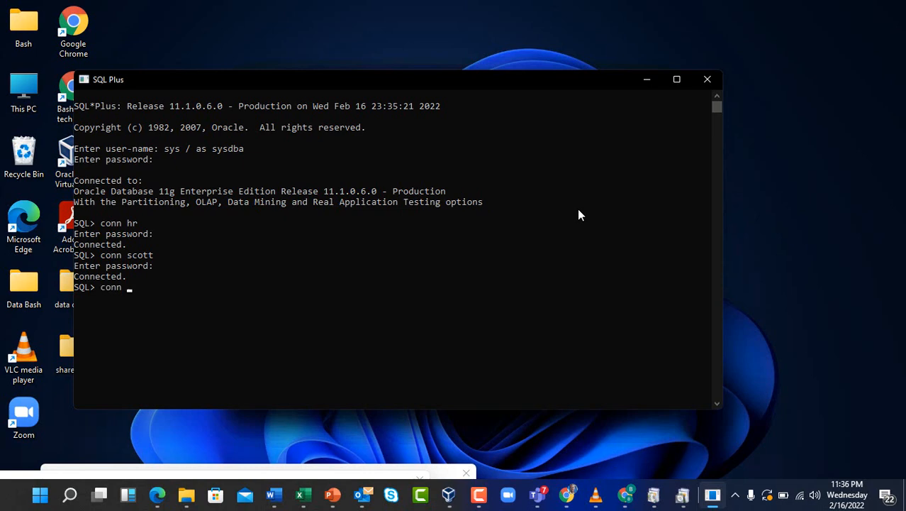
{"action": "type", "text": "sysb"}
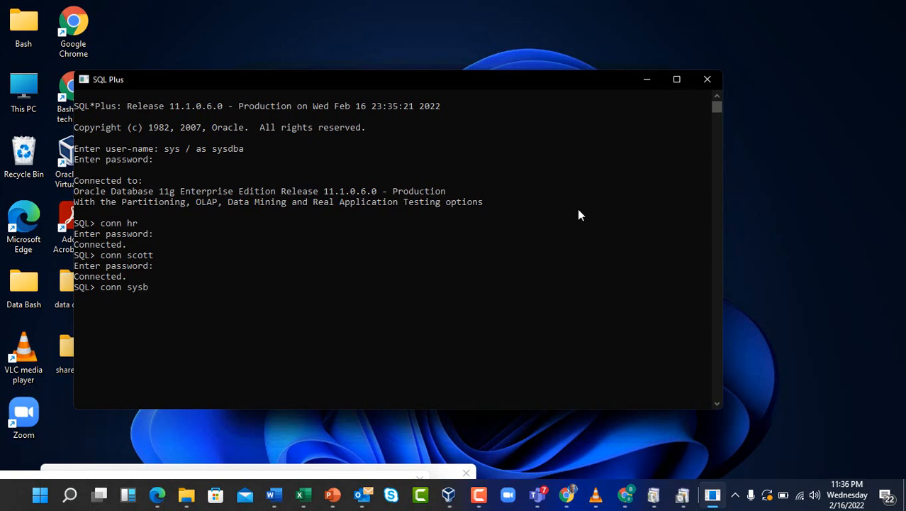
{"action": "type", "text": "as"}
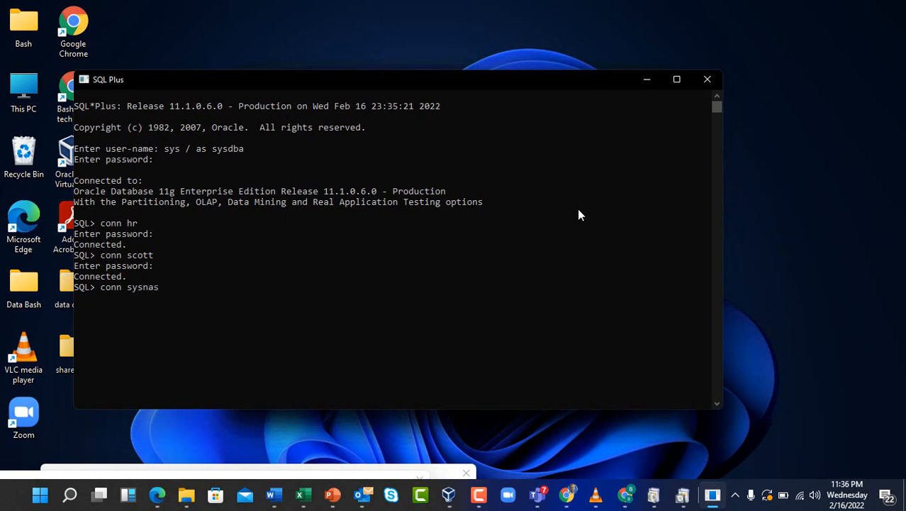
{"action": "key", "text": "BackSpace"}
{"action": "type", "text": " as s"}
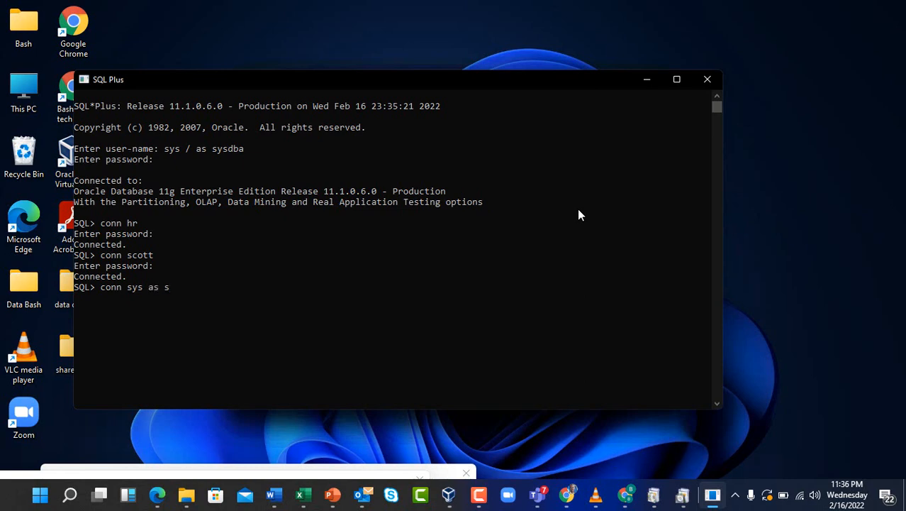
{"action": "type", "text": "ysdba"}
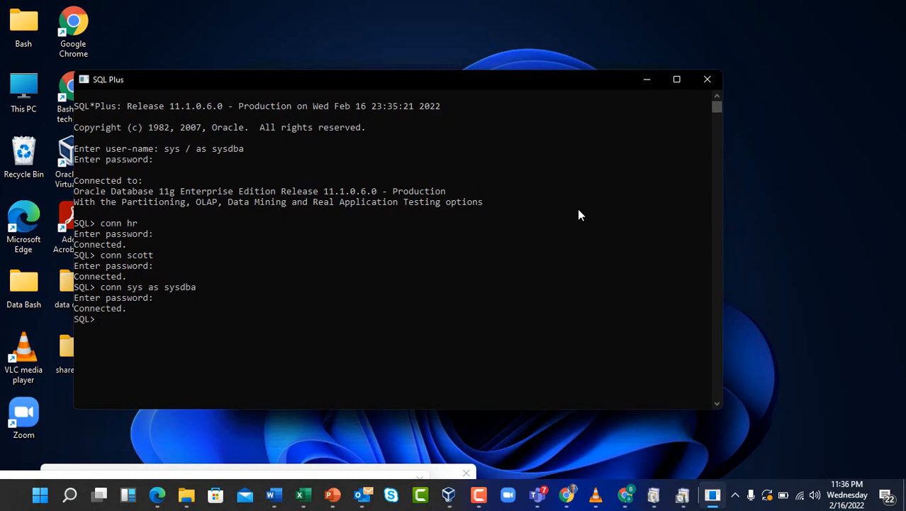
{"action": "mouse_move", "coordinate": [312, 426]}
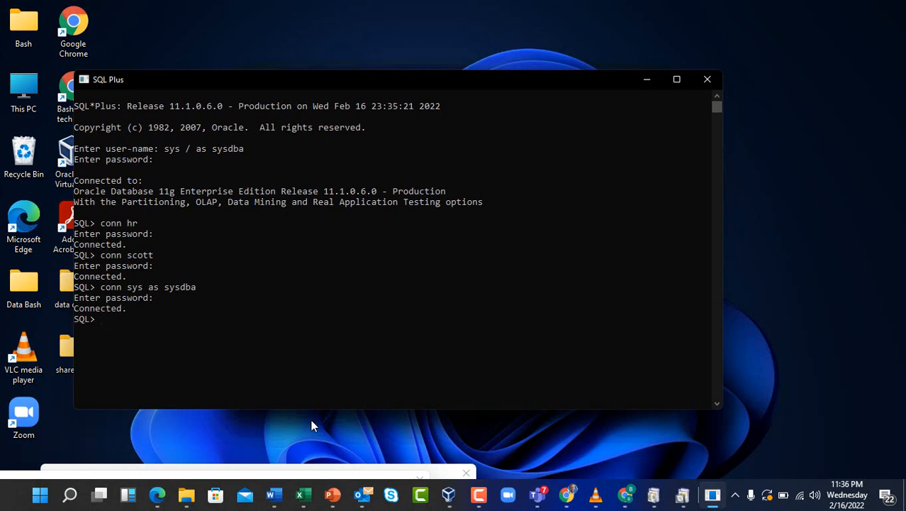
{"action": "mouse_move", "coordinate": [593, 300]}
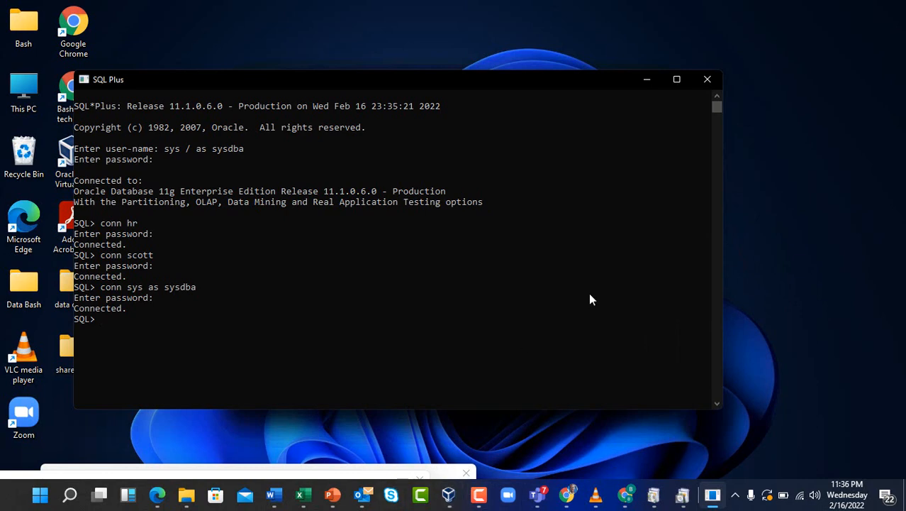
{"action": "mouse_move", "coordinate": [349, 479]}
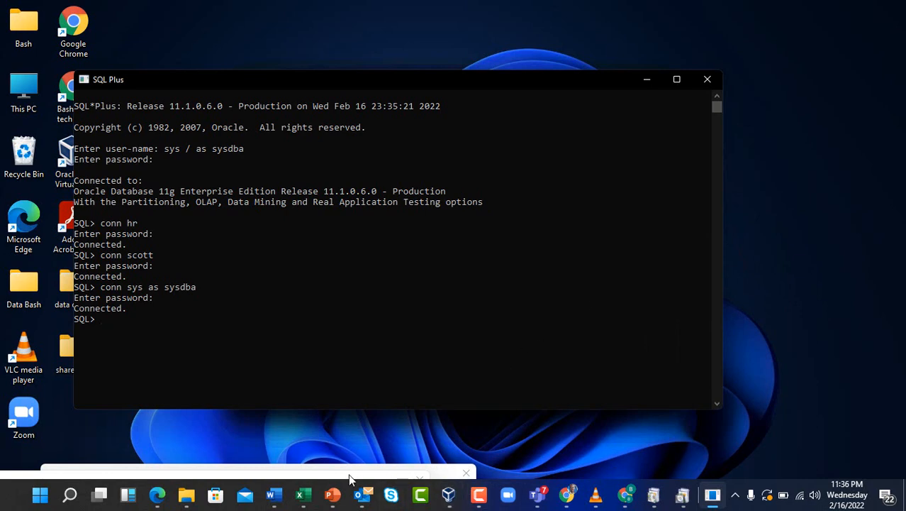
Bring the installation presentation to the front and show slide 2 with the lecturer's photo
{"action": "left_click", "coordinate": [334, 493]}
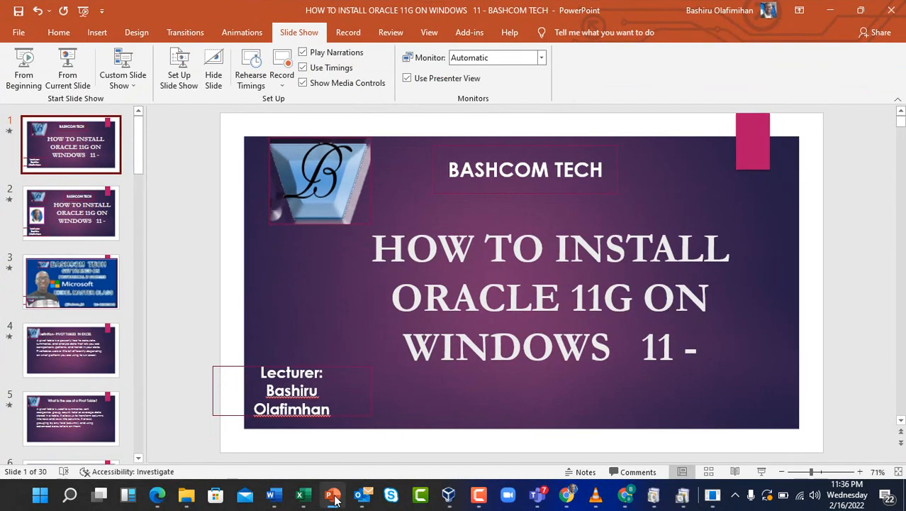
{"action": "mouse_move", "coordinate": [287, 341]}
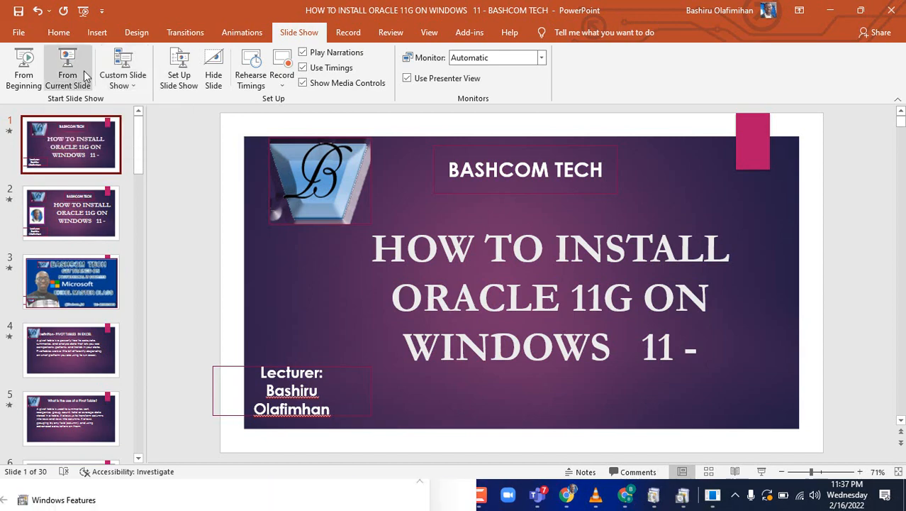
{"action": "left_click", "coordinate": [71, 213]}
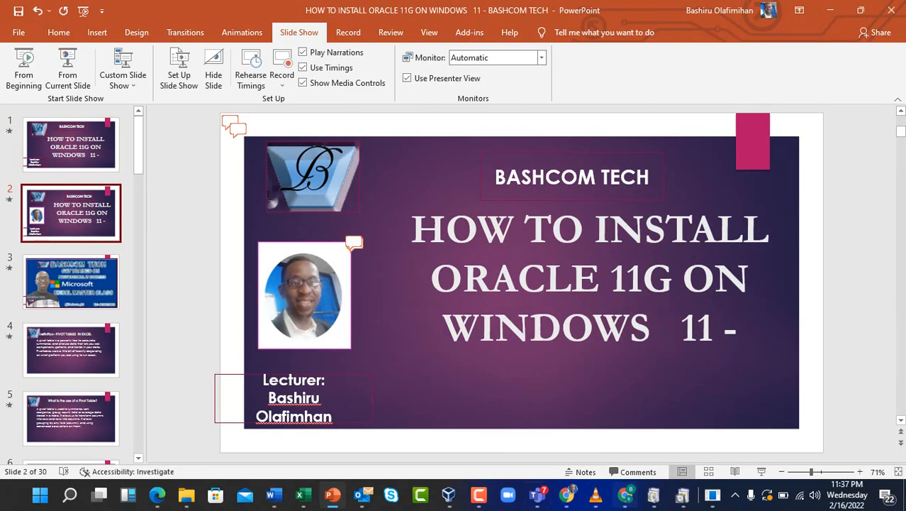
{"action": "mouse_move", "coordinate": [448, 494]}
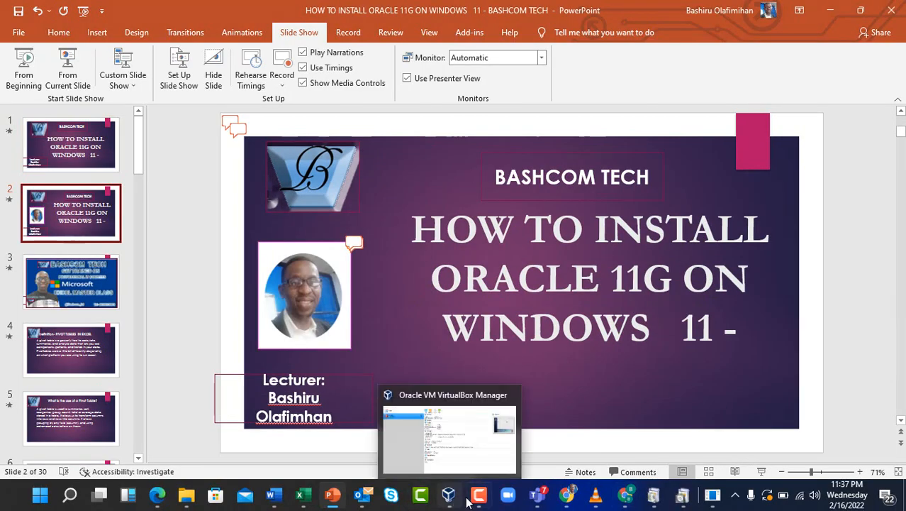